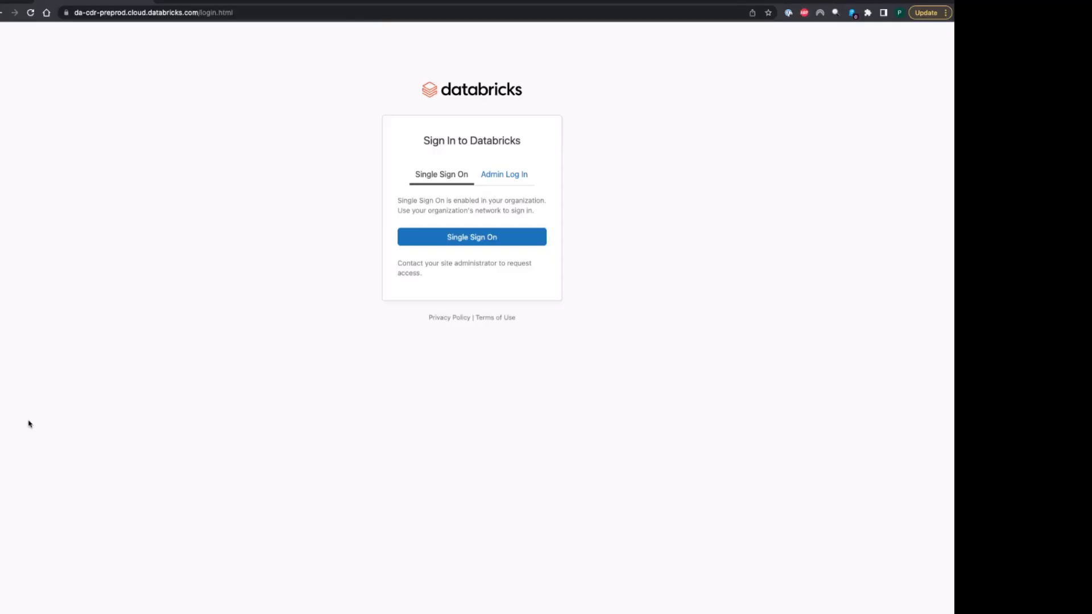
mouse_move(143, 407)
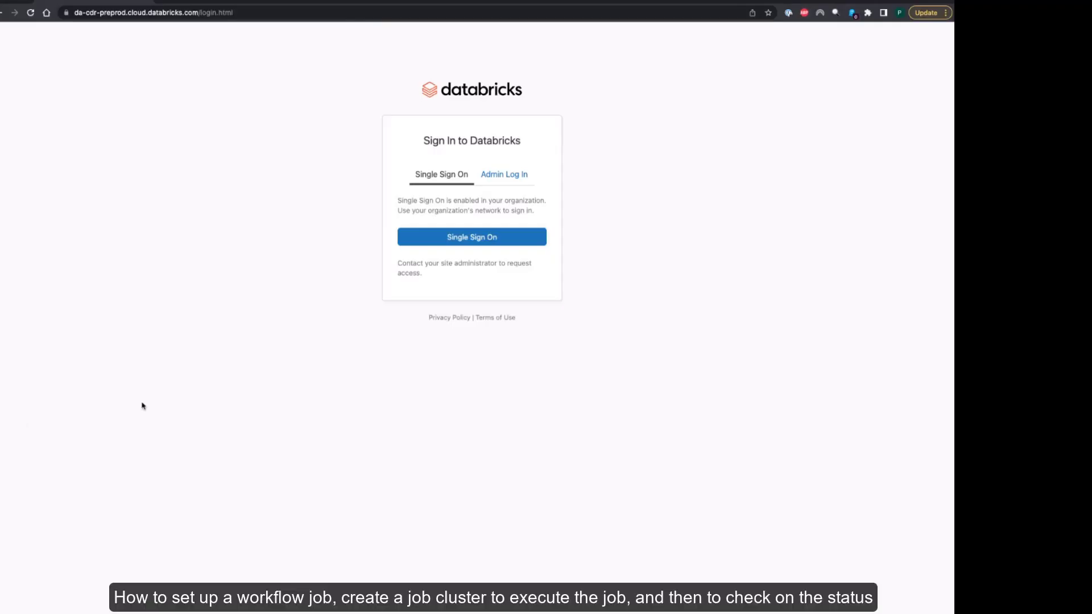
mouse_move(189, 313)
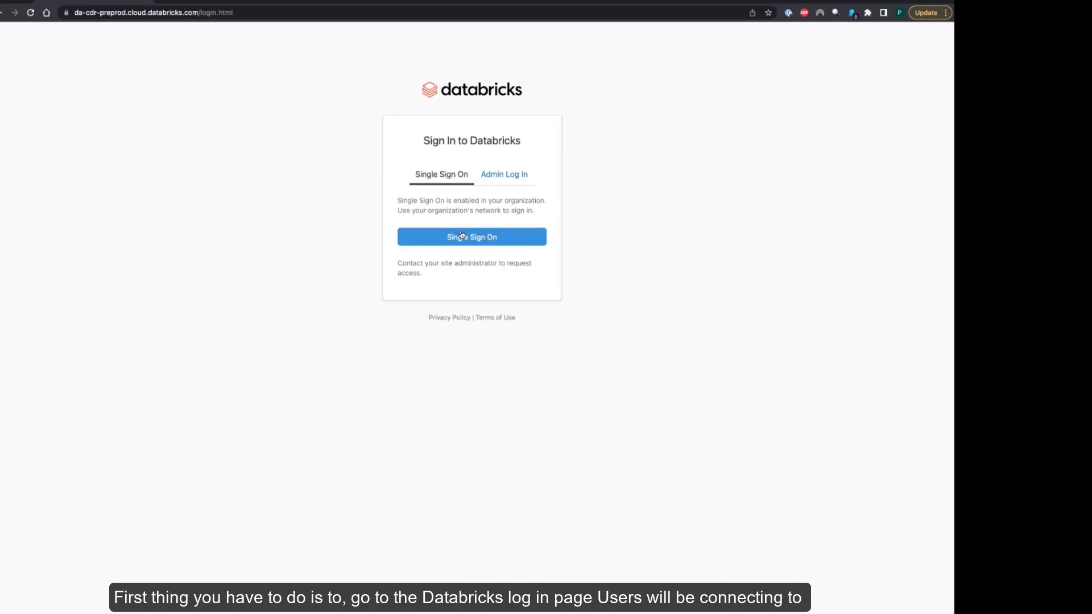
- Sign in through single sign-on to reach the Data Science & Engineering home page
left_click(471, 237)
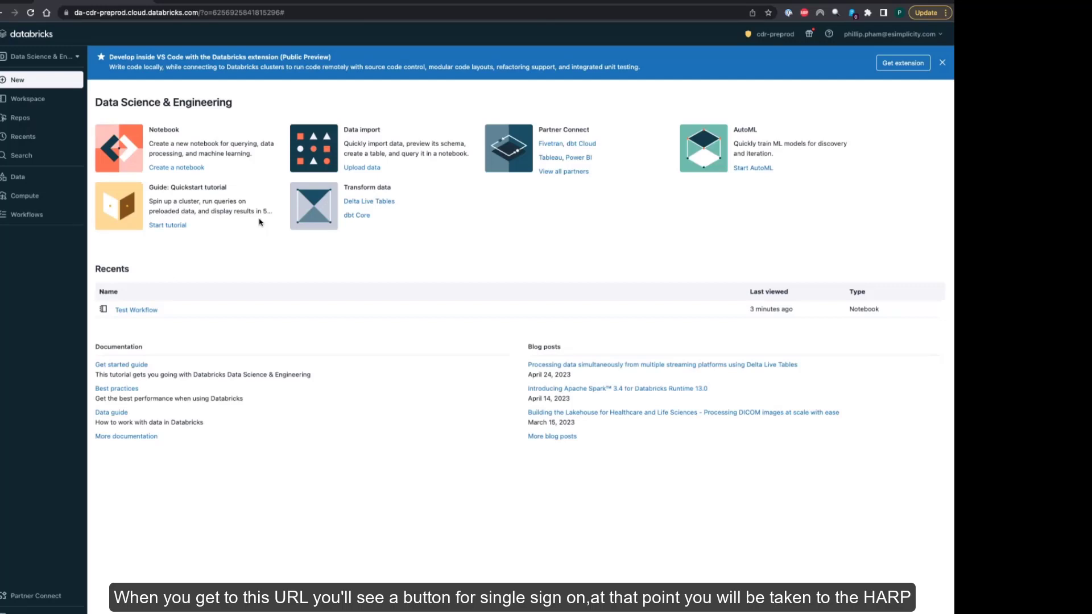
mouse_move(535, 230)
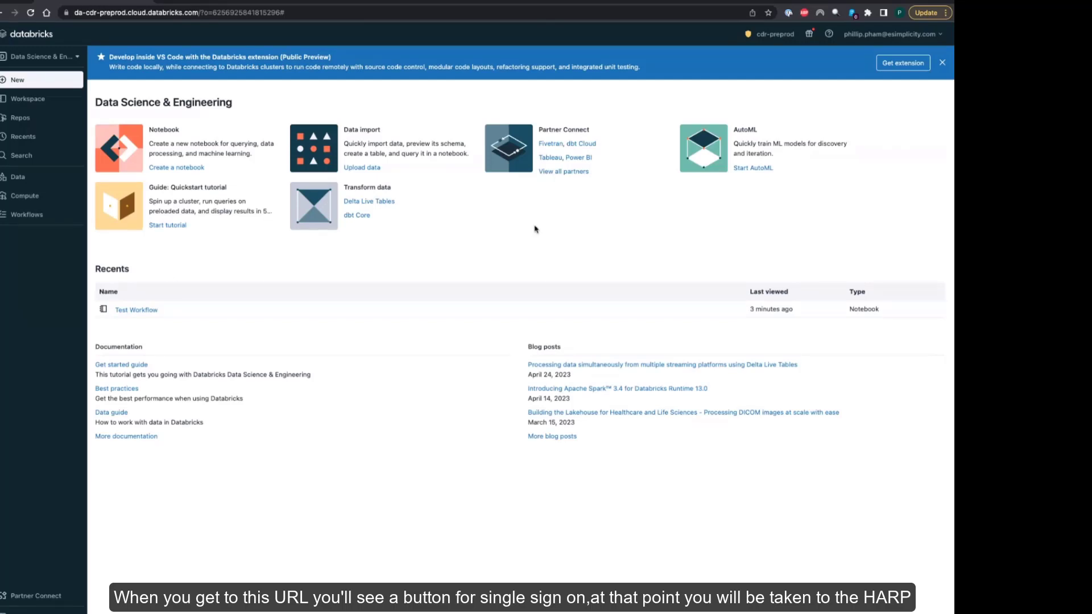
mouse_move(567, 204)
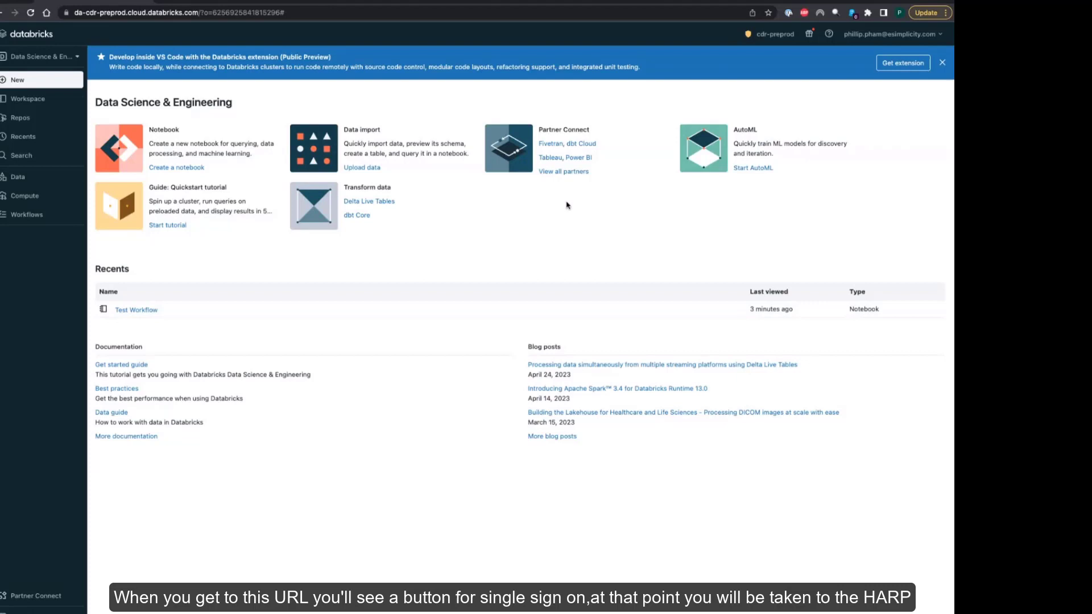
mouse_move(524, 141)
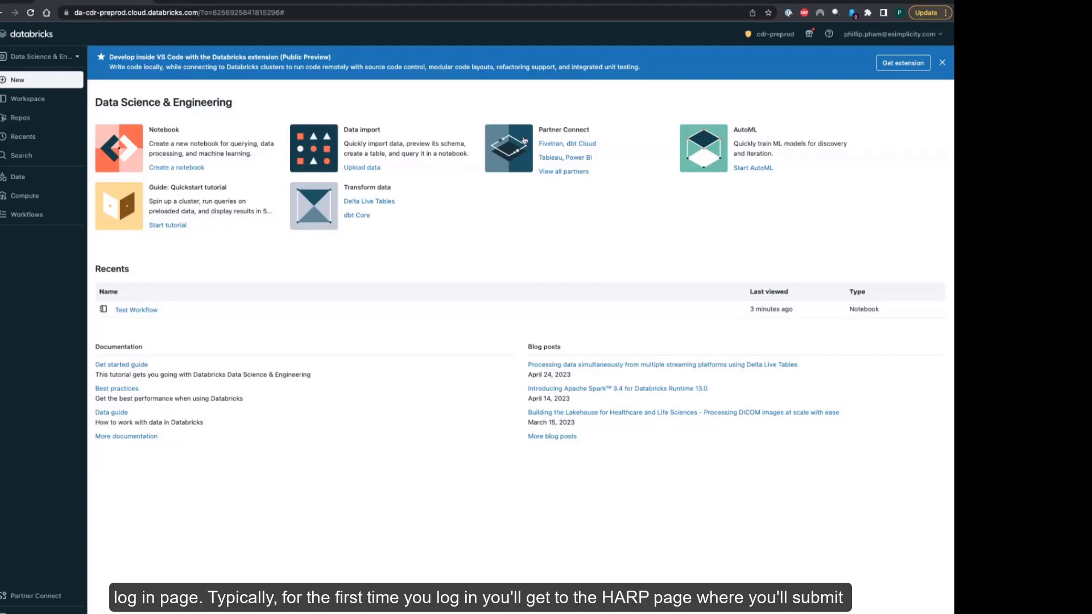
mouse_move(447, 267)
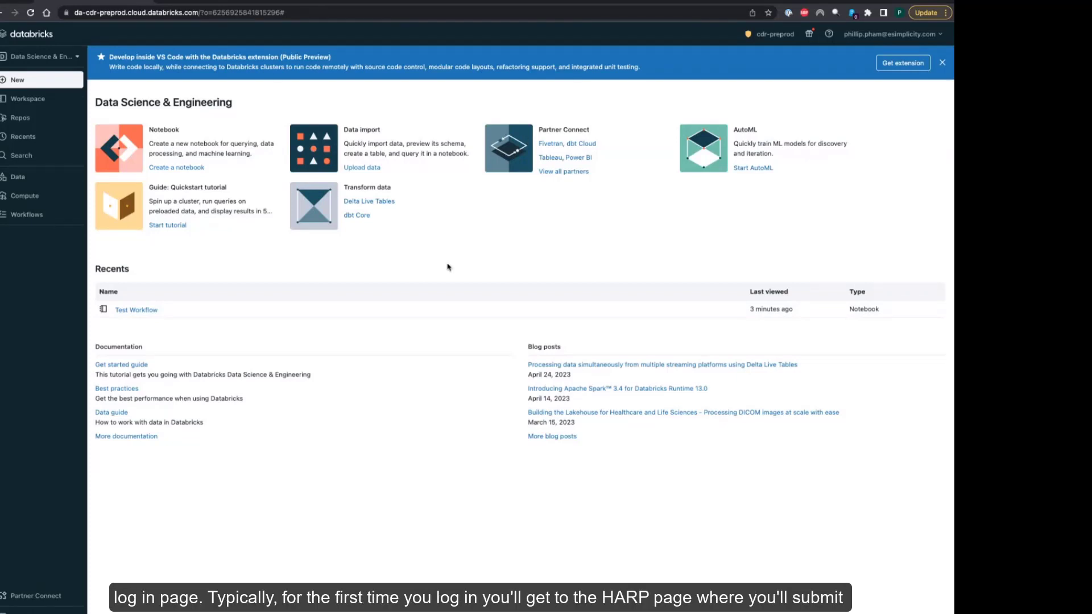
mouse_move(442, 348)
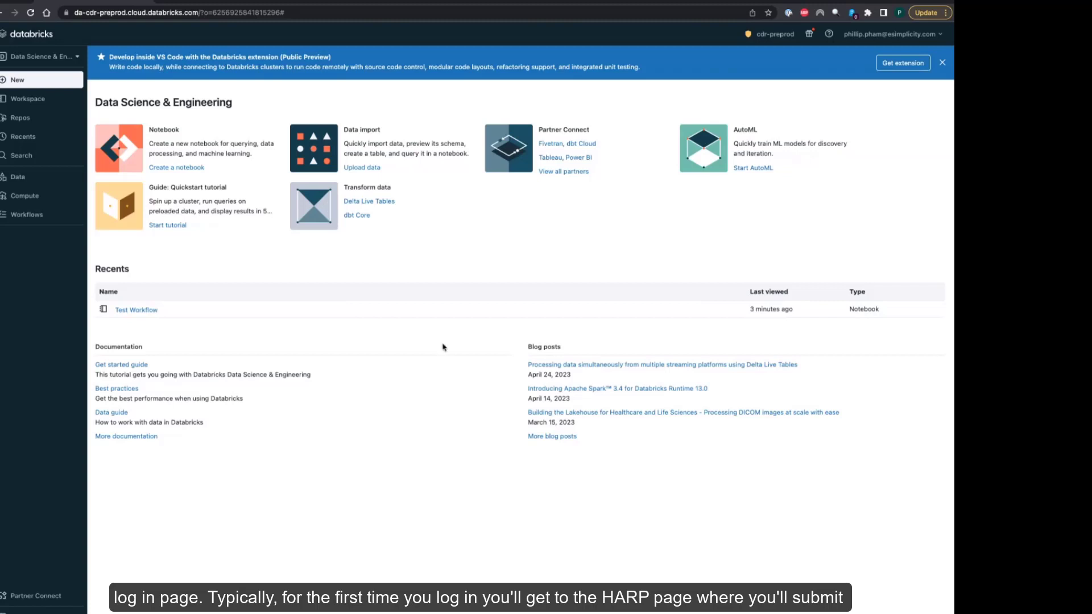
mouse_move(442, 208)
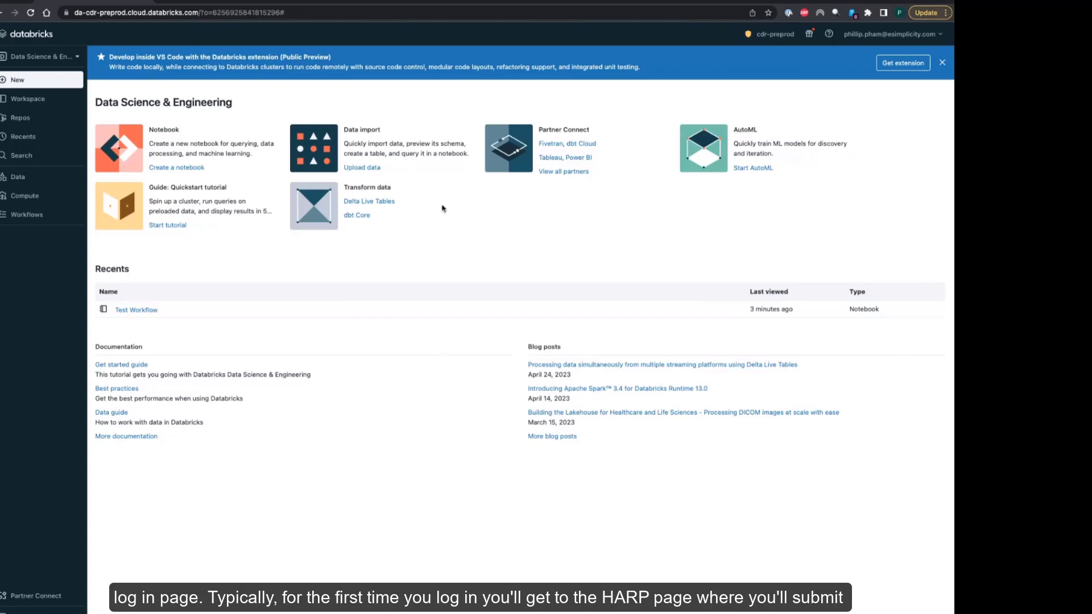
mouse_move(456, 218)
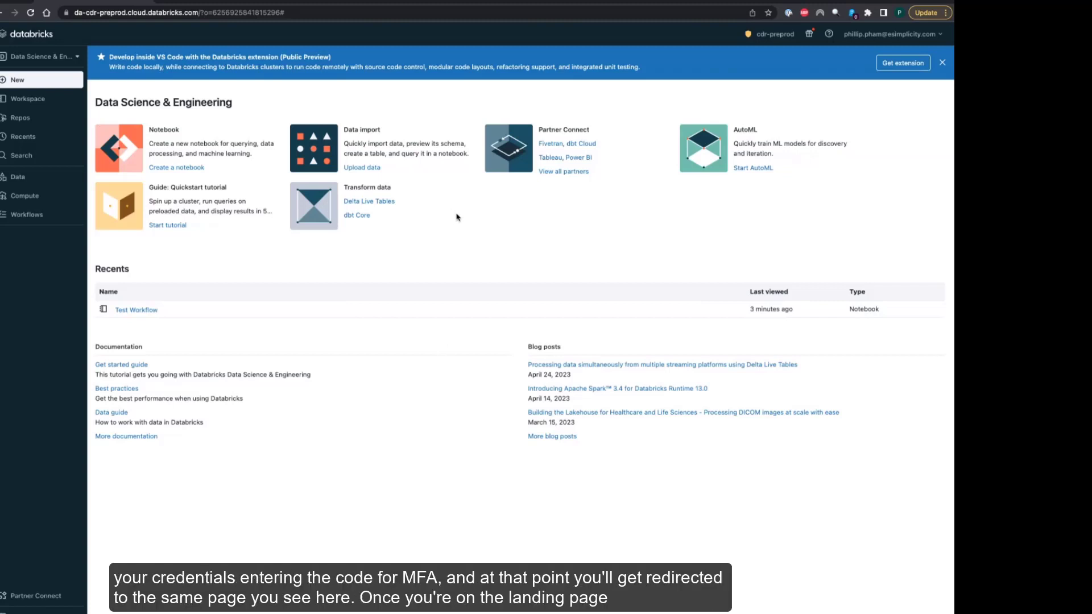
mouse_move(459, 235)
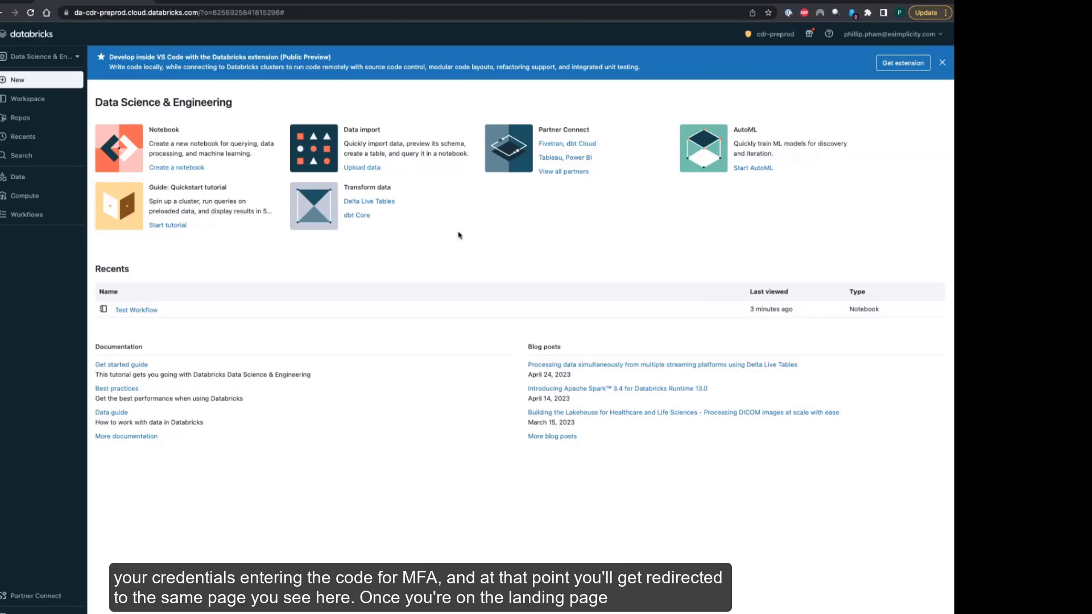
mouse_move(38, 344)
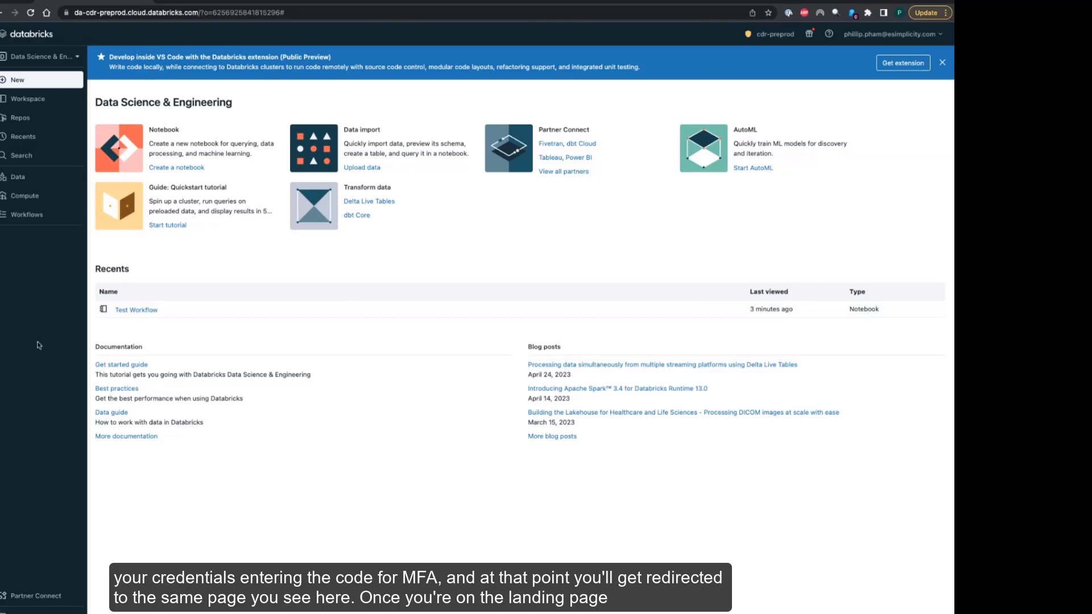
- Start a SQL notebook named 'Test Demo Job Notebook' in the personal Users folder
left_click(28, 99)
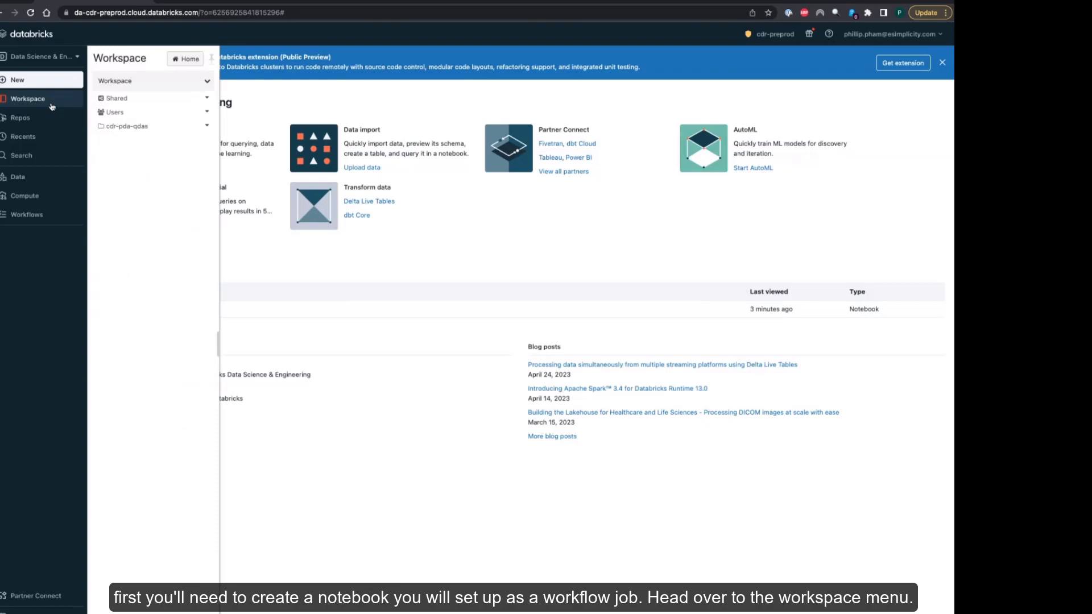
left_click(114, 112)
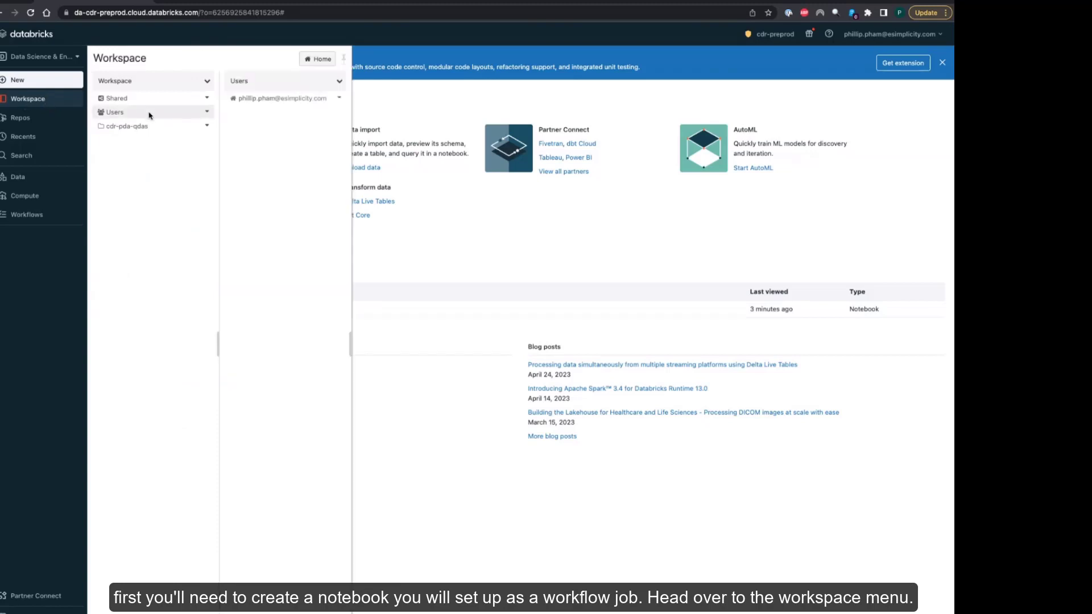
left_click(114, 111)
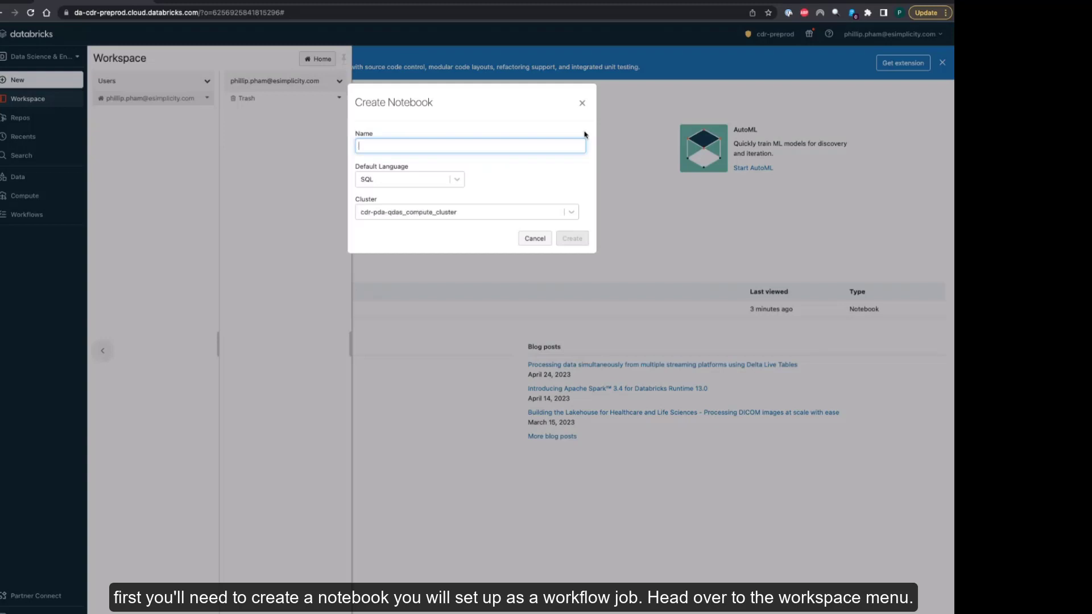
type("tes")
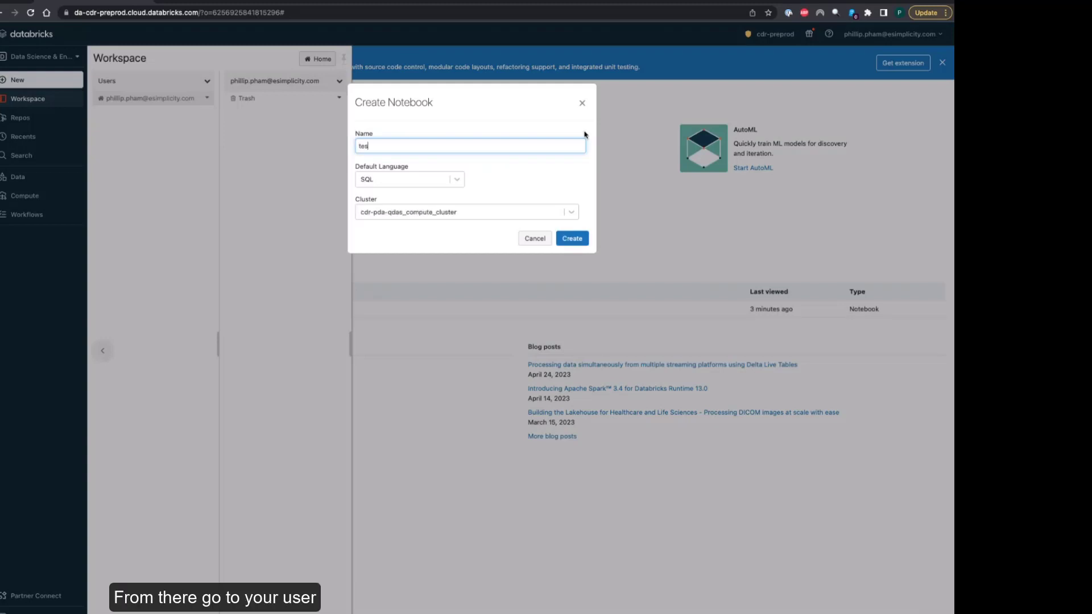
type("Test Demo Job Notebook")
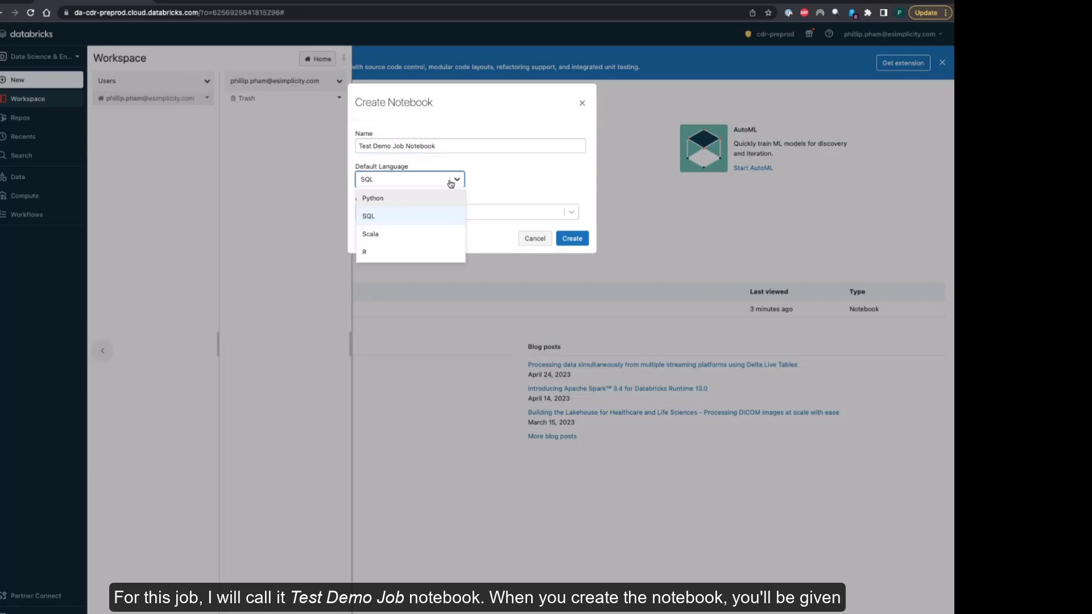
left_click(368, 215)
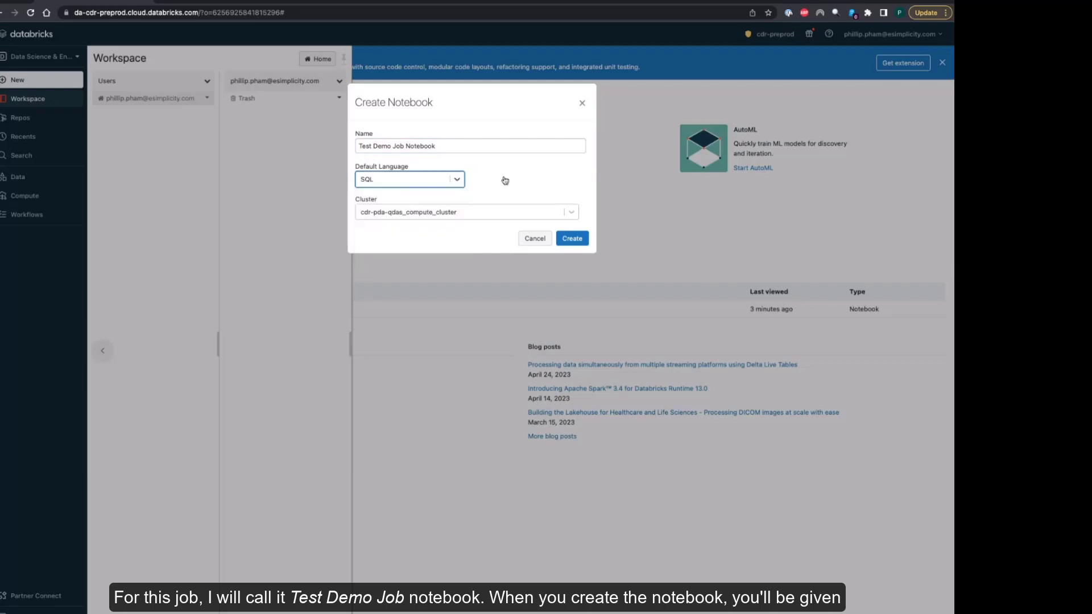
left_click(465, 211)
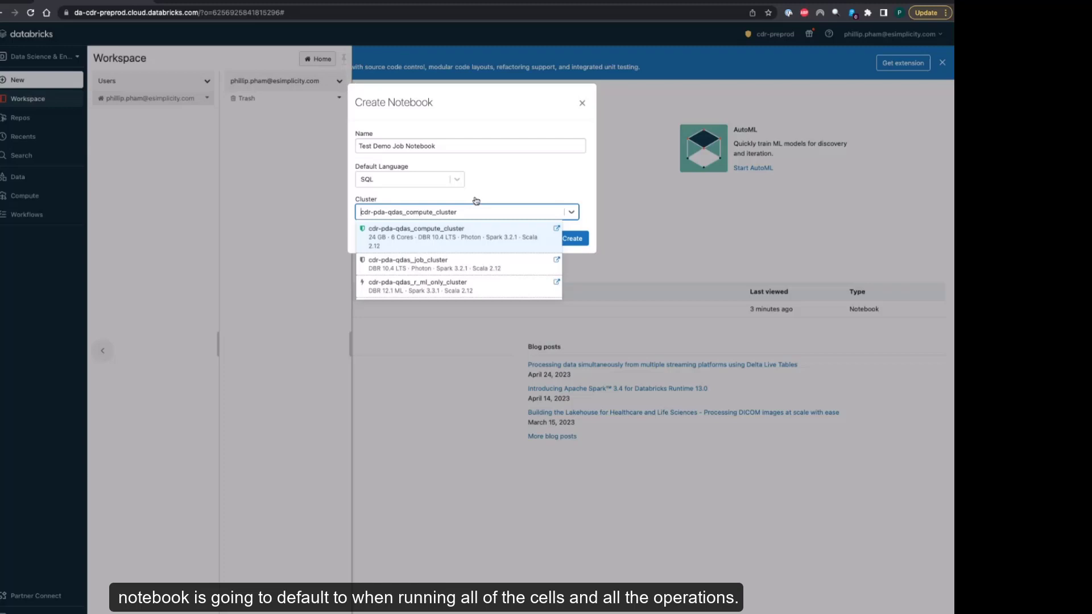
mouse_move(428, 240)
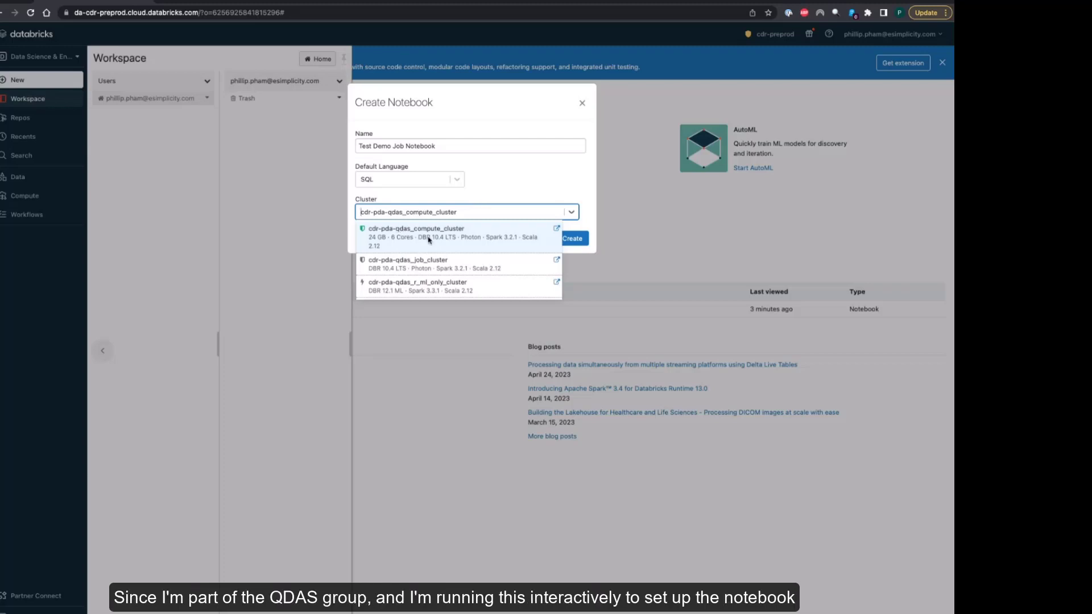
- Create the notebook and run 'show databases;' in the first cell
left_click(573, 238)
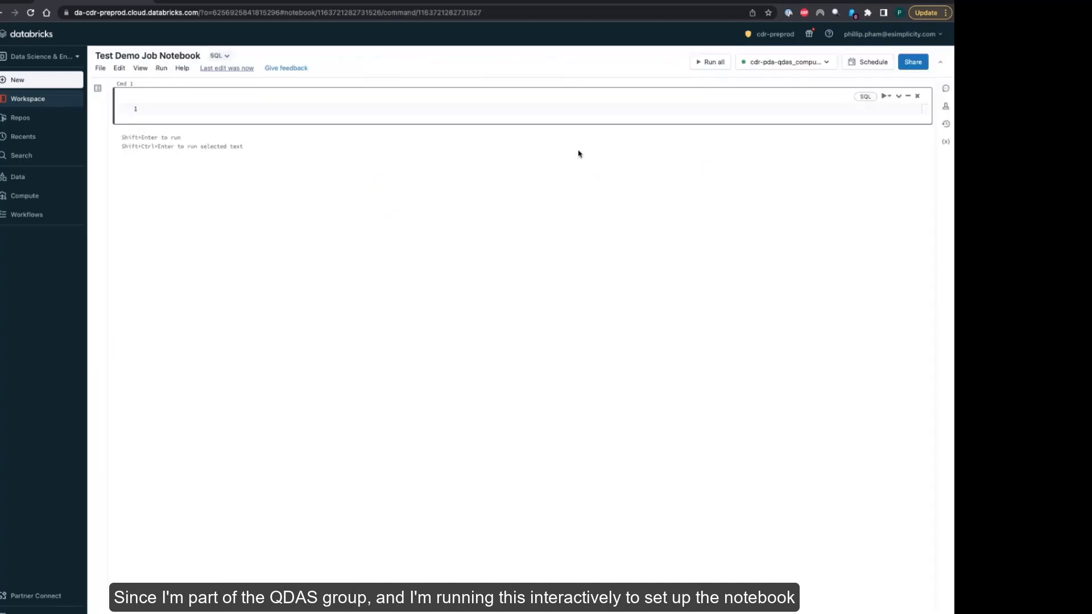
mouse_move(508, 339)
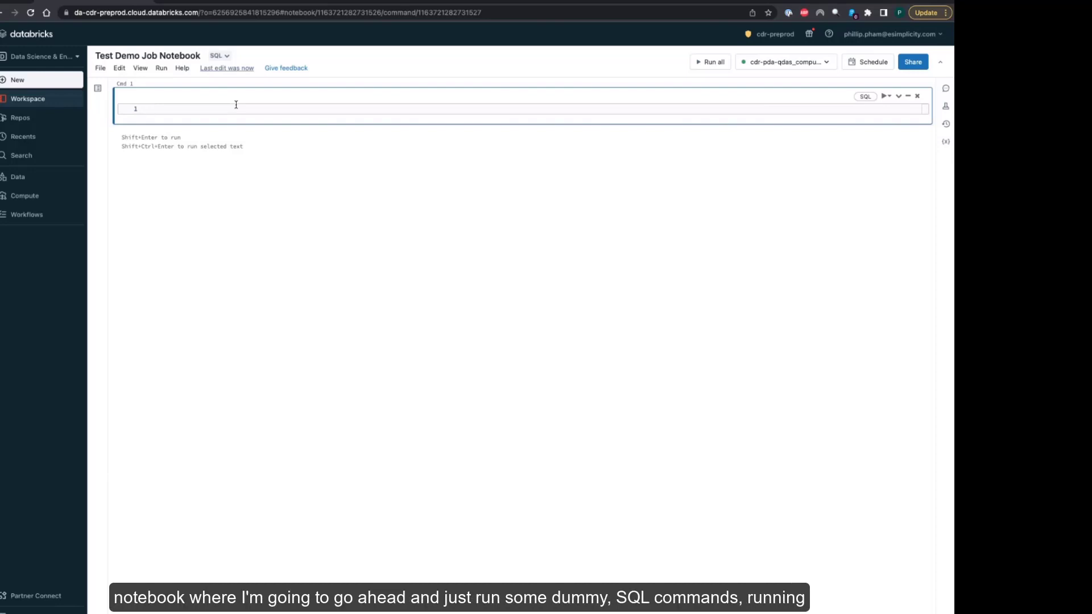
type("show databases;")
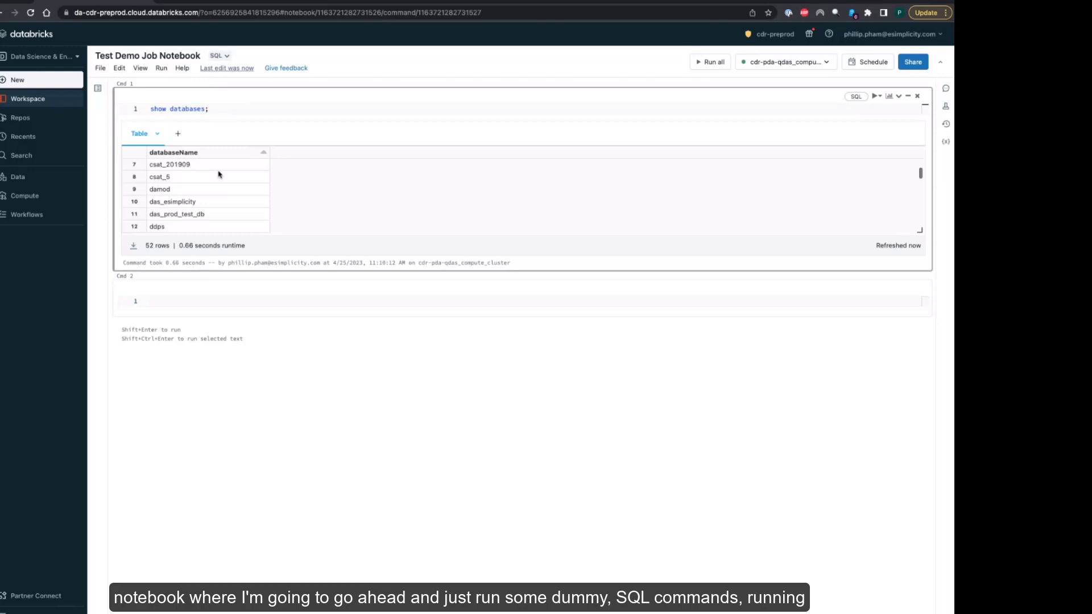
scroll("down", 3)
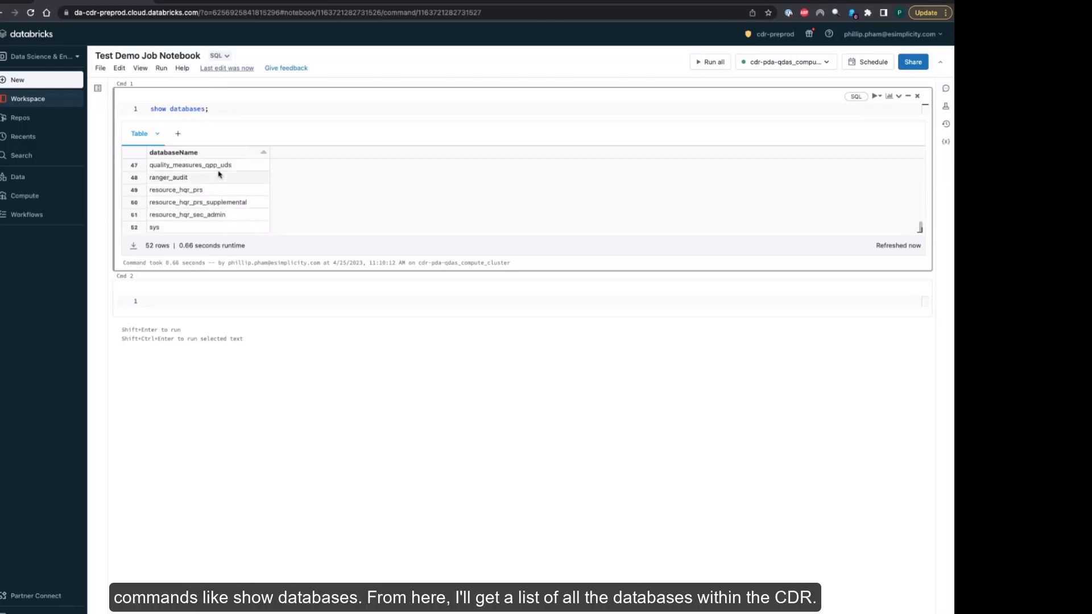
- Run 'SHOW TABLES in public_data;' and draft a SELECT from public_data.zip_codes
type("SHOW TABLES")
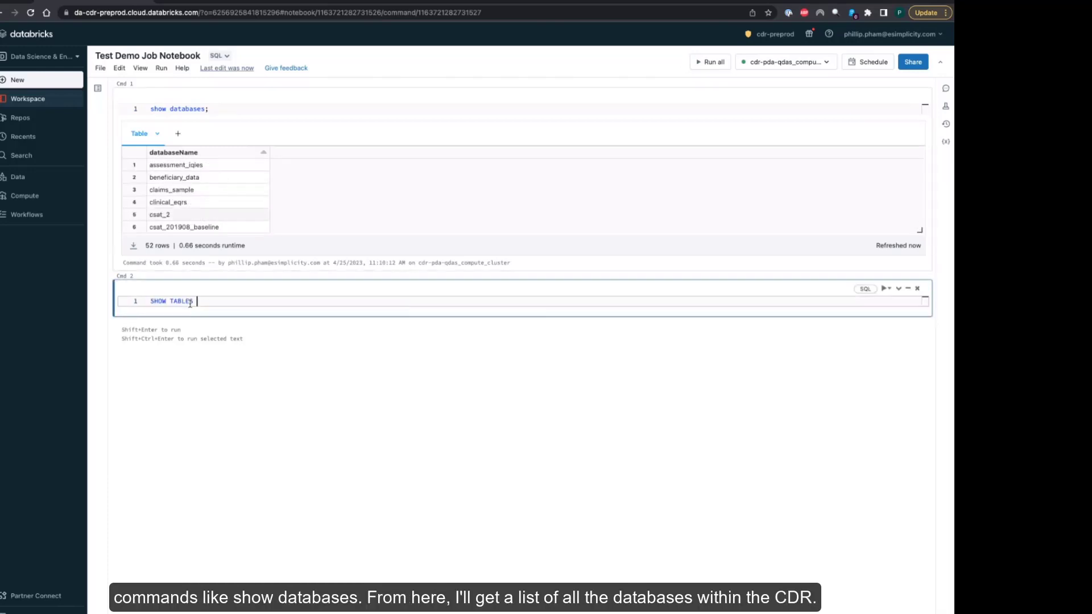
type("in public_data;")
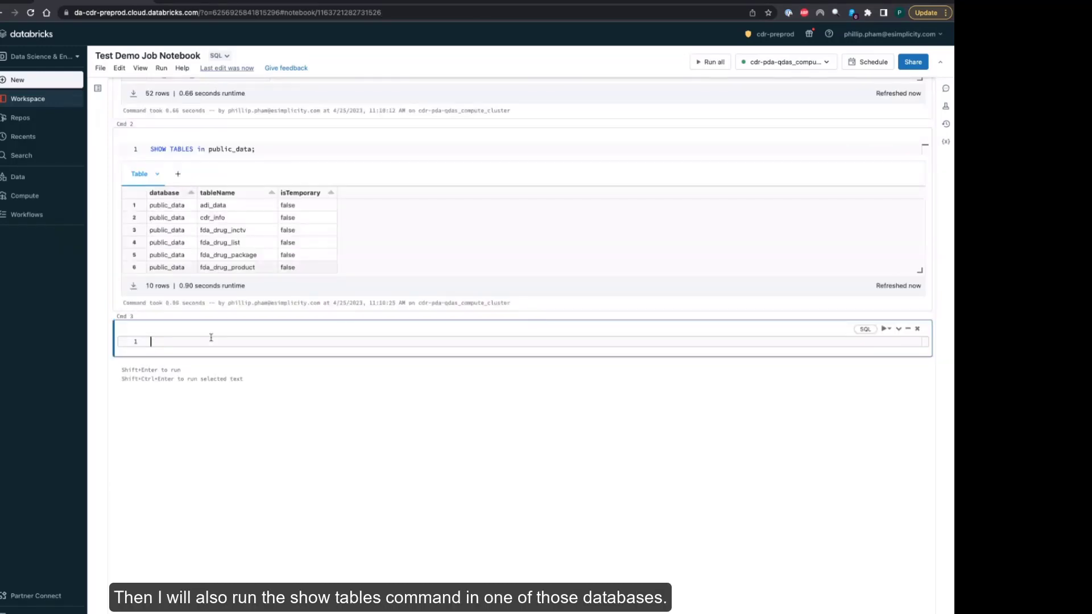
type("SELECT * from")
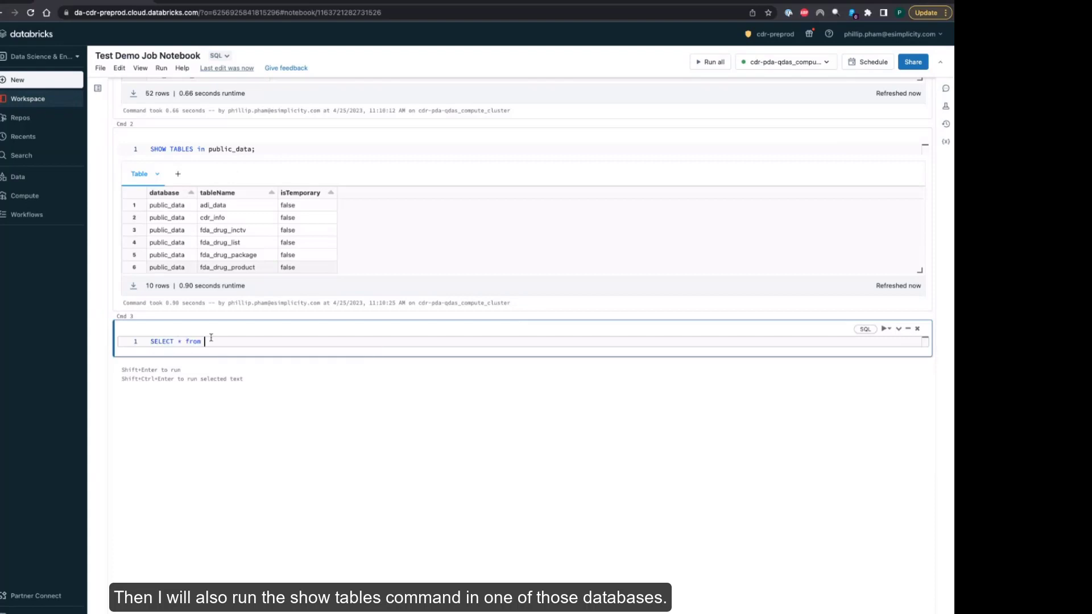
type("public_data.zip_codes LIMIT 1")
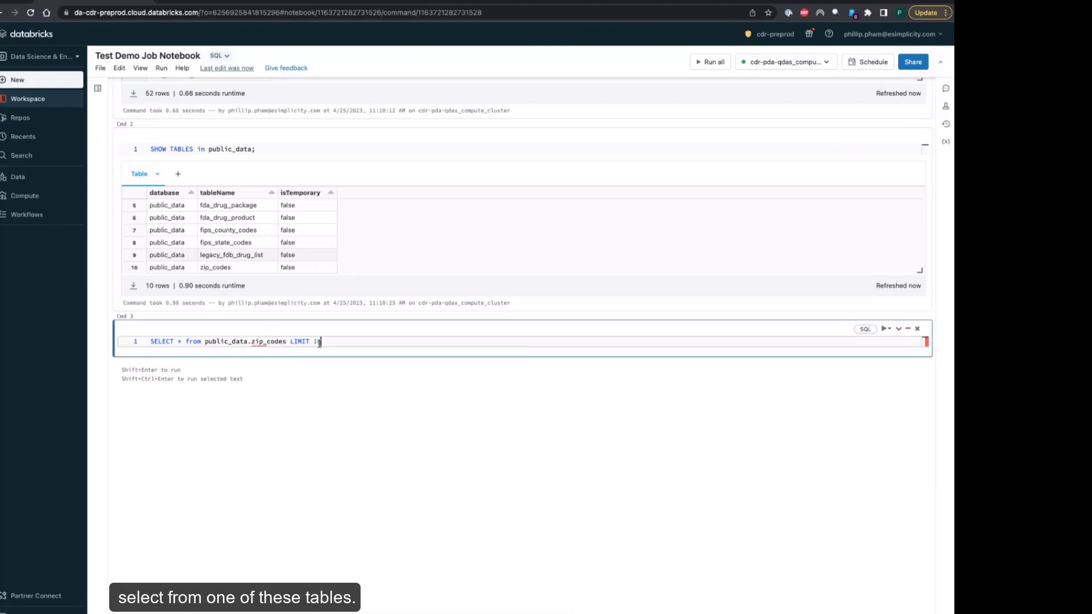
key("shift+Enter")
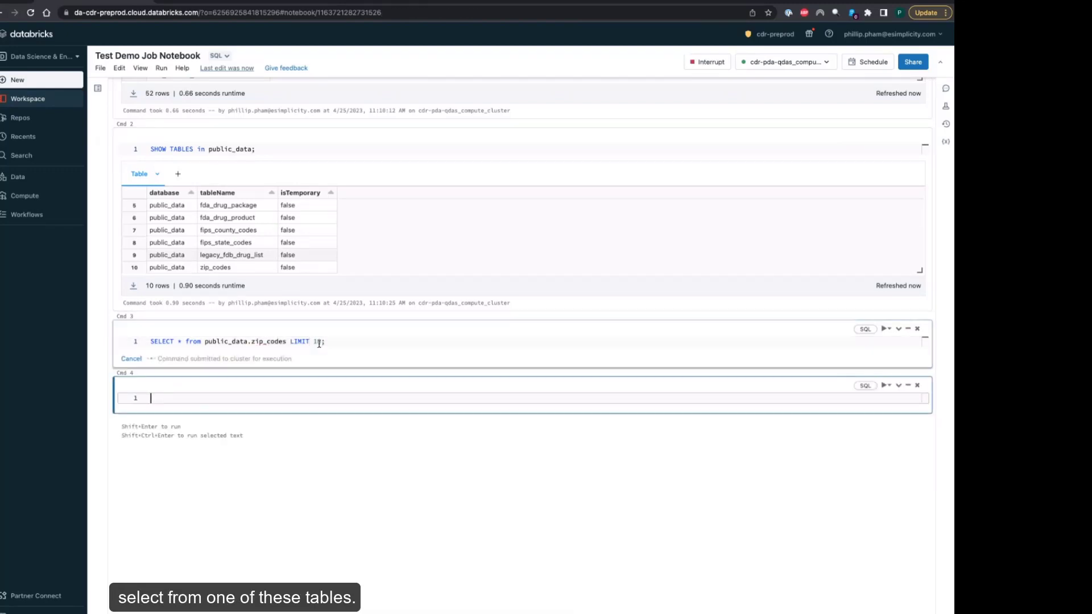
left_click(885, 329)
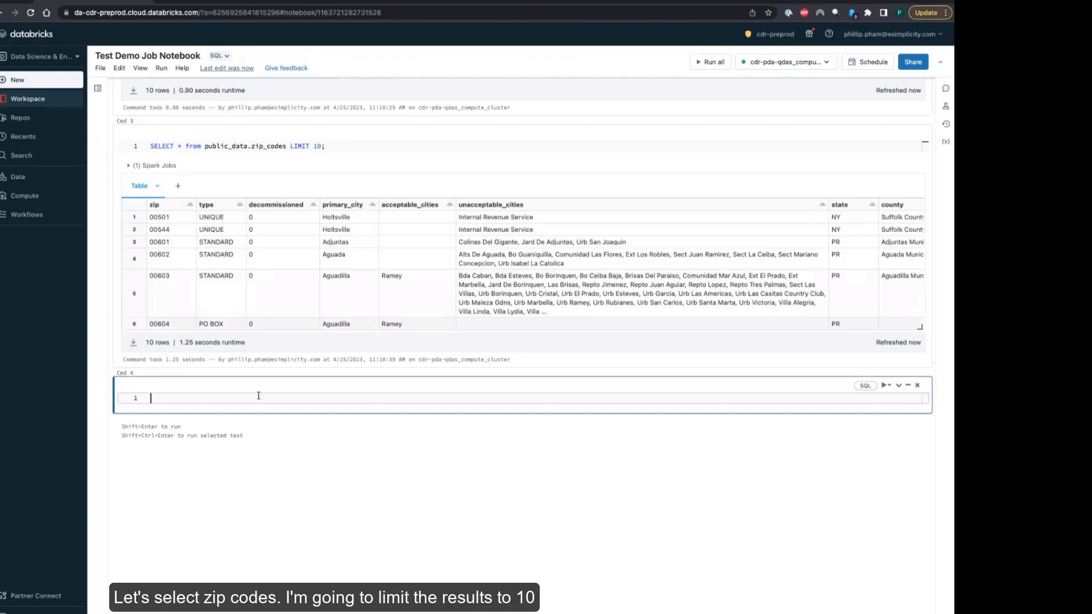
type("SELECT count(")
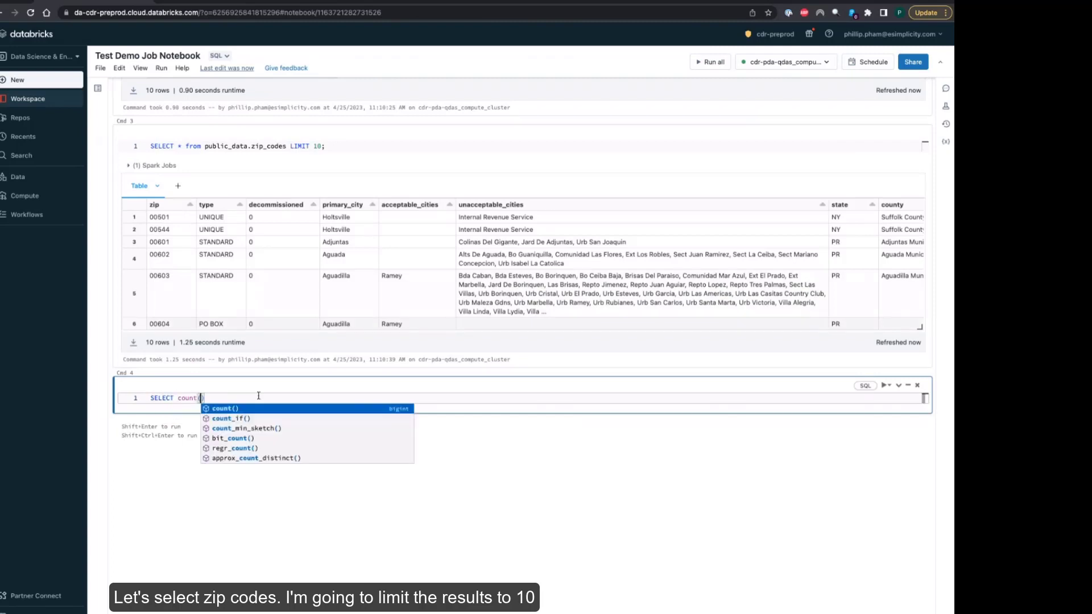
type("*) from public_data.zip_codes;")
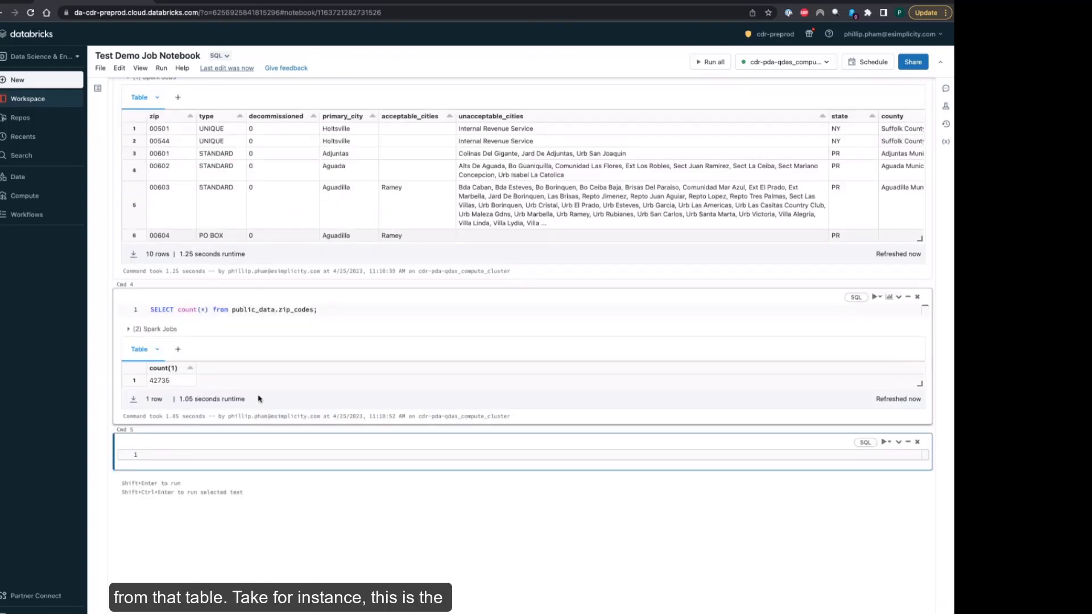
scroll("up", 3)
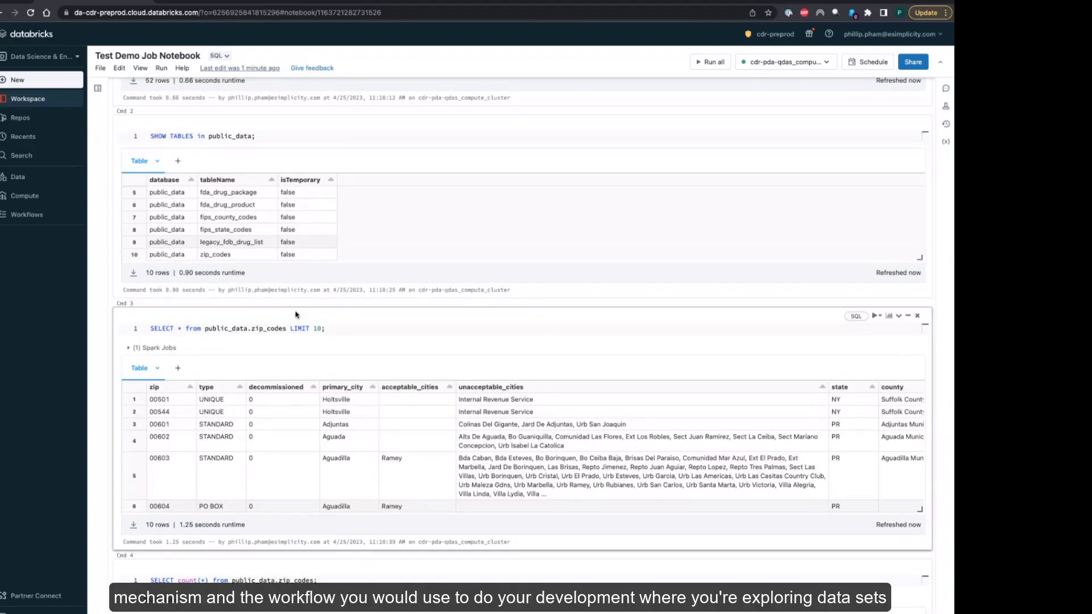
scroll("down", 3)
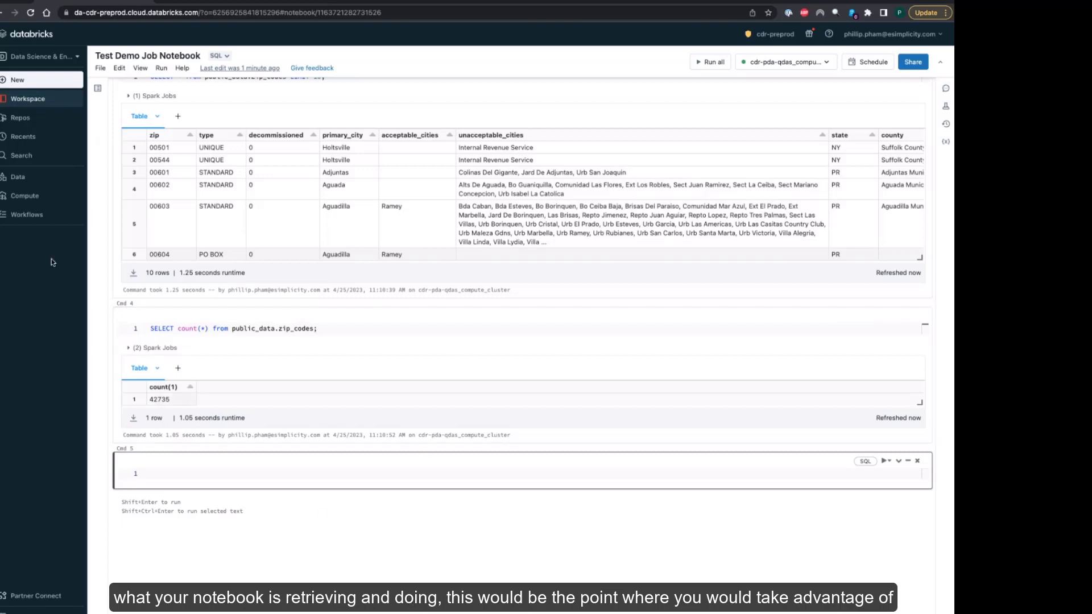
- Create a new job in Workflows named 'My New Test Job'
left_click(27, 214)
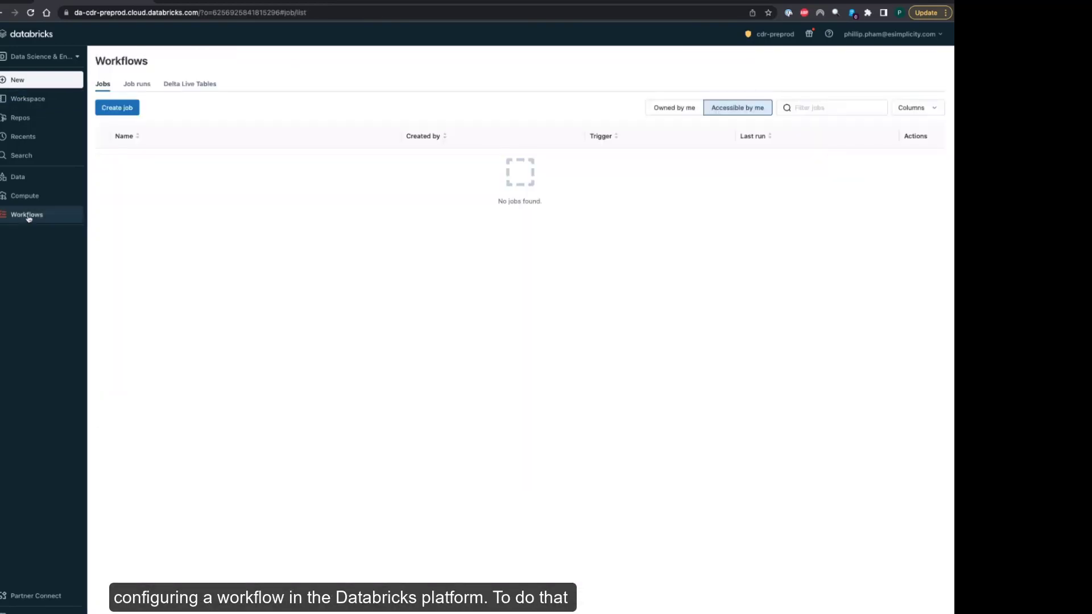
left_click(116, 108)
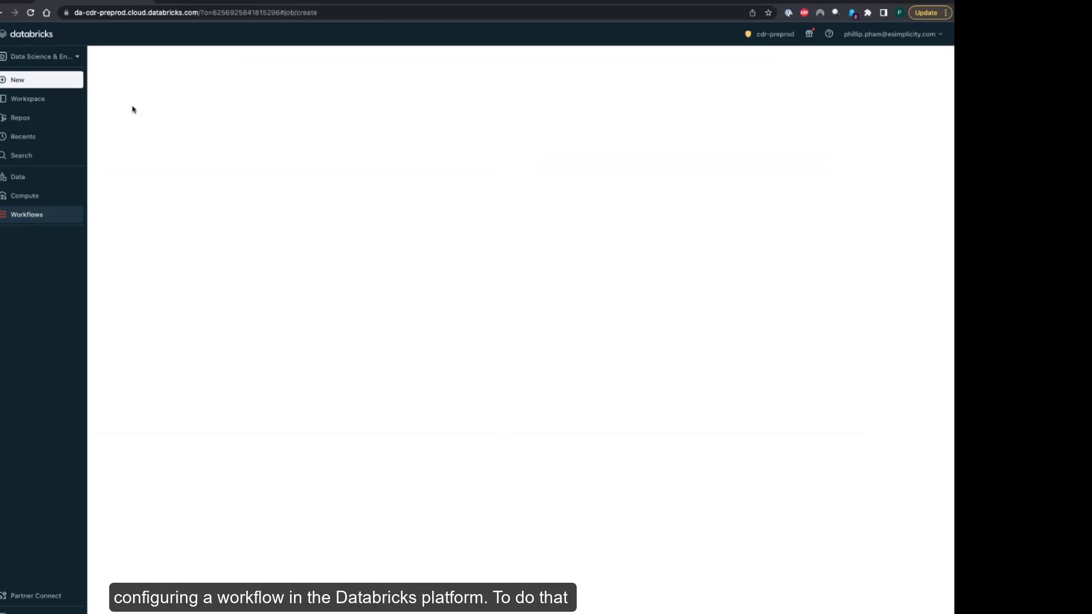
left_click(28, 215)
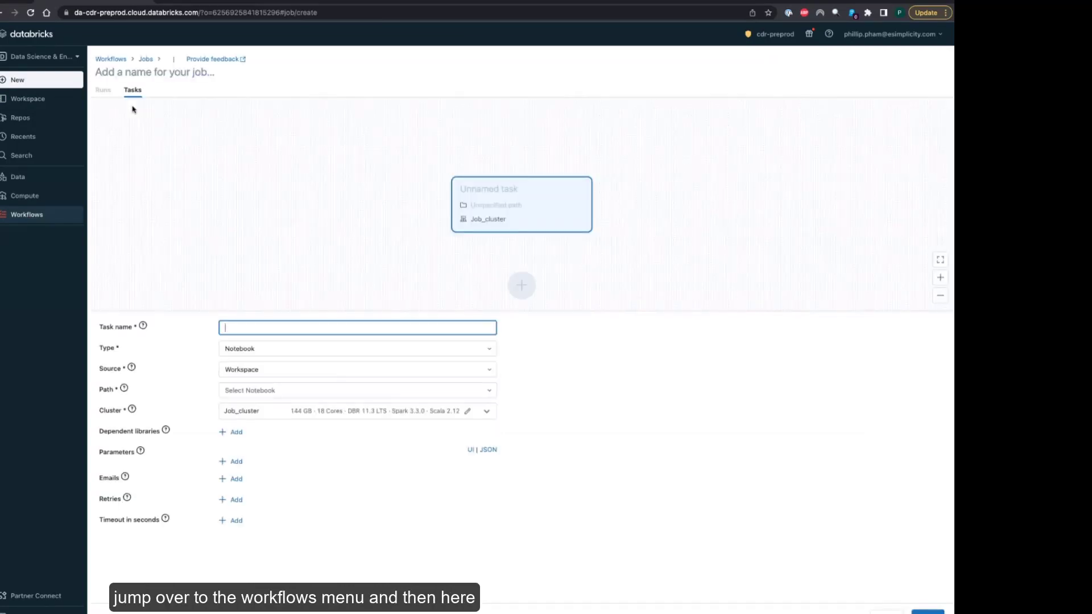
left_click(153, 72)
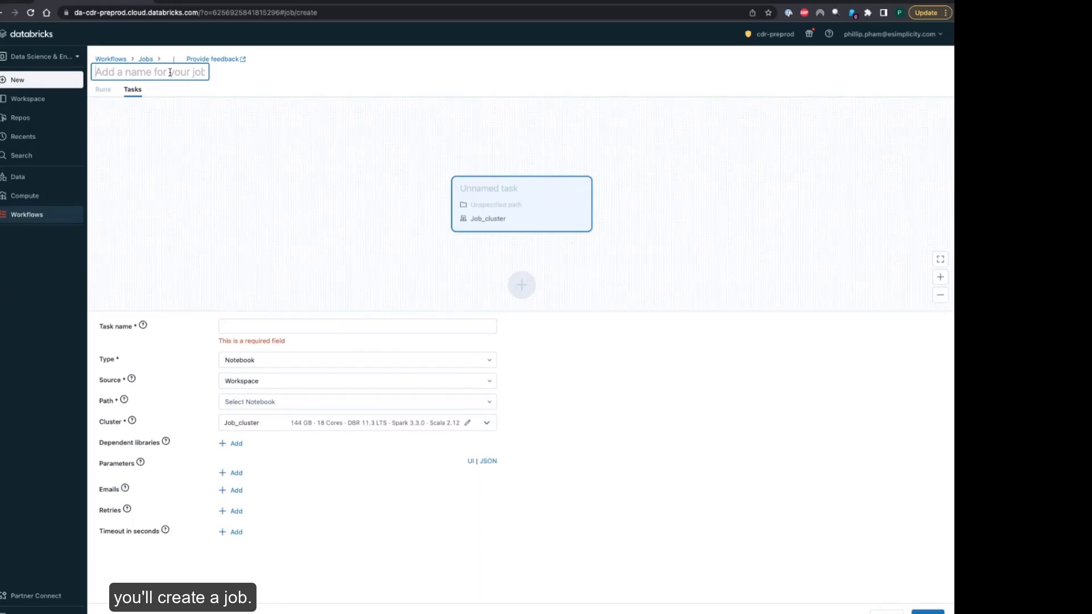
type("My new Test Job")
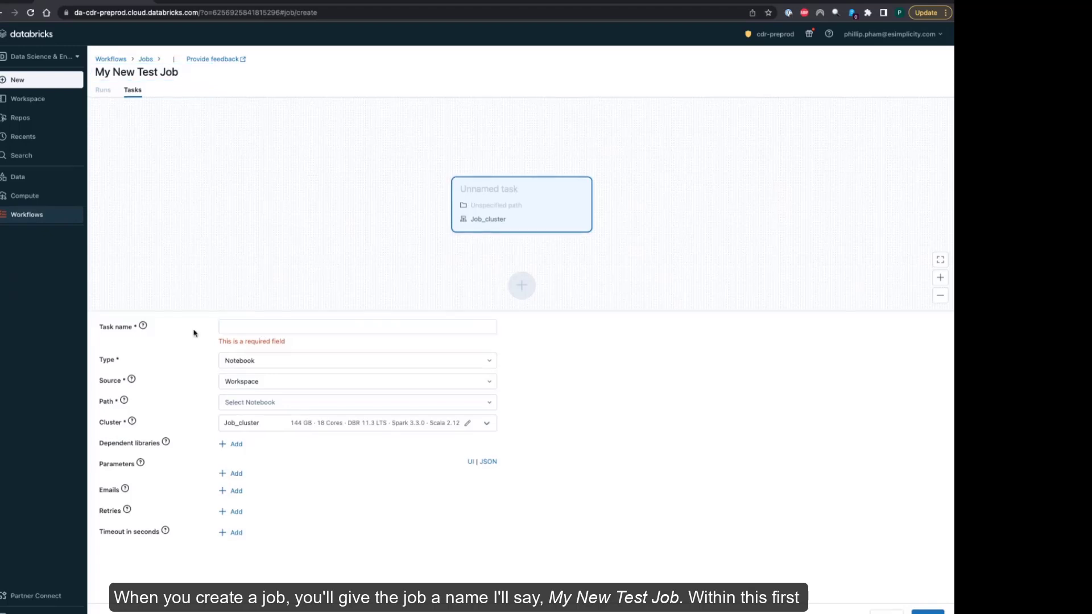
- Name the first task 'Test_Task_Run_1' and review its Source options
left_click(356, 326)
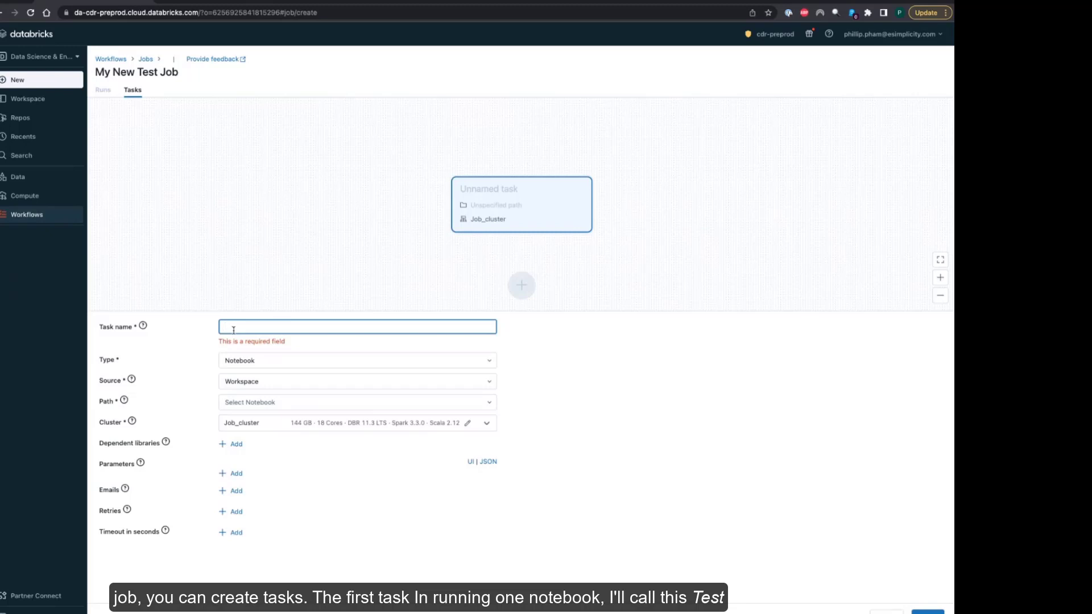
type("Test_Task_Run")
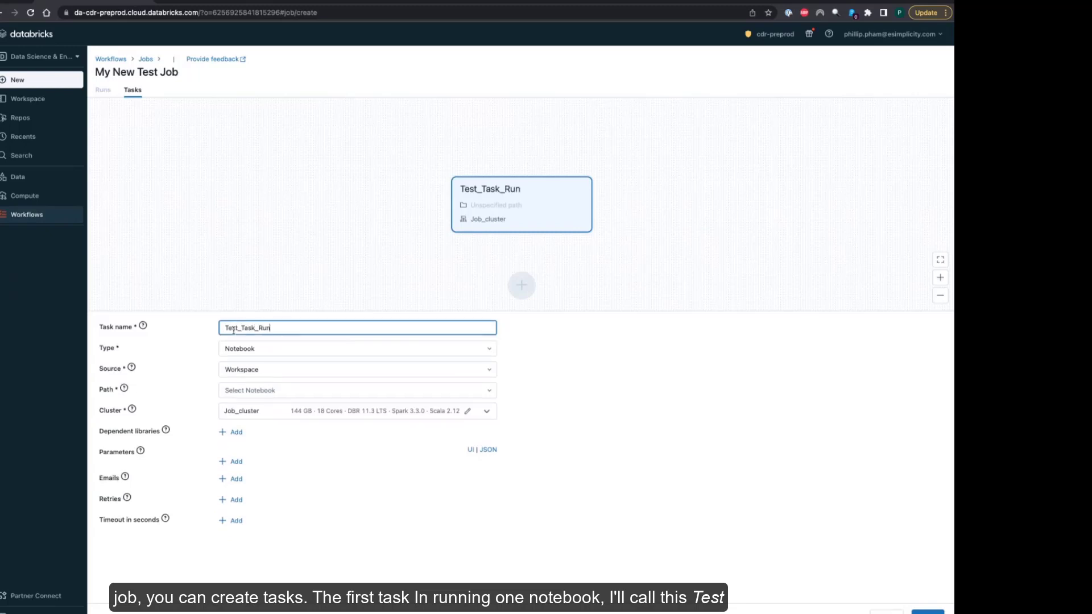
type("_1")
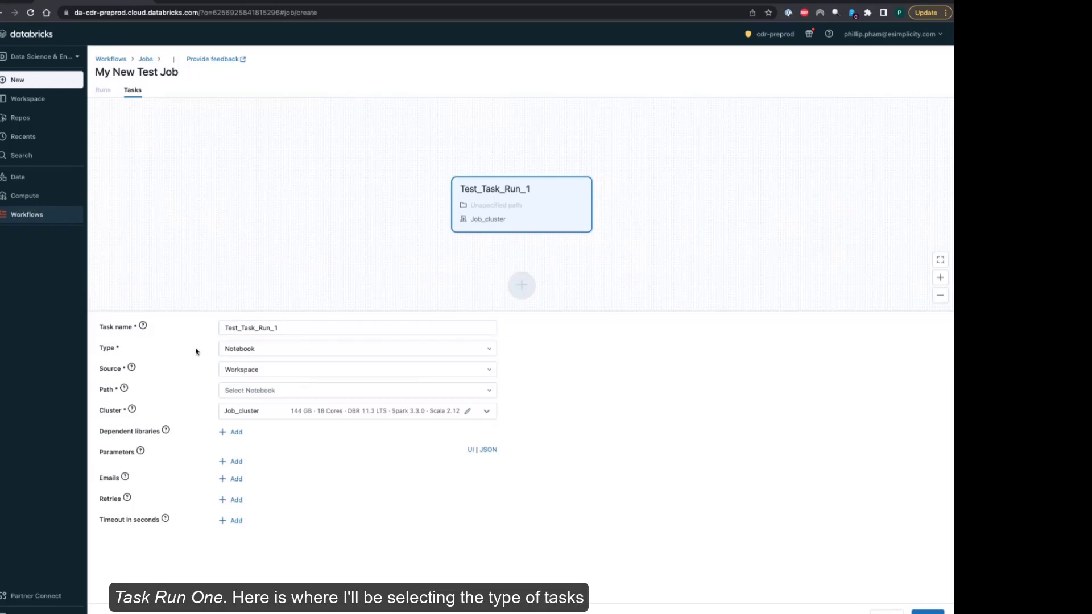
left_click(356, 369)
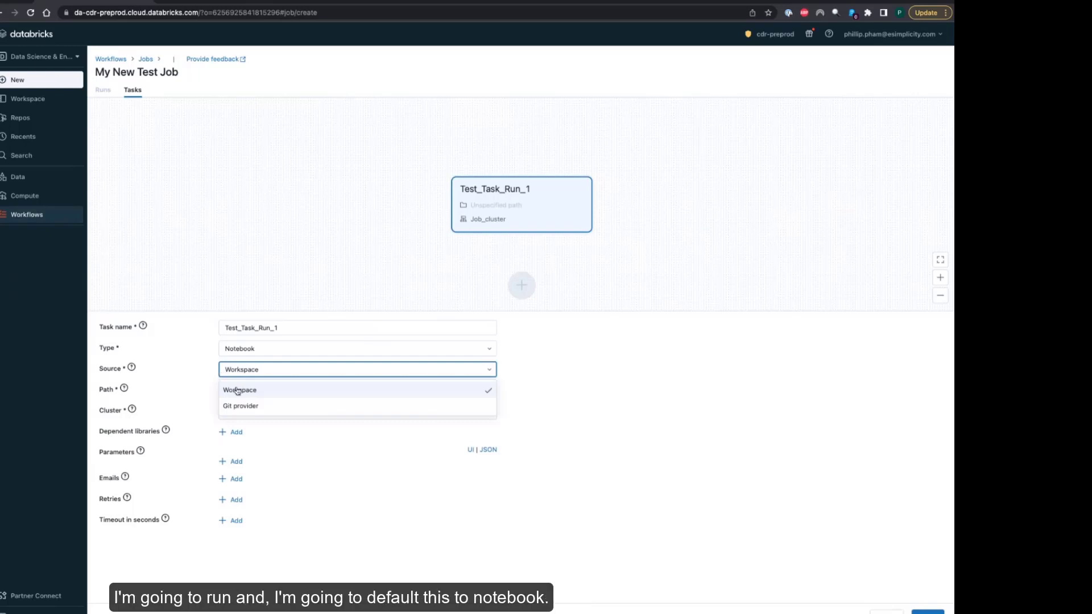
mouse_move(234, 409)
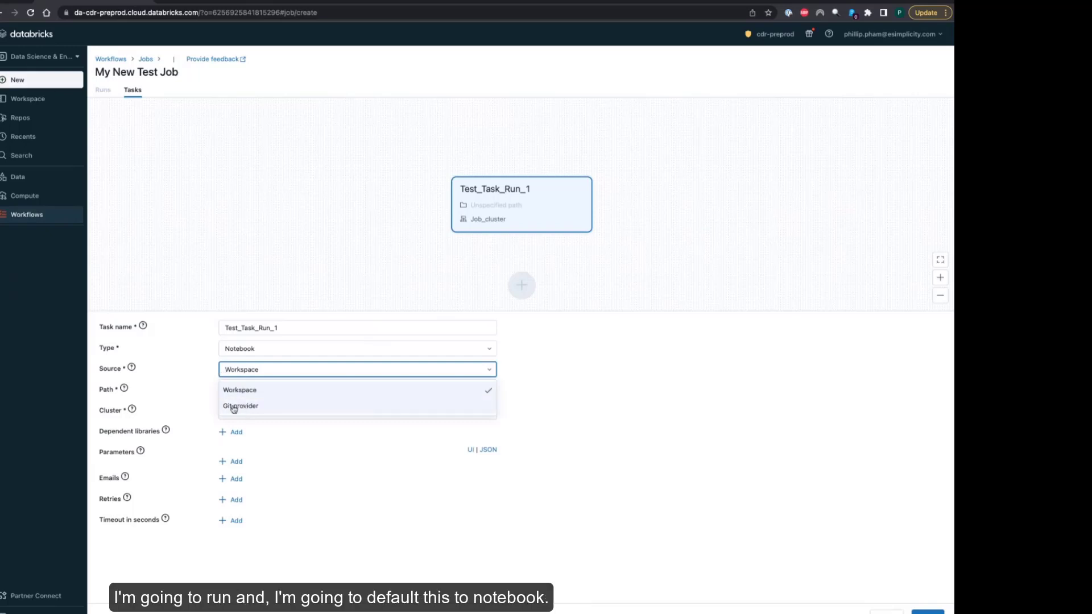
mouse_move(219, 393)
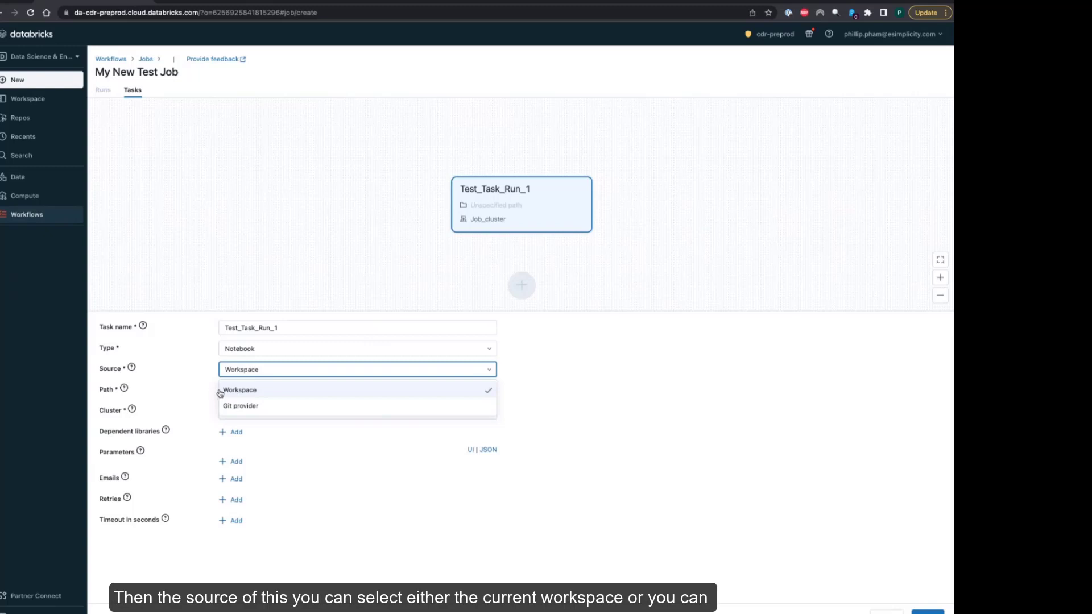
mouse_move(235, 395)
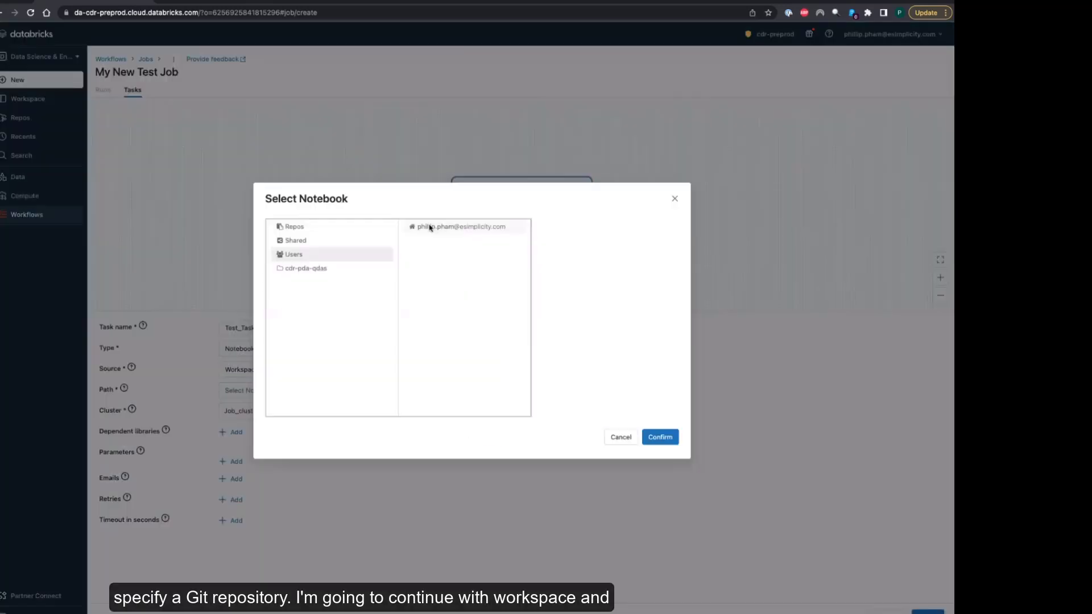
- Pick Test Demo Job Notebook from the user's workspace folder for the task
left_click(459, 226)
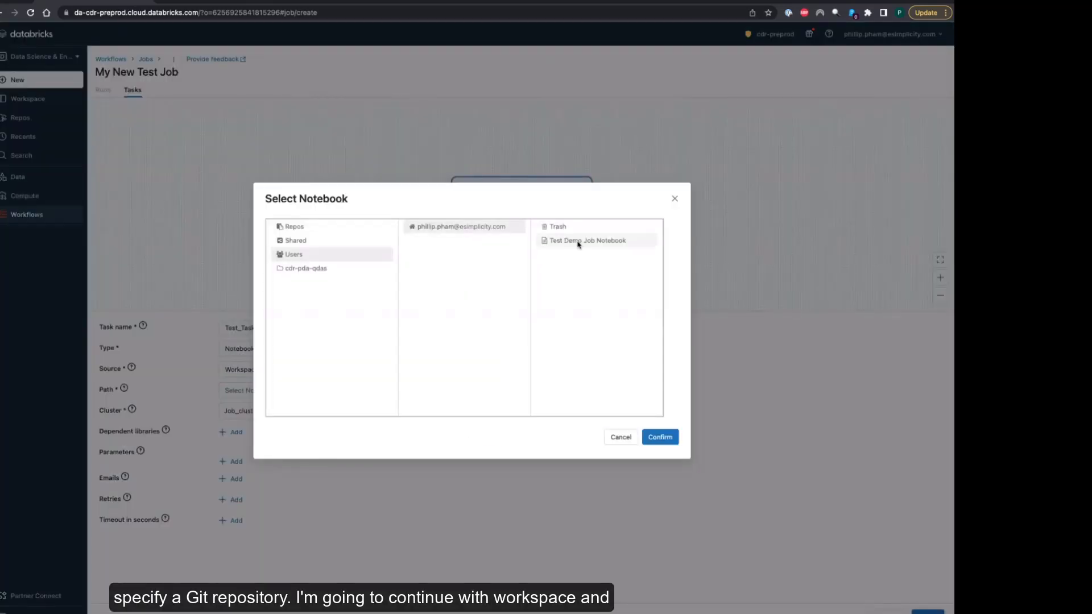
left_click(658, 436)
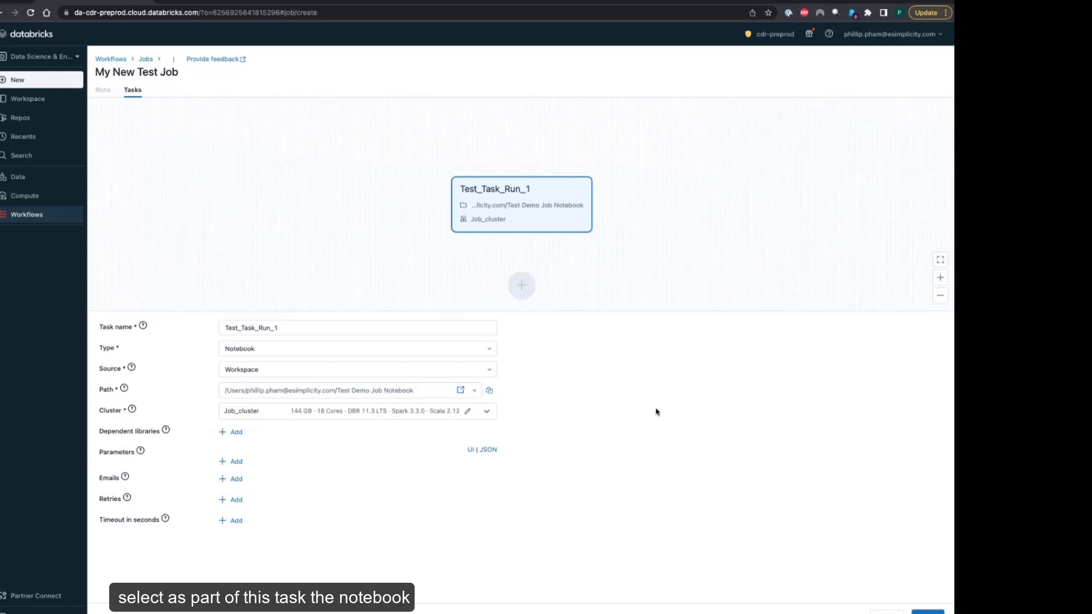
mouse_move(251, 421)
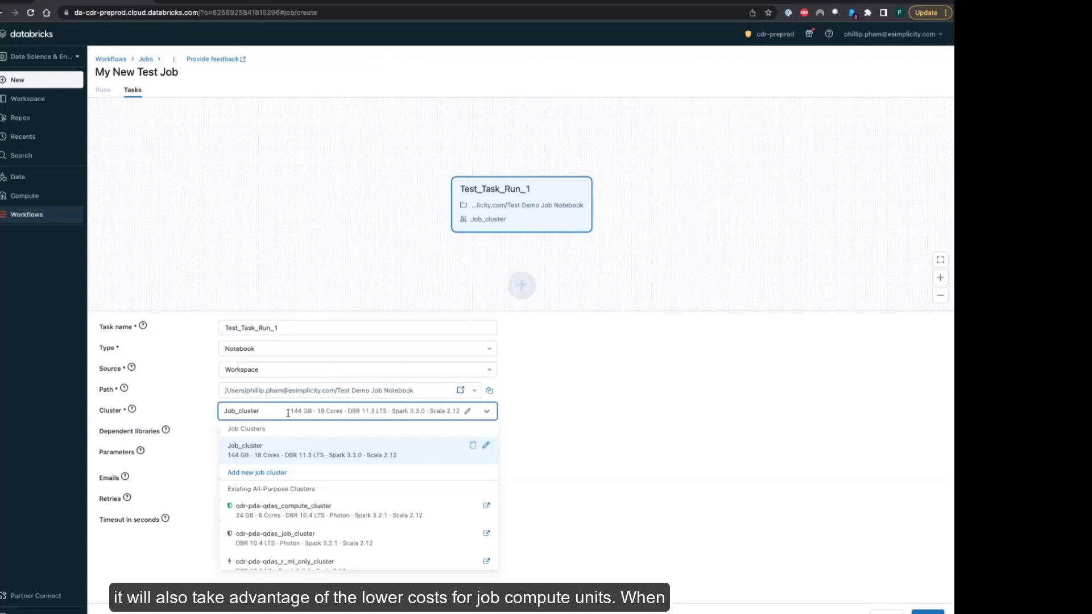
- Open the Job_cluster edit settings for Test_Task_Run_1_cluster
left_click(256, 472)
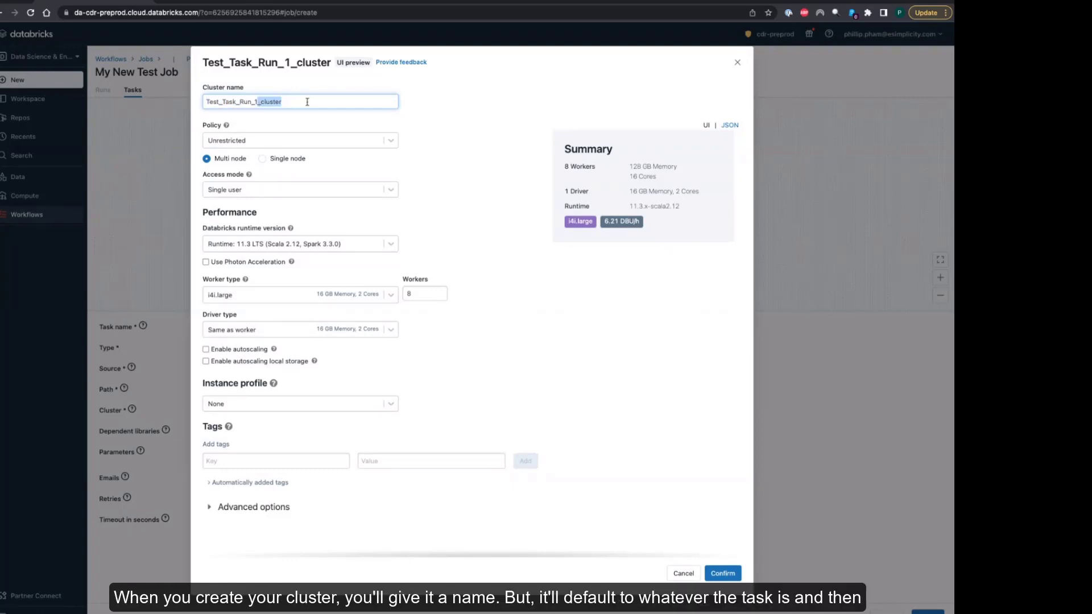
mouse_move(365, 137)
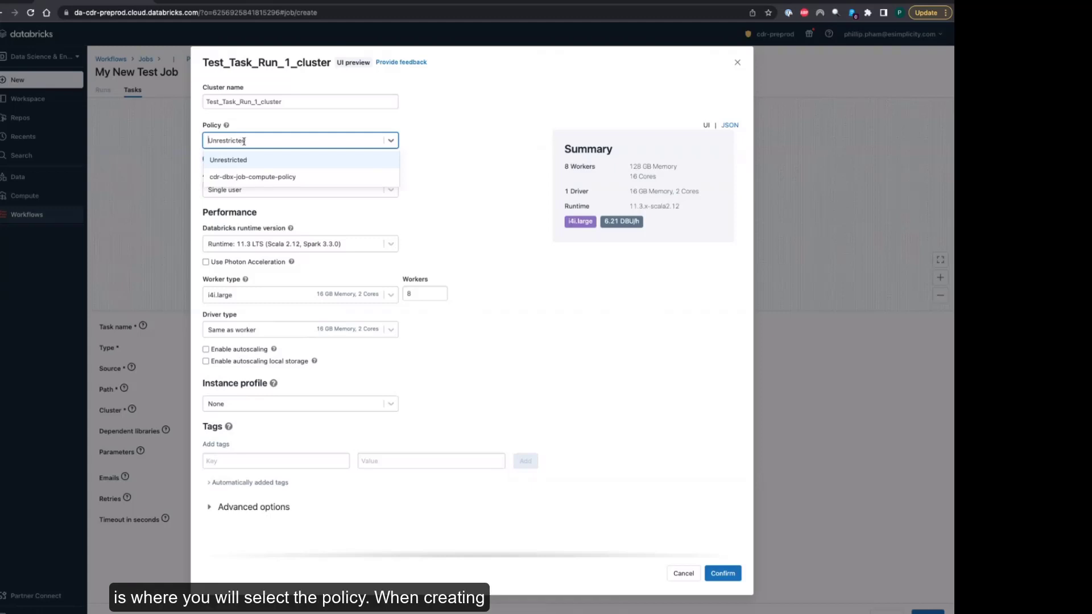
mouse_move(249, 180)
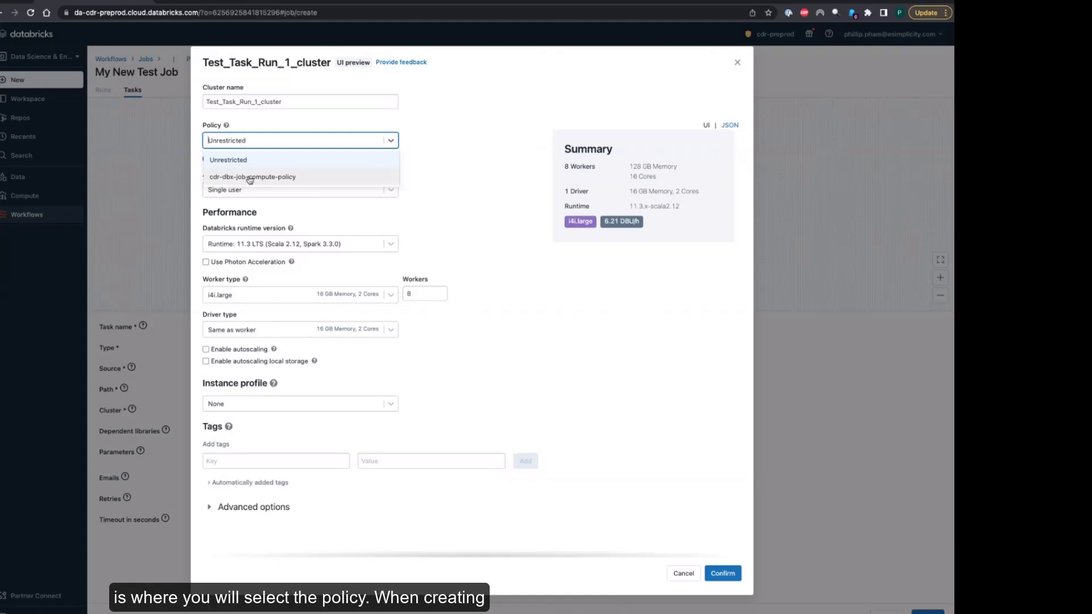
- Switch the job cluster to cdr-dbx-job-compute-policy and confirm the policy change
left_click(252, 176)
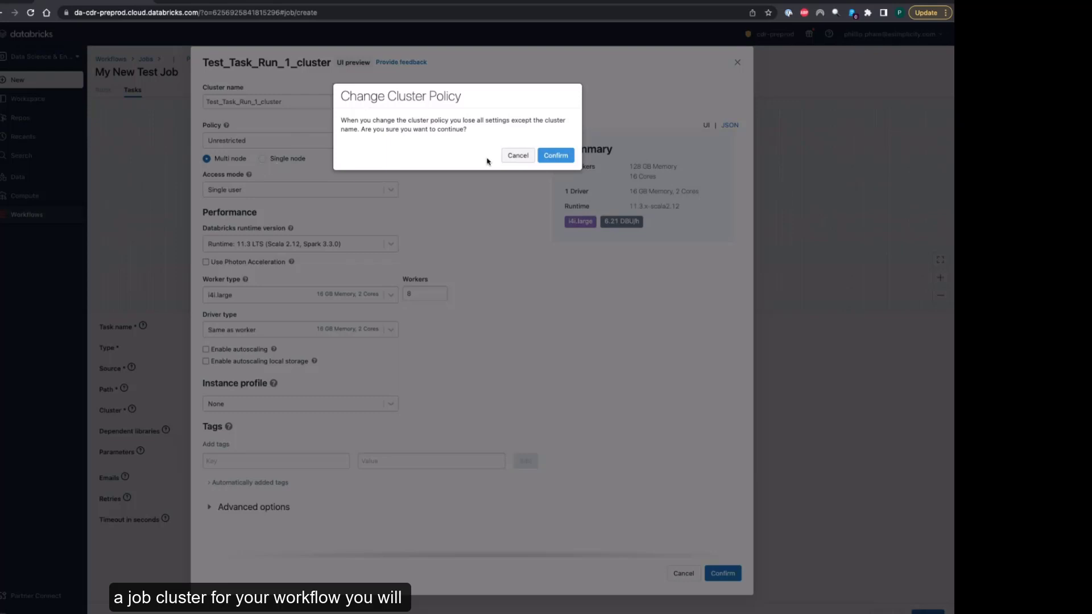
left_click(555, 155)
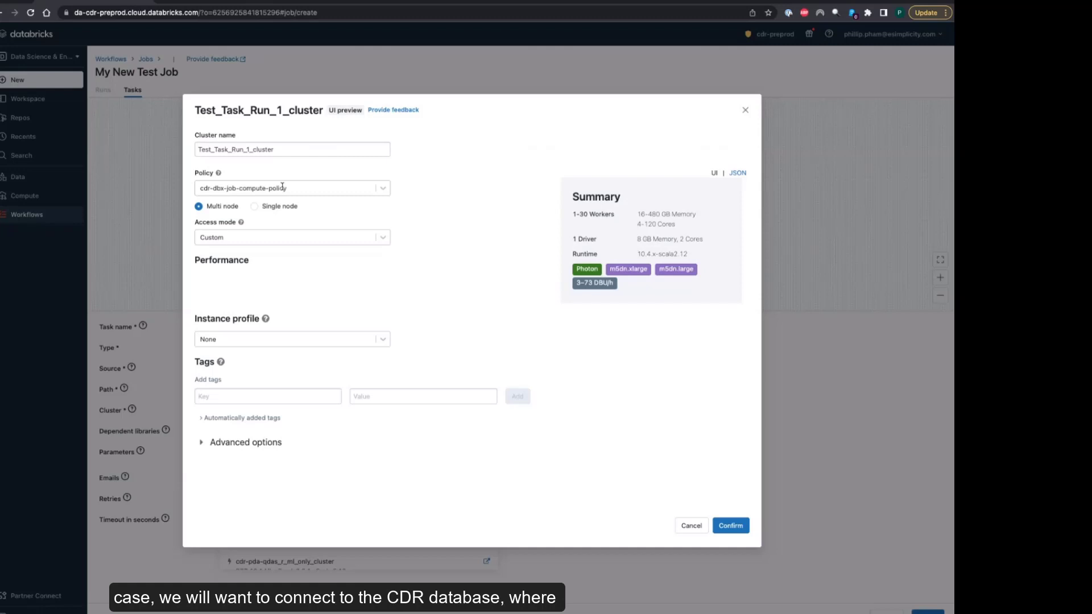
mouse_move(447, 308)
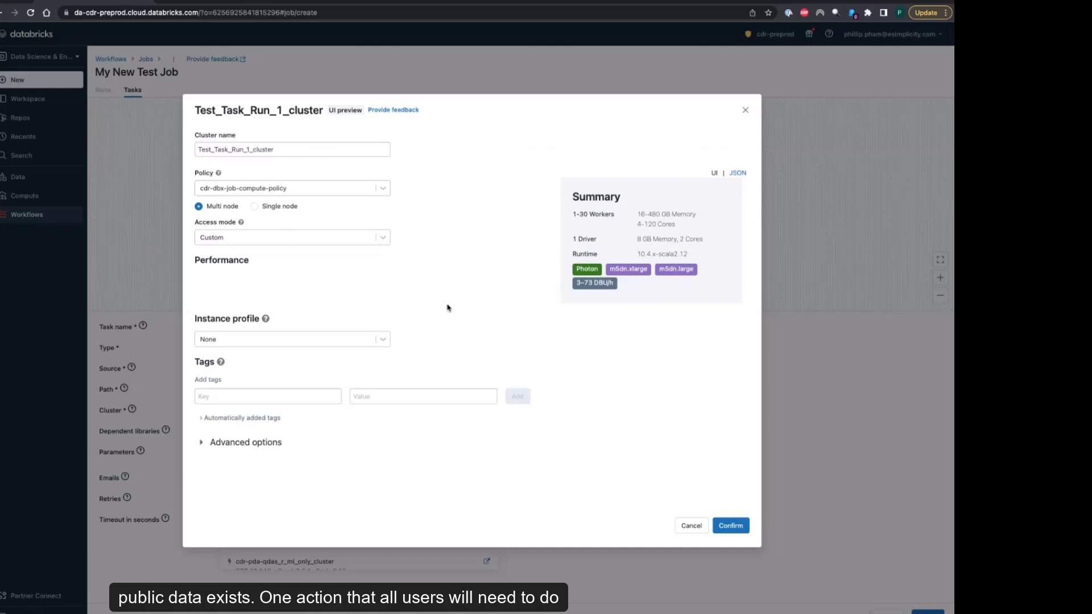
- Set the cluster's instance profile to HIDS-ADO10-cdr-pda-qdas-preprod-ROLE-profile
left_click(291, 339)
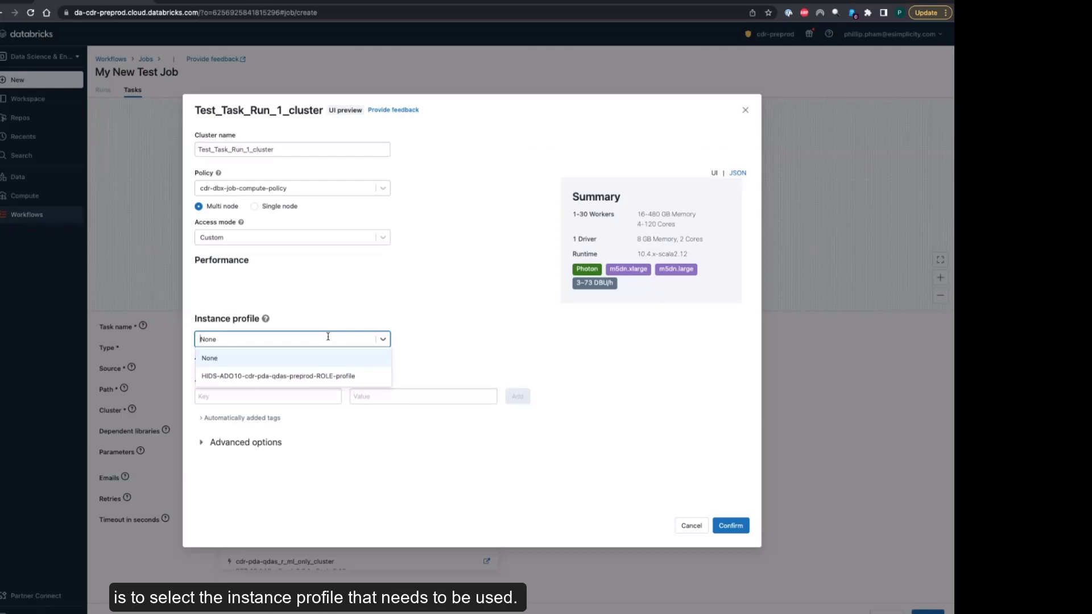
mouse_move(340, 338)
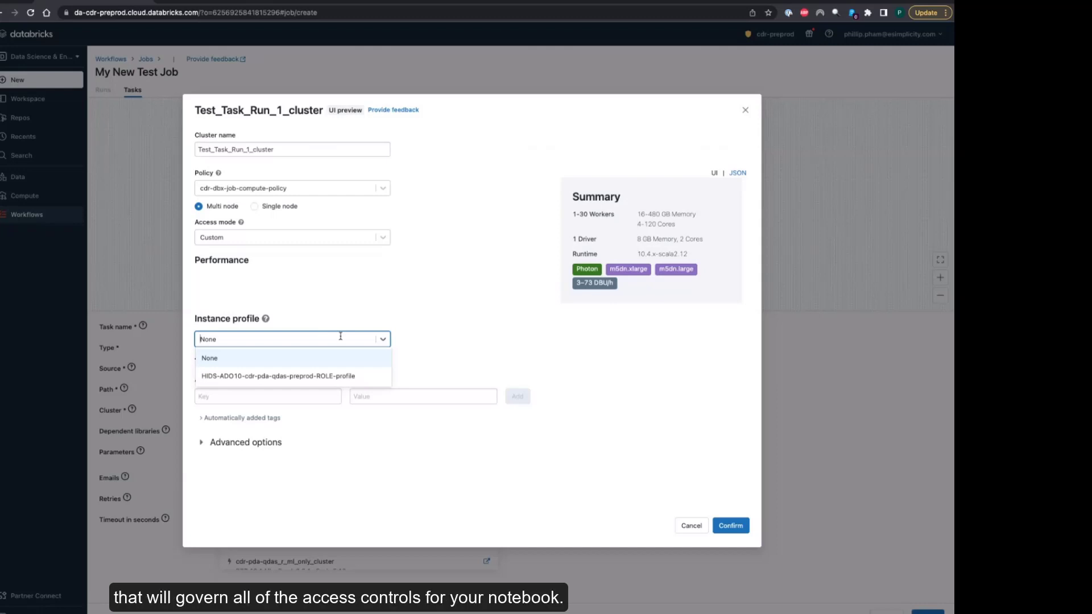
mouse_move(298, 376)
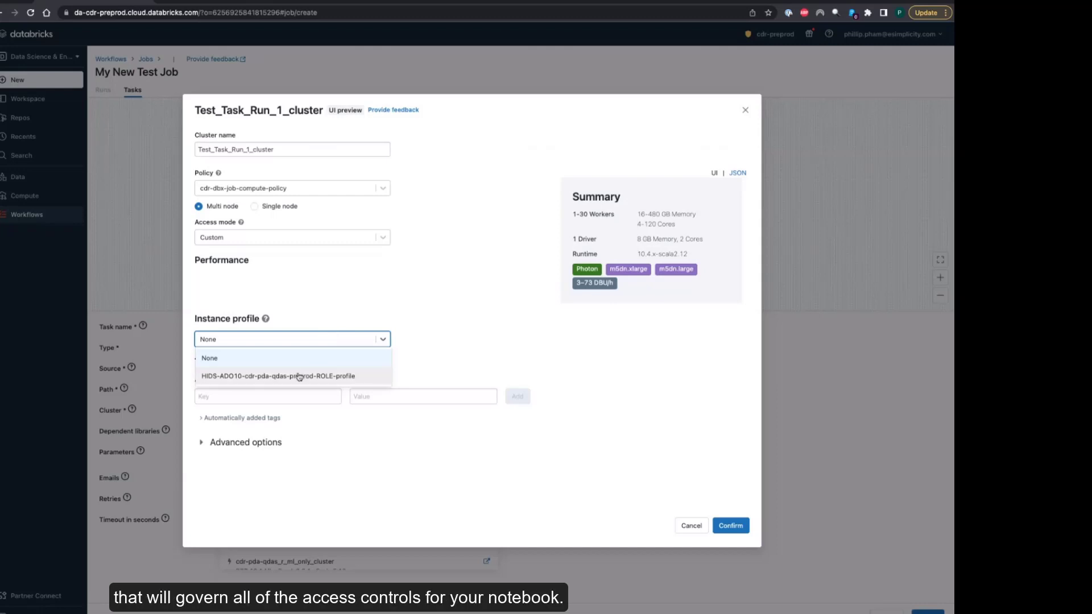
left_click(277, 376)
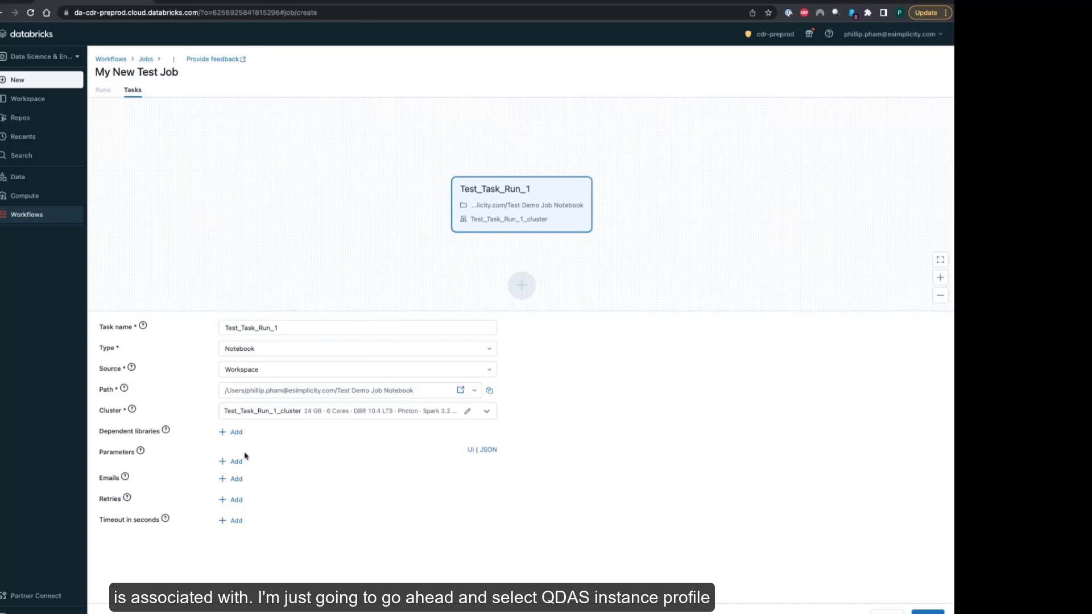
mouse_move(195, 436)
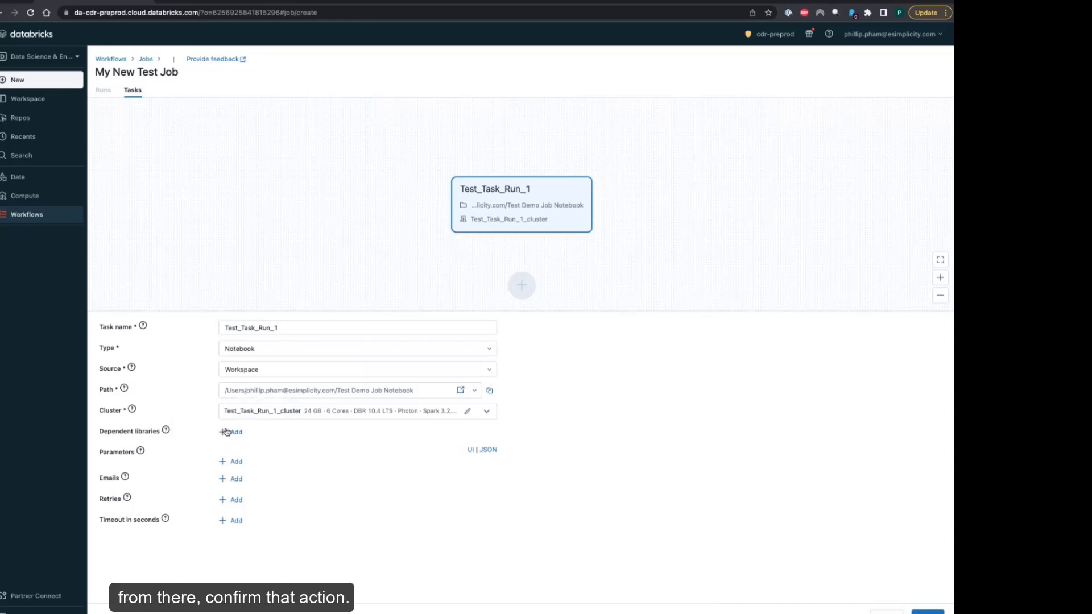
- Begin adding a dependent library to the task, then cancel without adding one
left_click(236, 432)
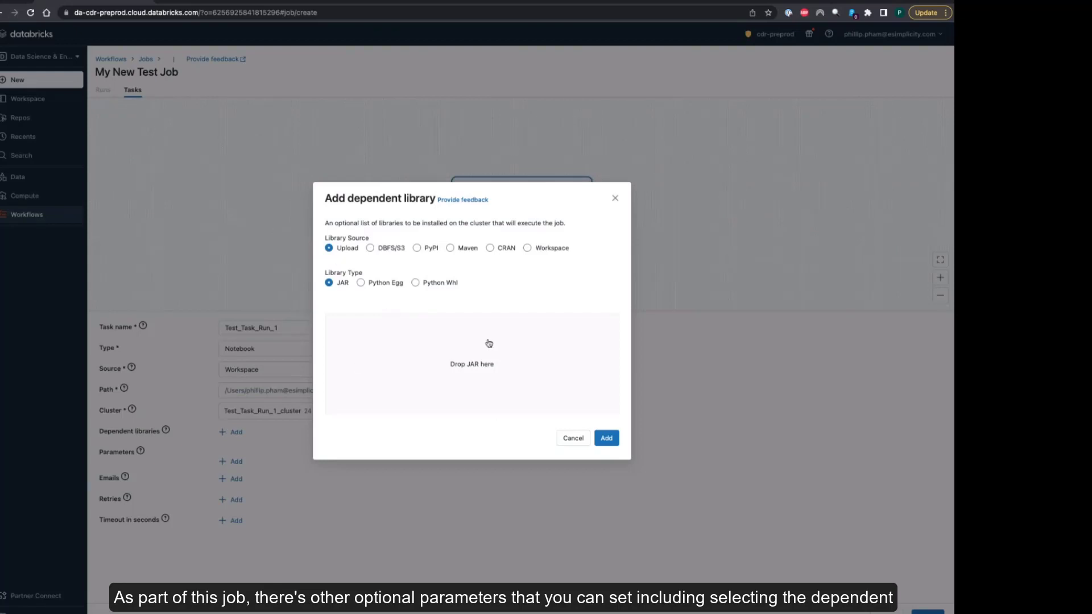
mouse_move(419, 334)
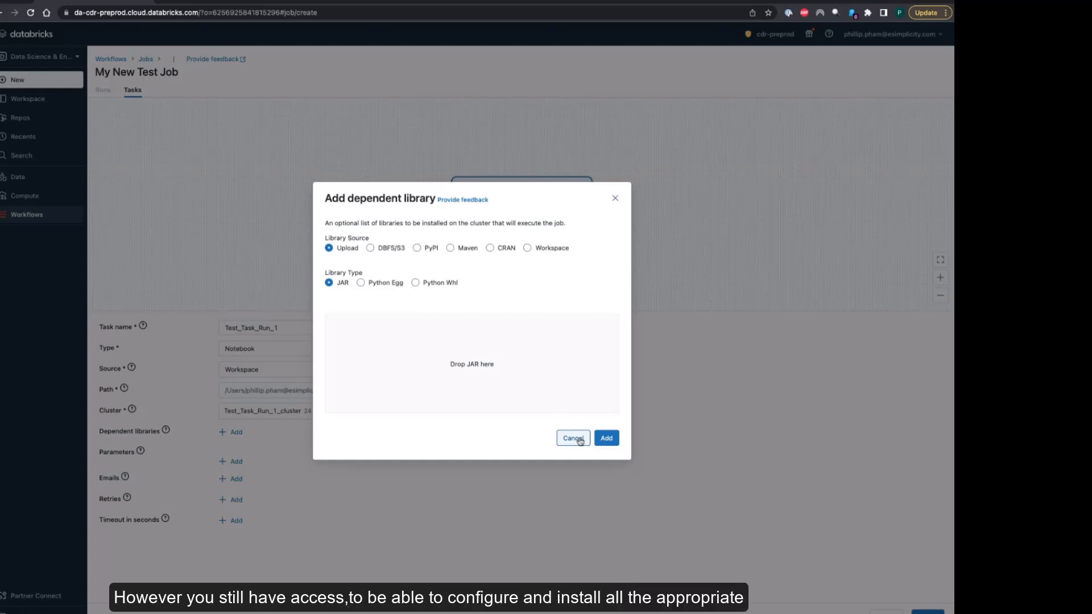
left_click(572, 438)
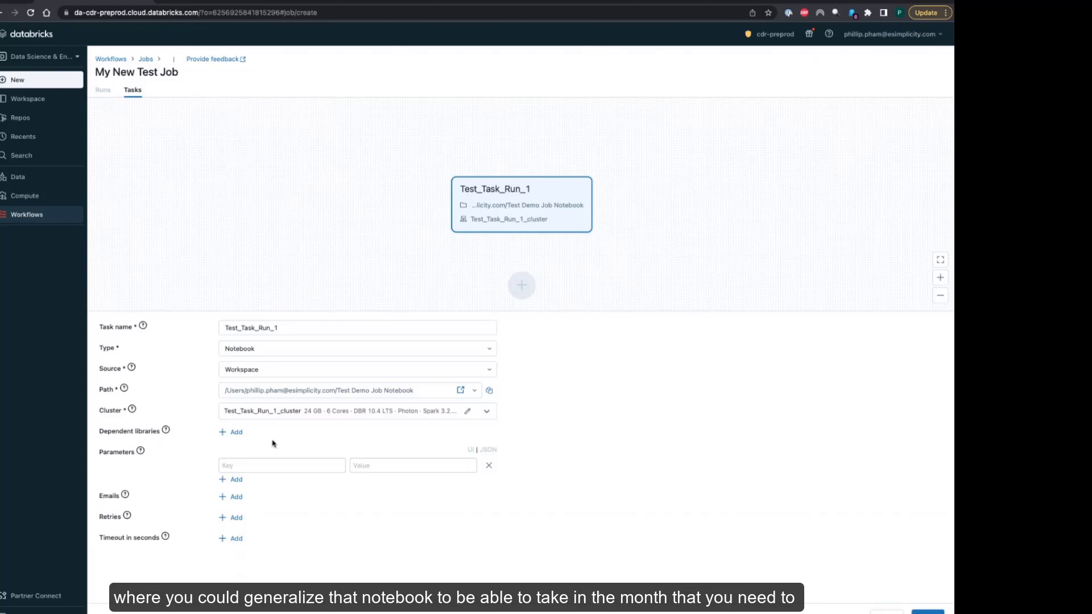
- Add a parameter row and leave its Key blank, triggering the required-key warning
left_click(281, 465)
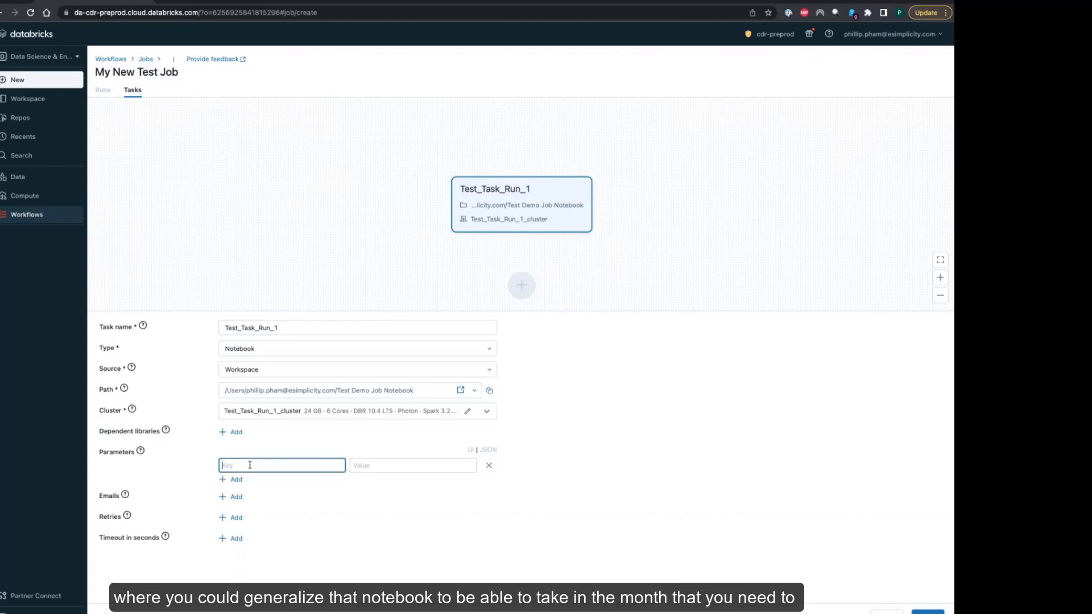
left_click(412, 465)
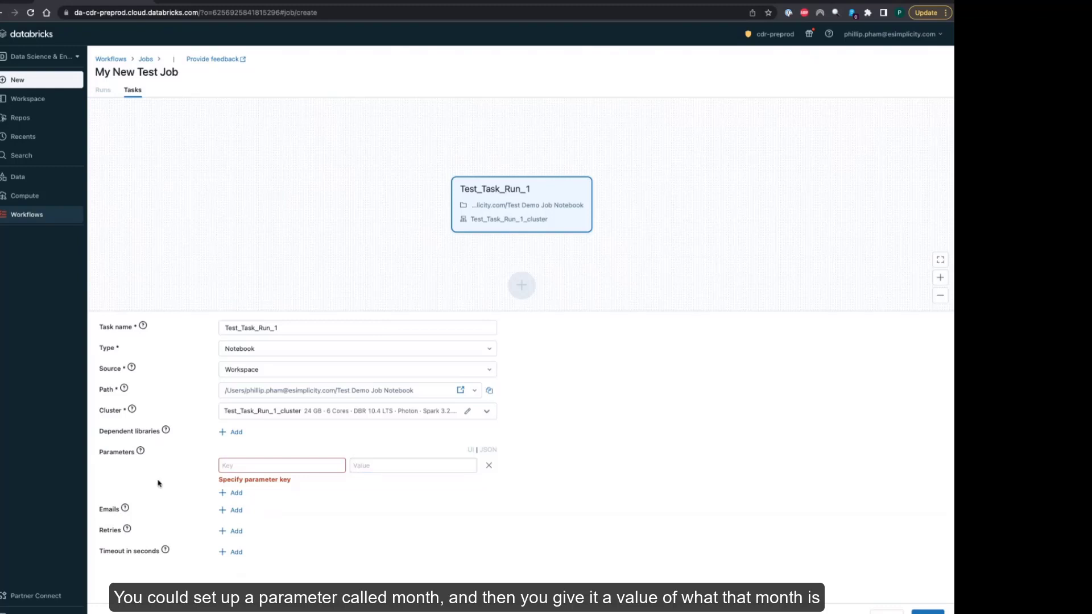
mouse_move(181, 494)
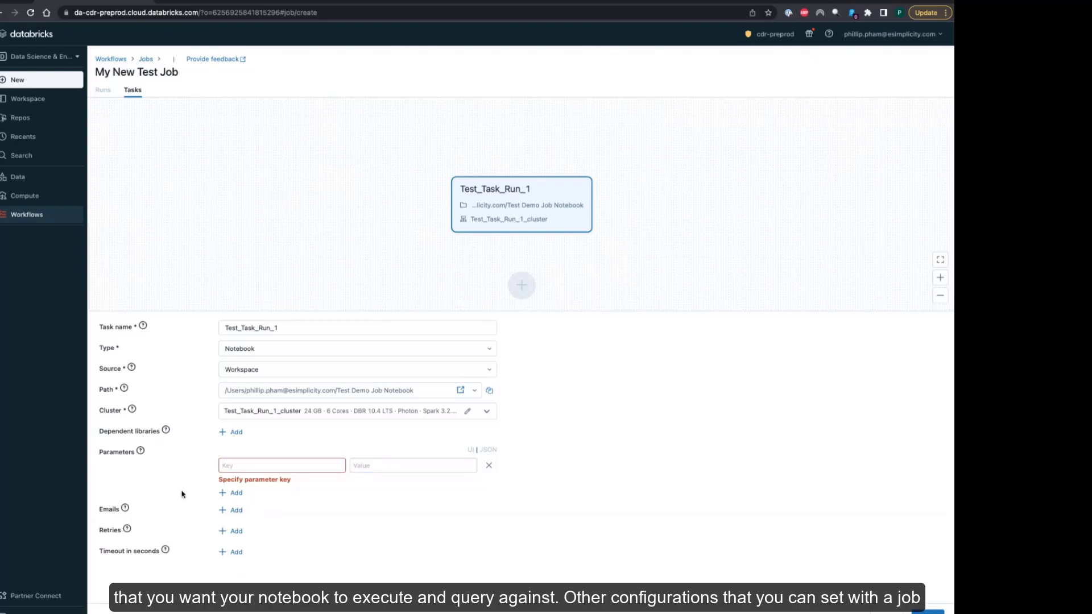
mouse_move(126, 508)
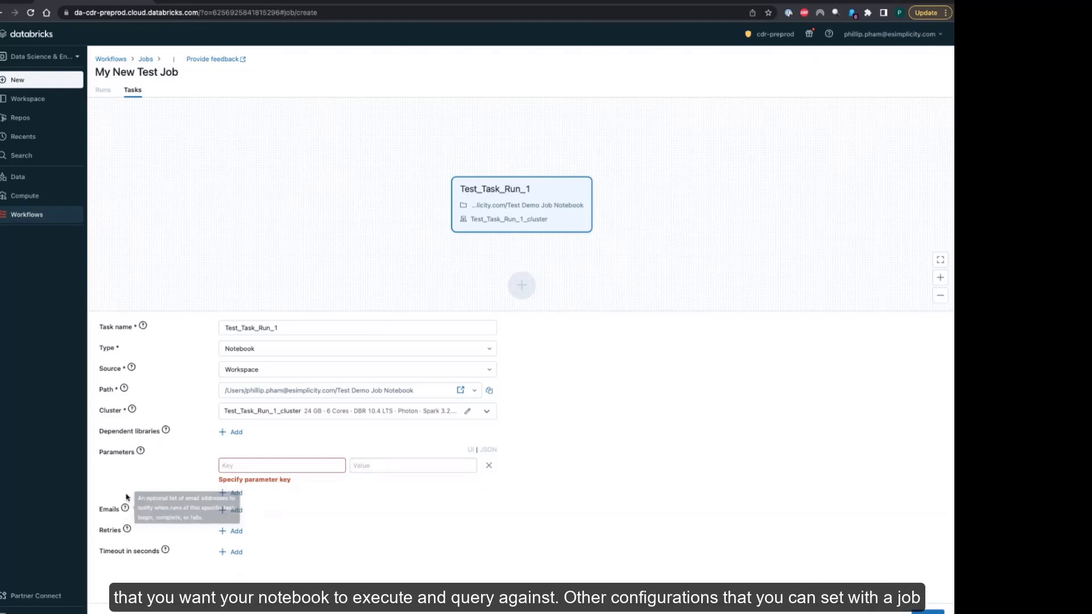
mouse_move(167, 552)
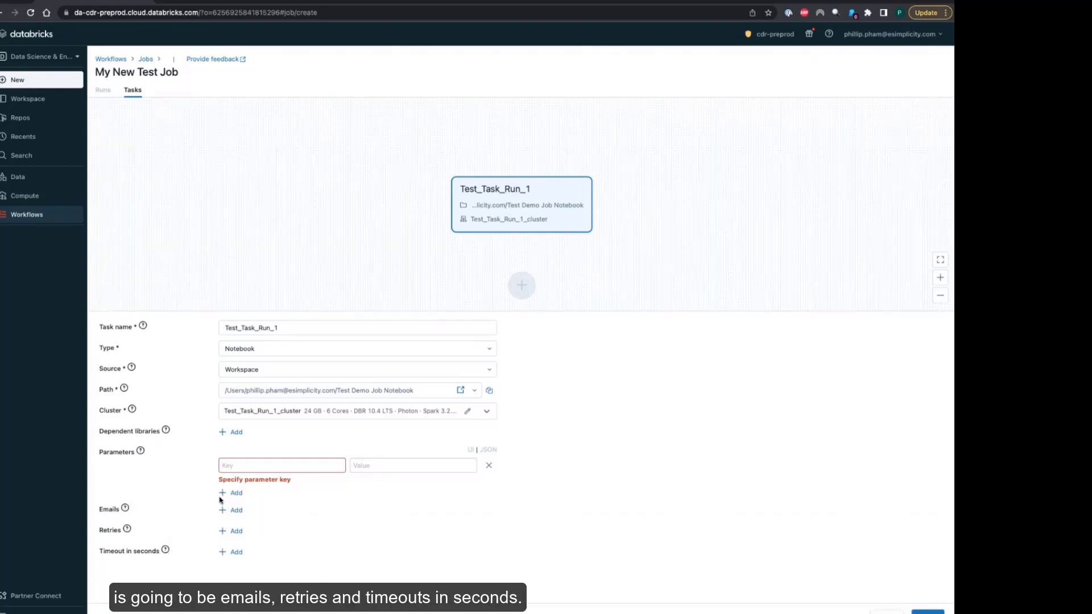
left_click(235, 509)
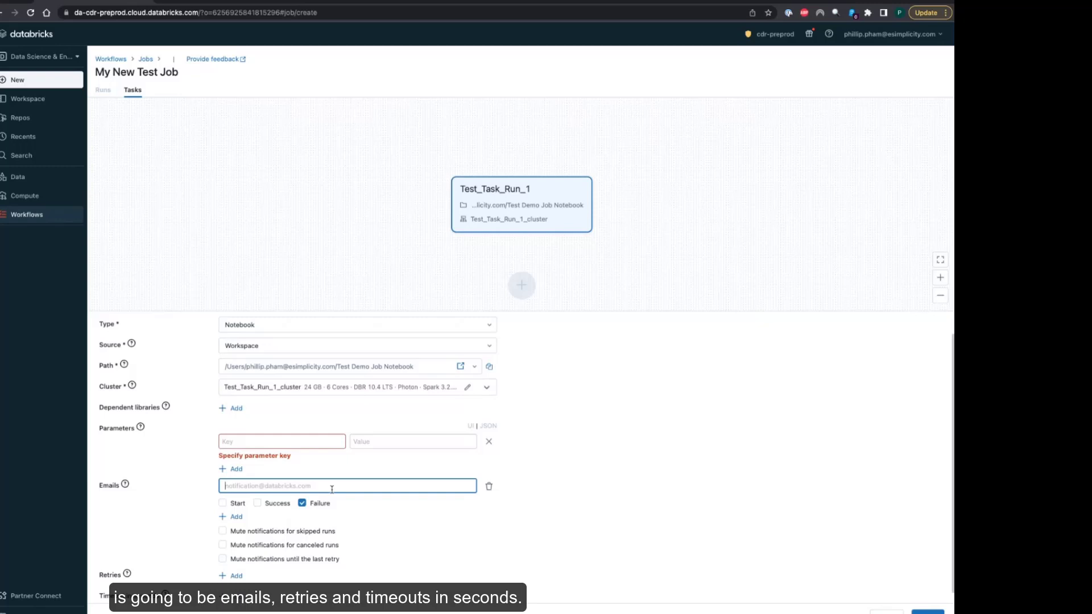
type("phil")
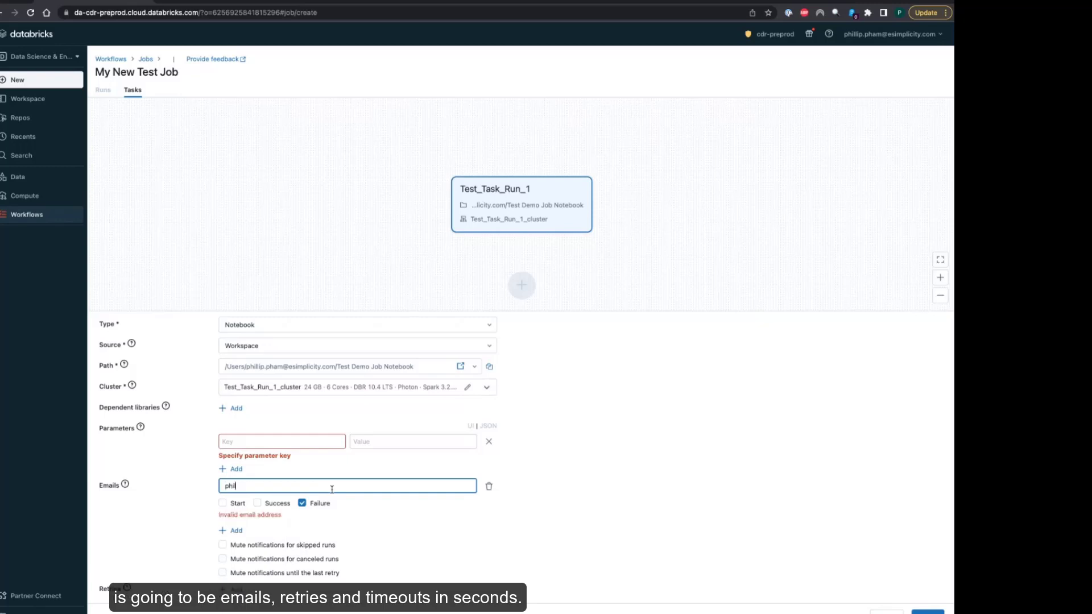
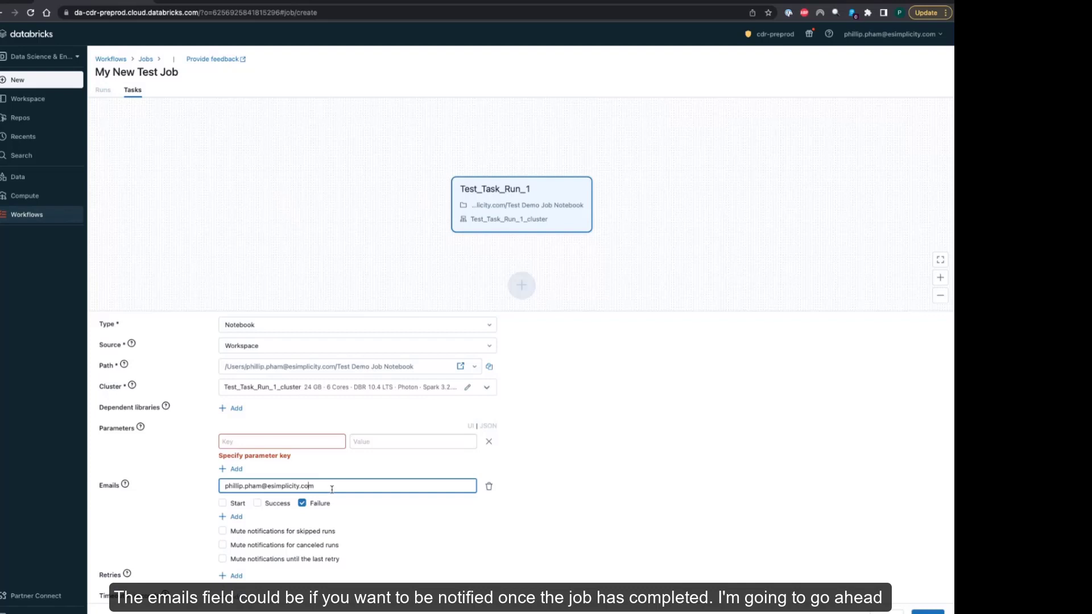
mouse_move(396, 579)
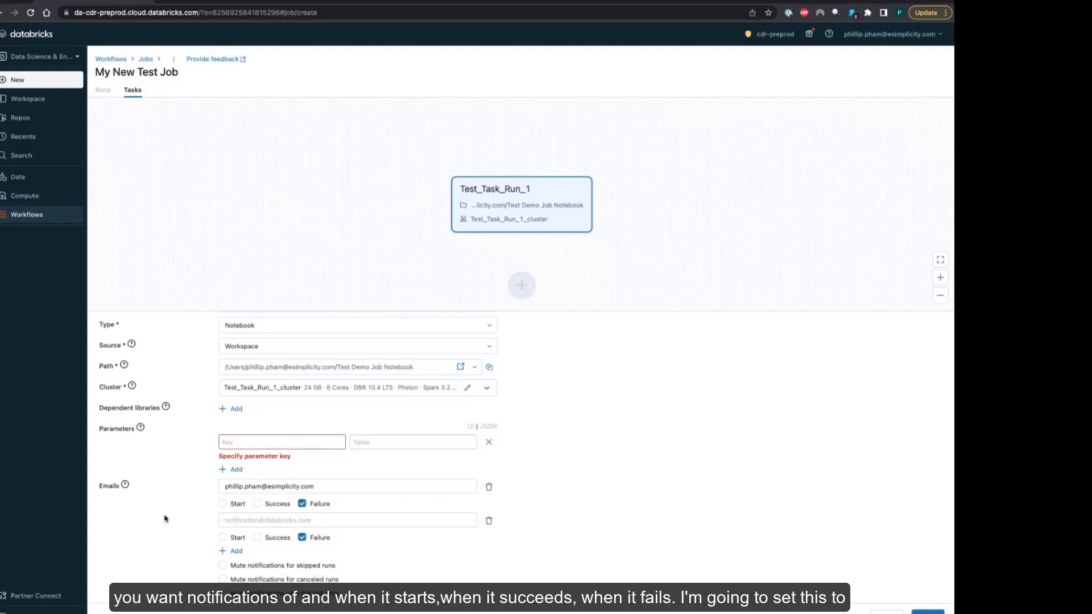
- Remove the extra blank email row and open the Retries policy settings
left_click(488, 520)
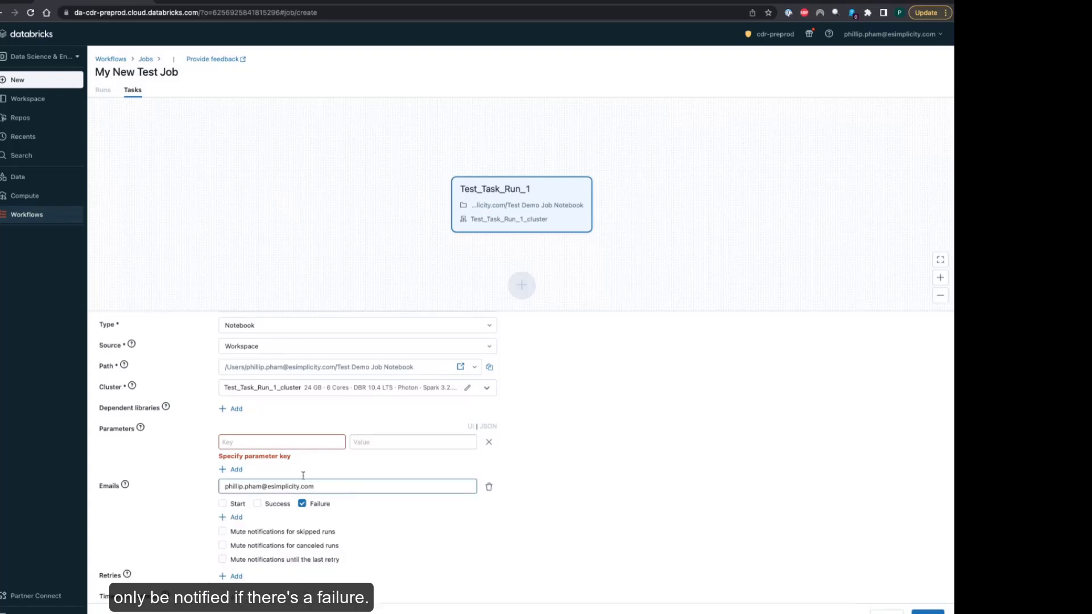
scroll("down", 3)
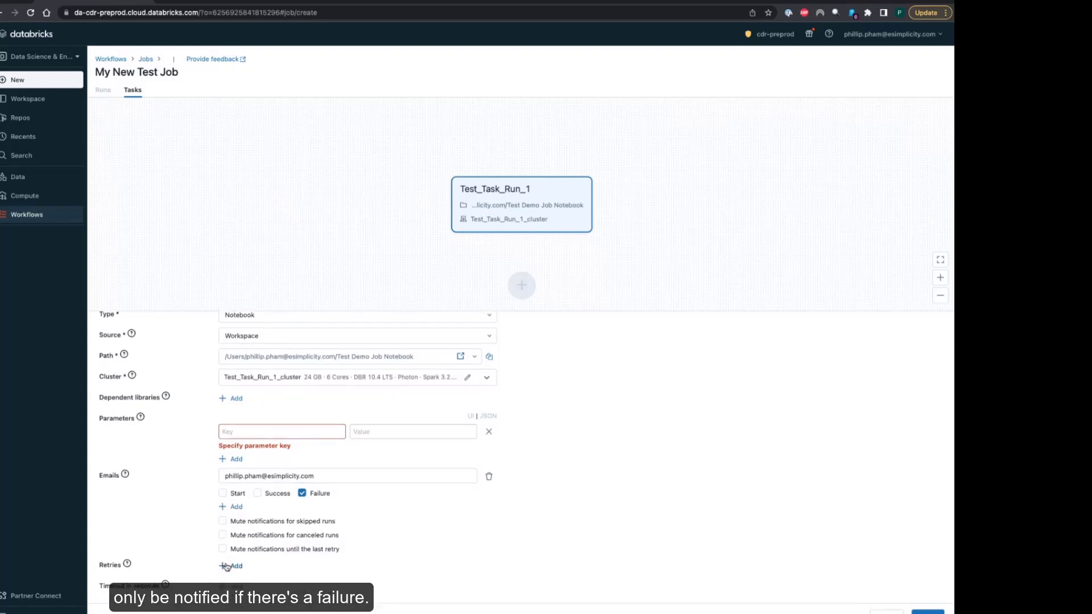
left_click(230, 565)
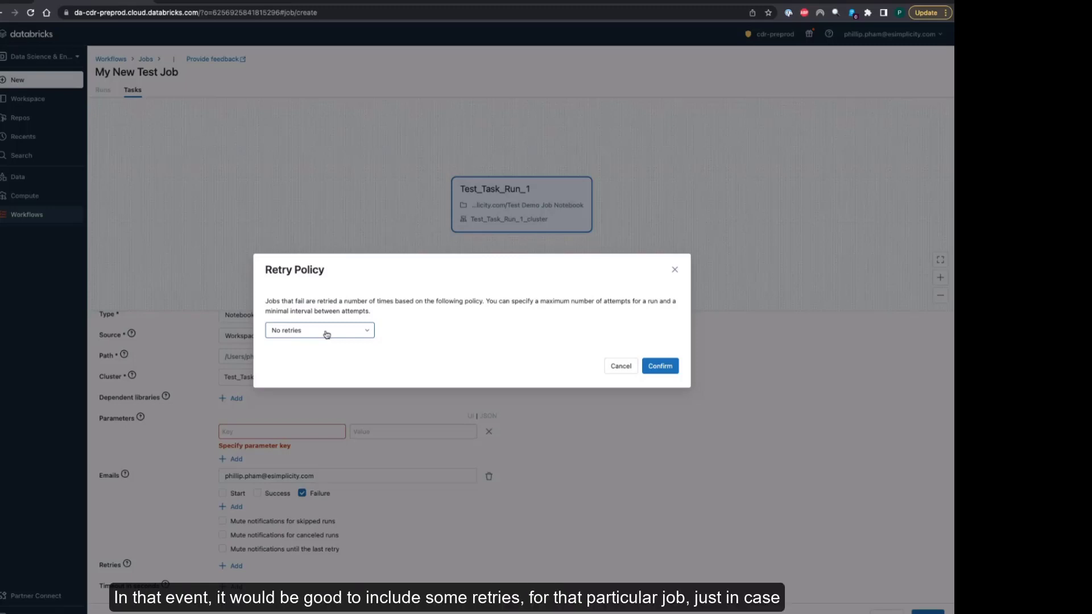
- Set retries to 3 times (4 total attempts), enable retry on timeout, and confirm
left_click(319, 330)
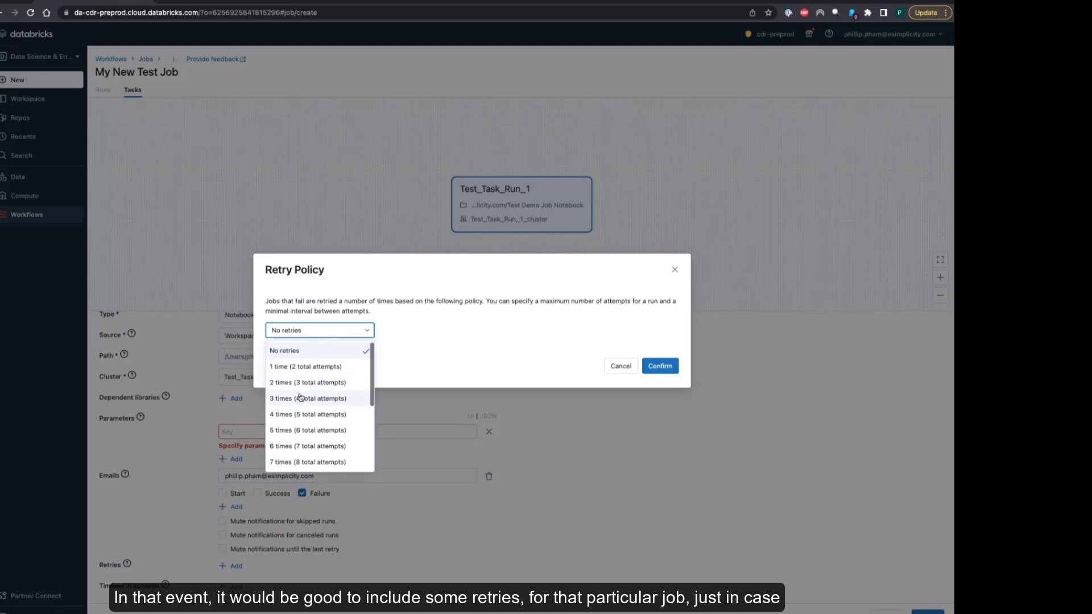
left_click(307, 398)
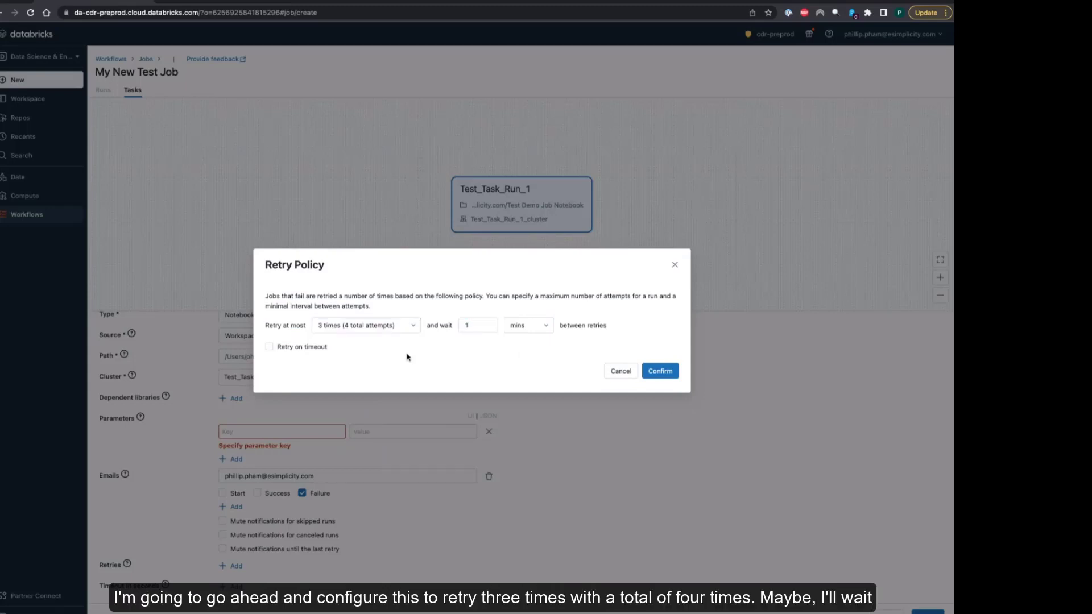
left_click(270, 346)
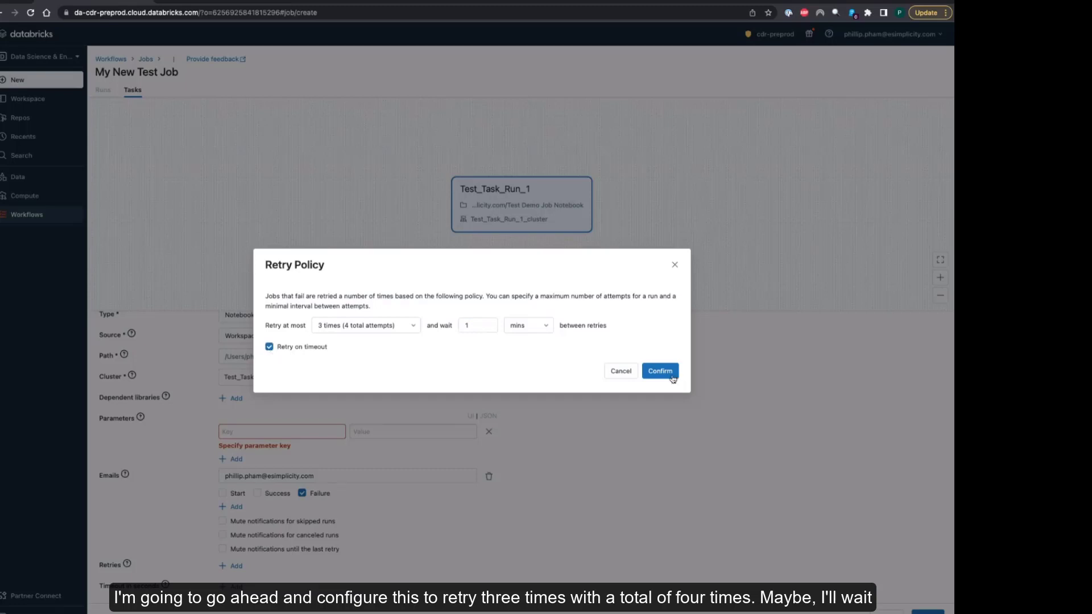
left_click(659, 370)
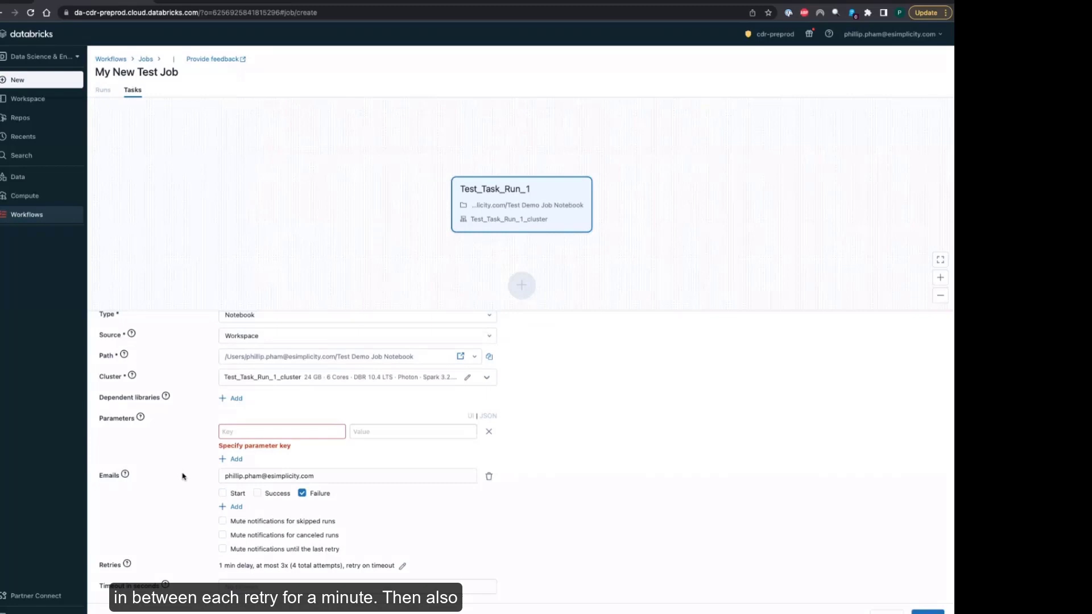
mouse_move(164, 584)
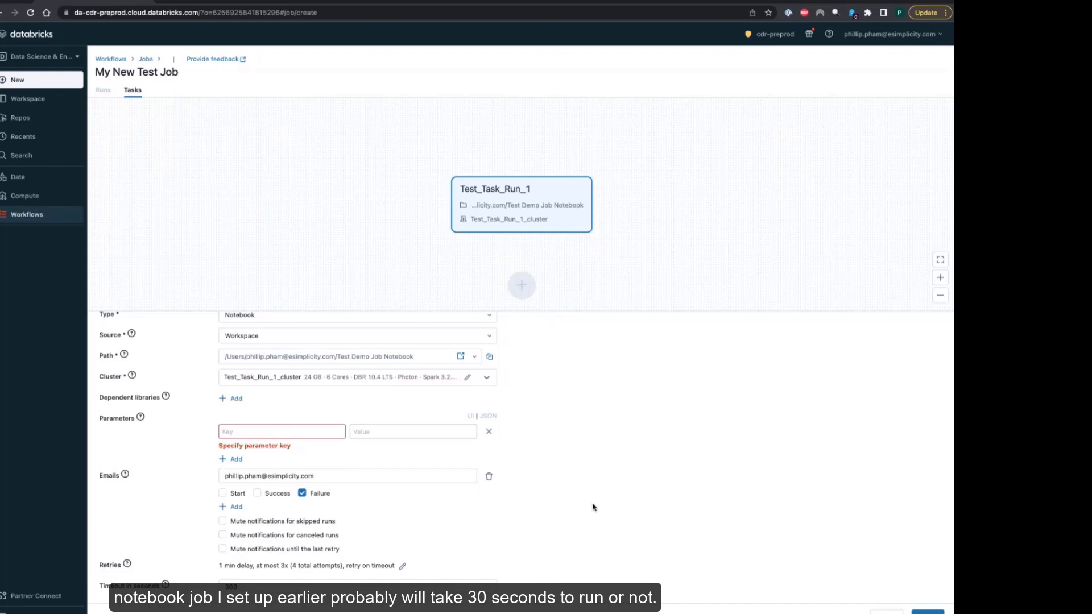
mouse_move(695, 514)
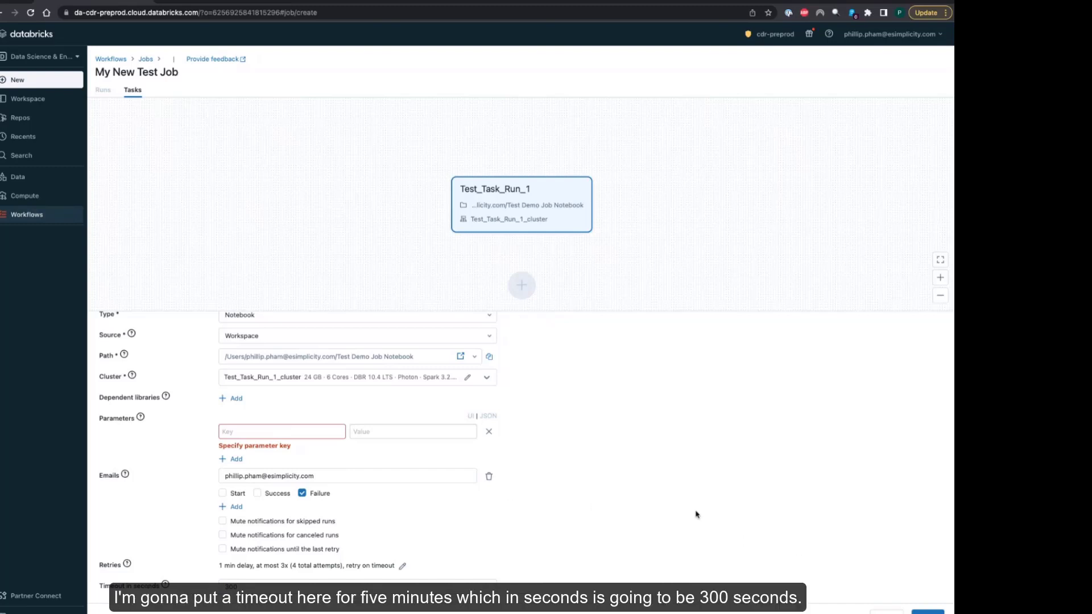
mouse_move(770, 376)
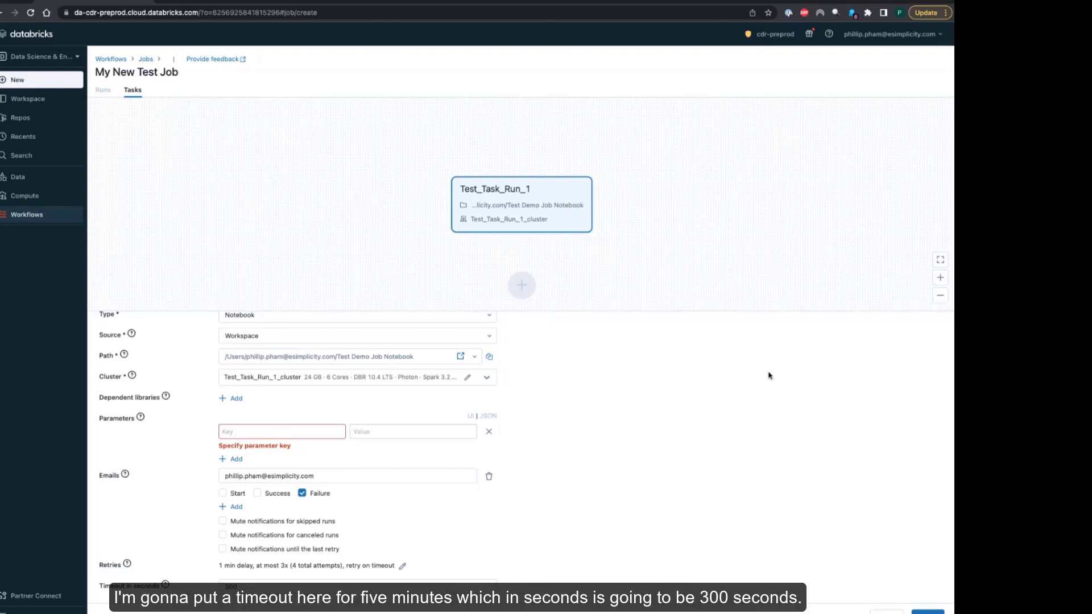
- Remove the empty Key/Value parameter row from Test_Task_Run_1
left_click(488, 431)
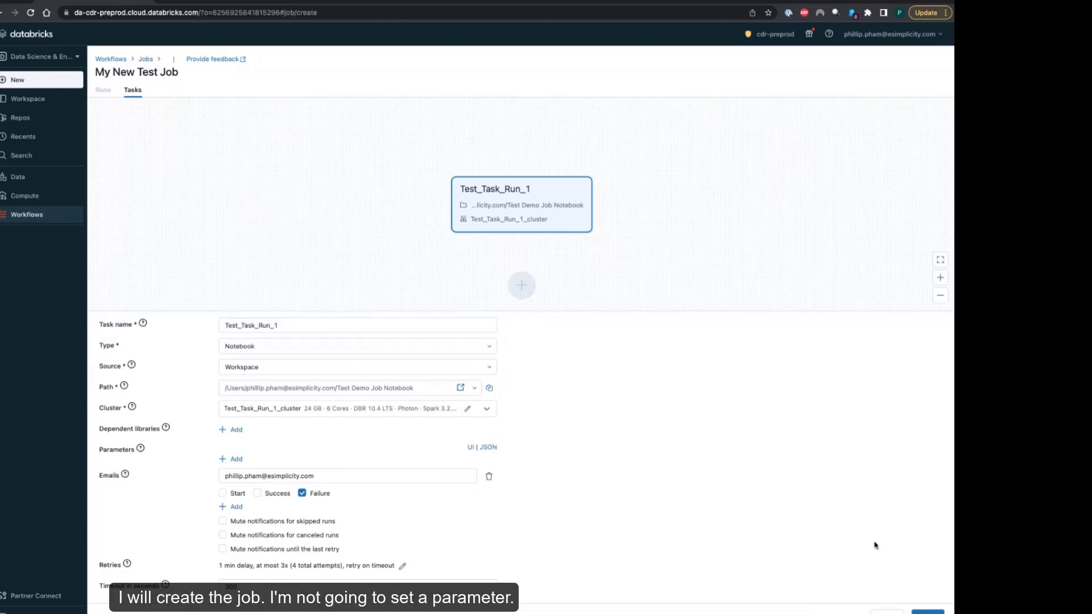
- Create My New Test Job, review its Job details, and open Add schedule
left_click(927, 612)
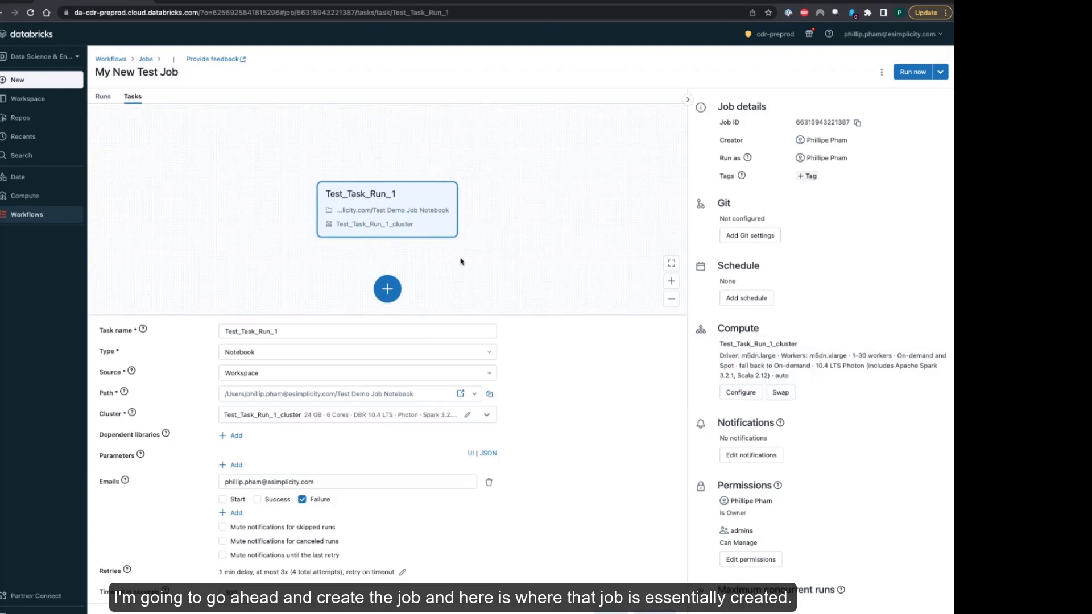
mouse_move(827, 304)
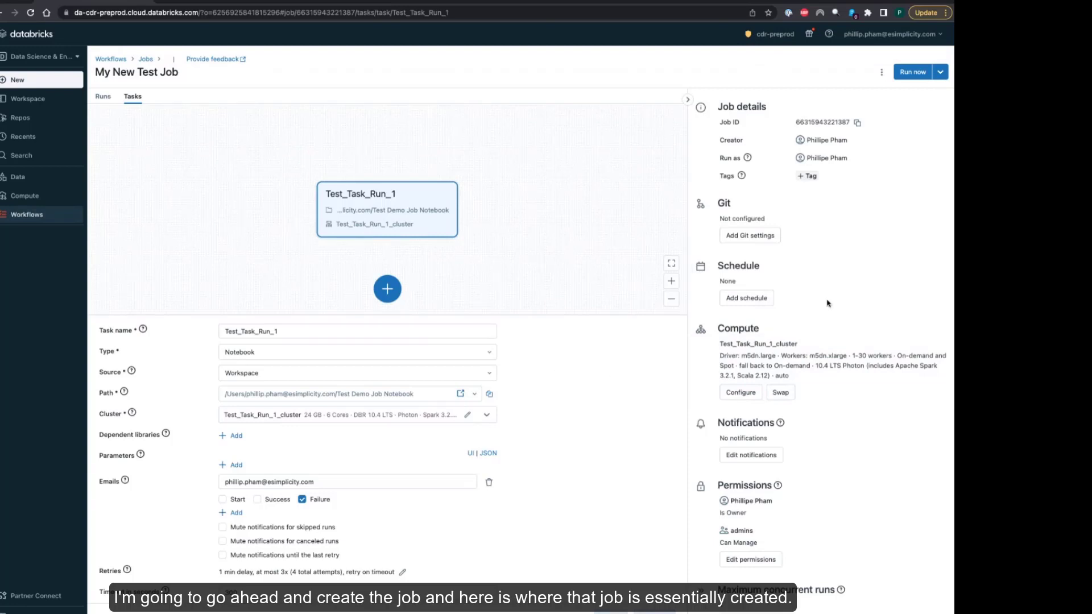
mouse_move(601, 375)
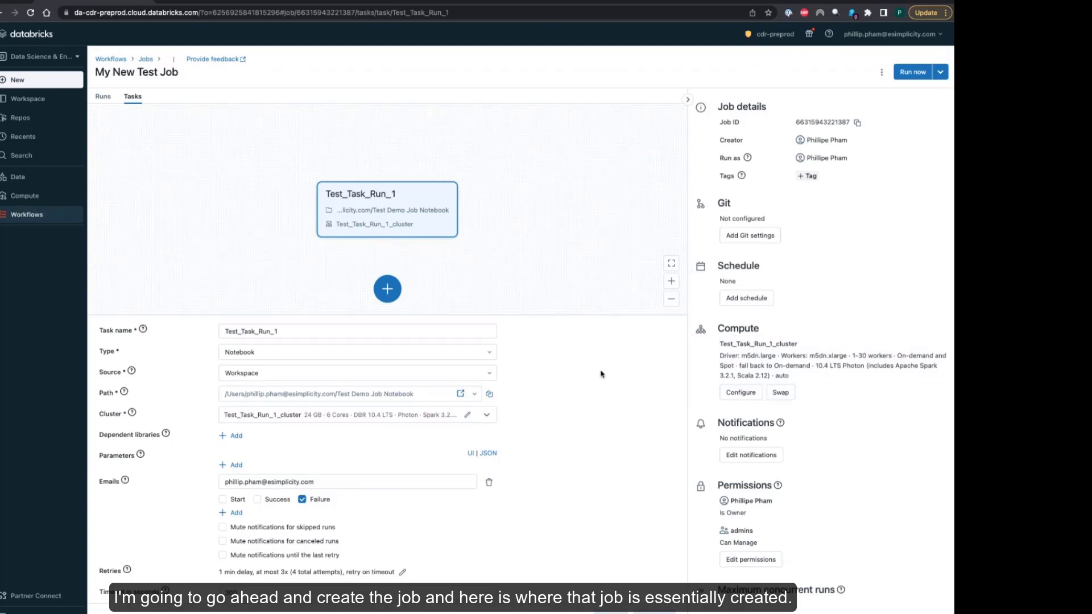
left_click(356, 331)
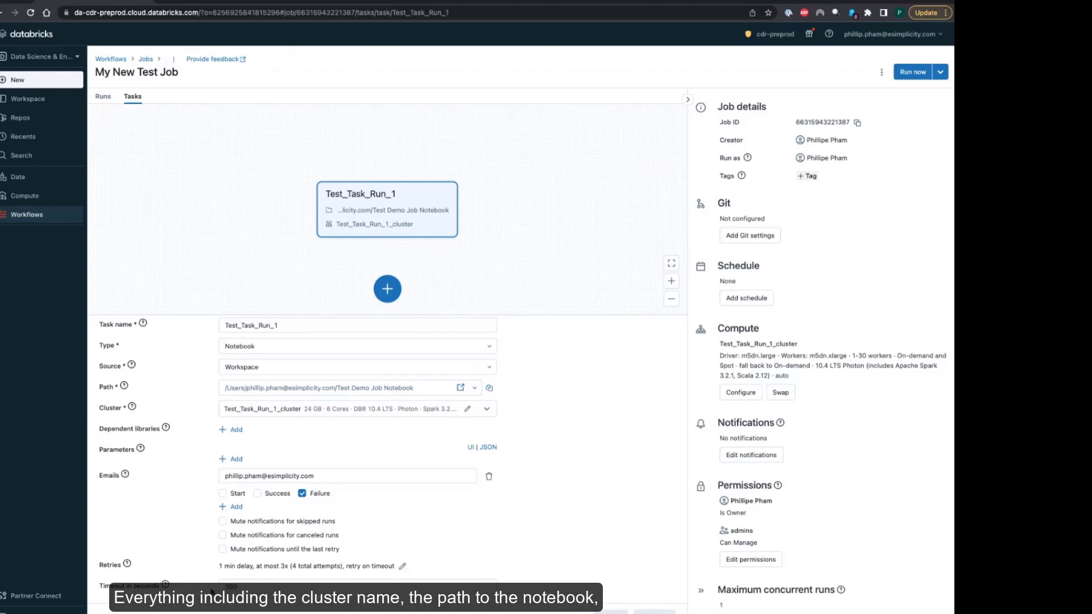
mouse_move(787, 288)
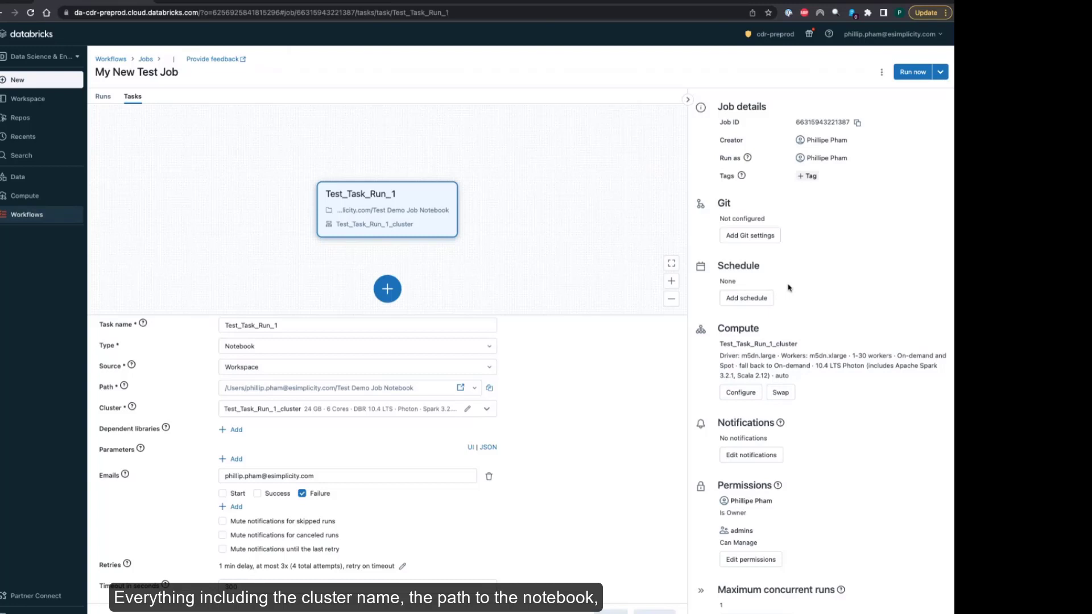
mouse_move(797, 287)
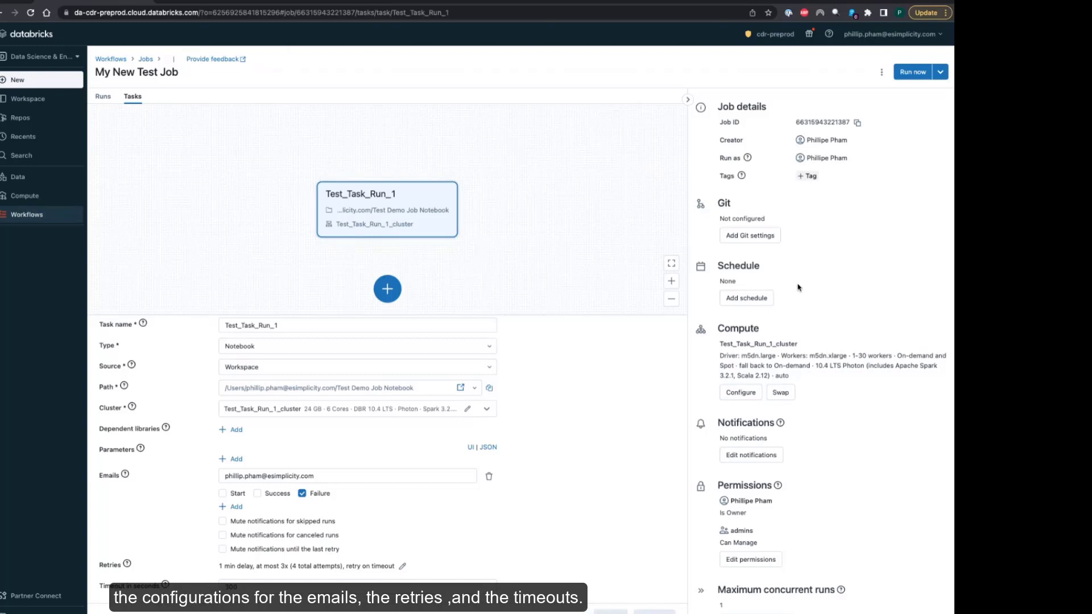
mouse_move(796, 292)
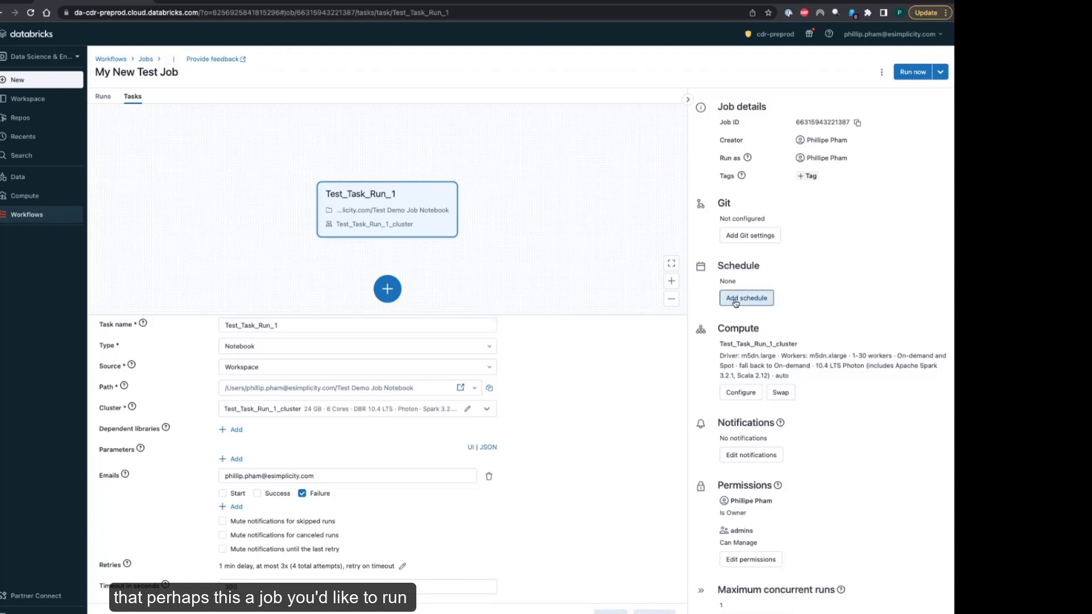
left_click(745, 298)
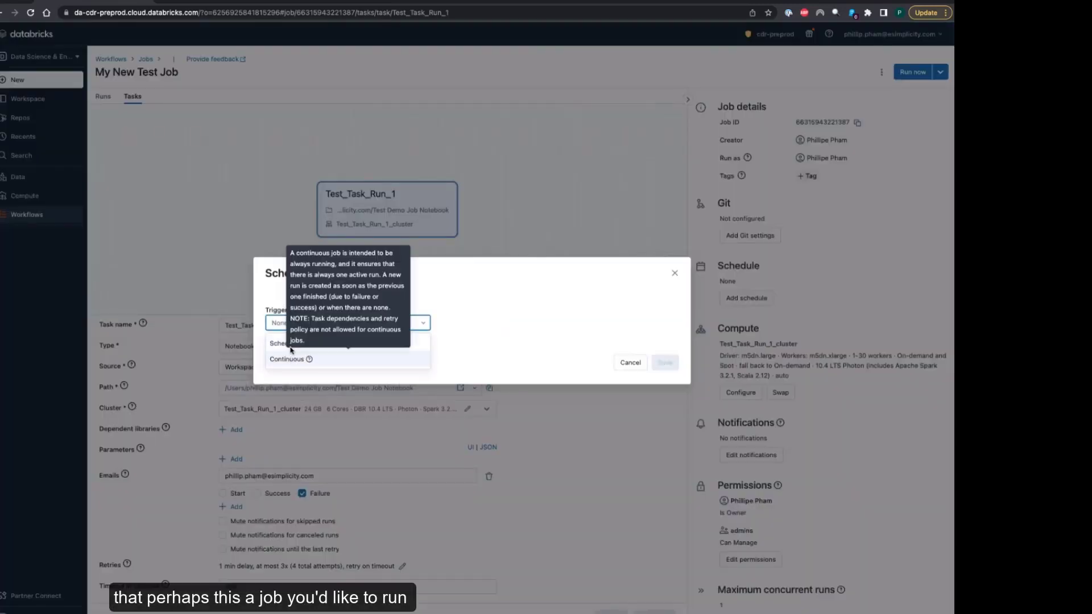
- Draft a Scheduled trigger running every month on the 01 at 11:19 UTC
left_click(287, 359)
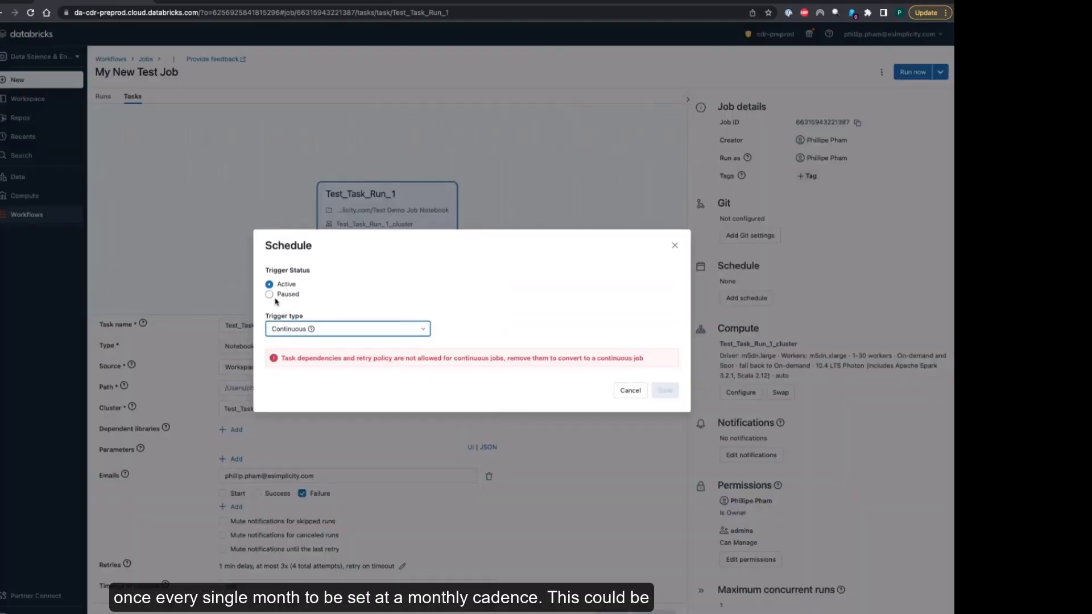
left_click(346, 329)
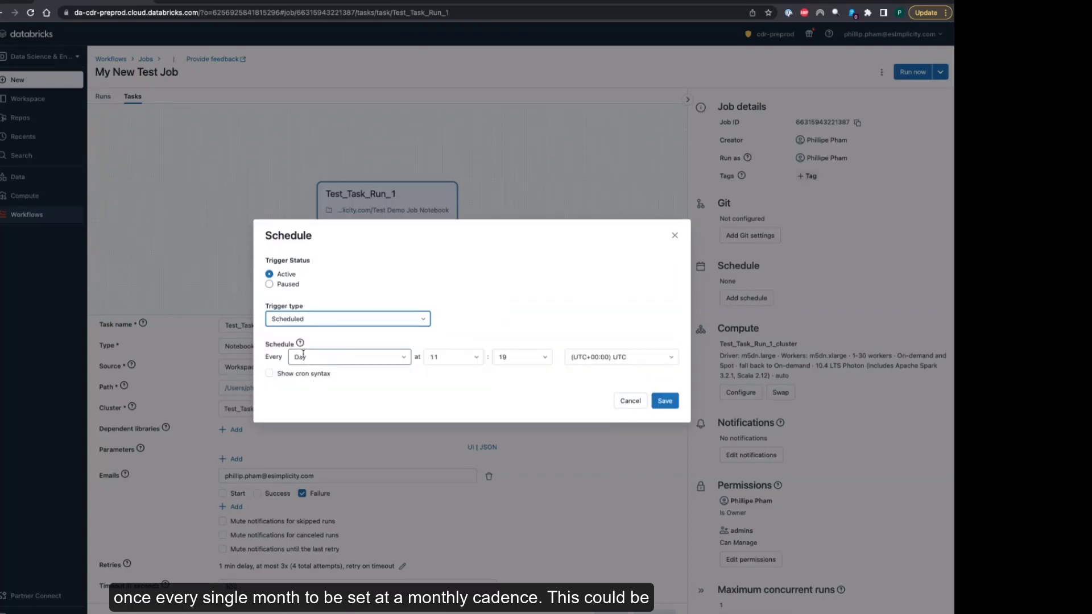
left_click(348, 357)
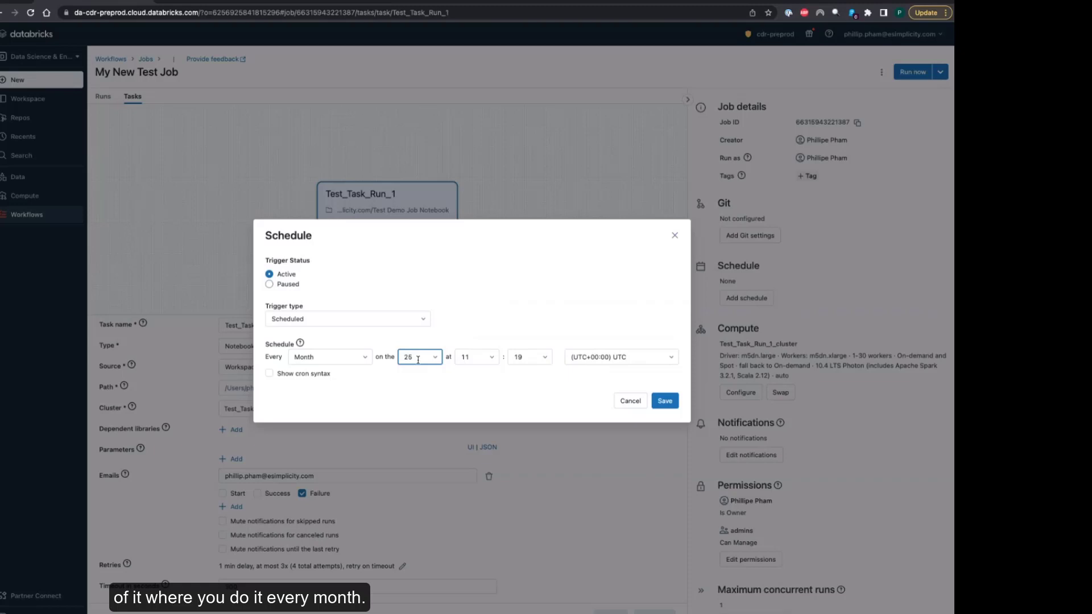
left_click(415, 356)
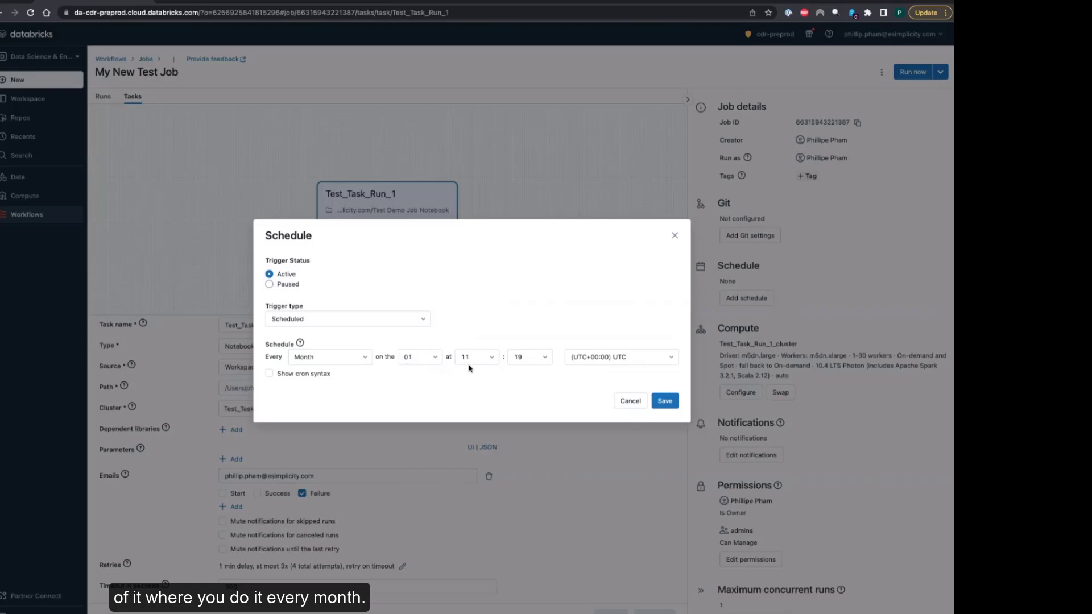
left_click(475, 357)
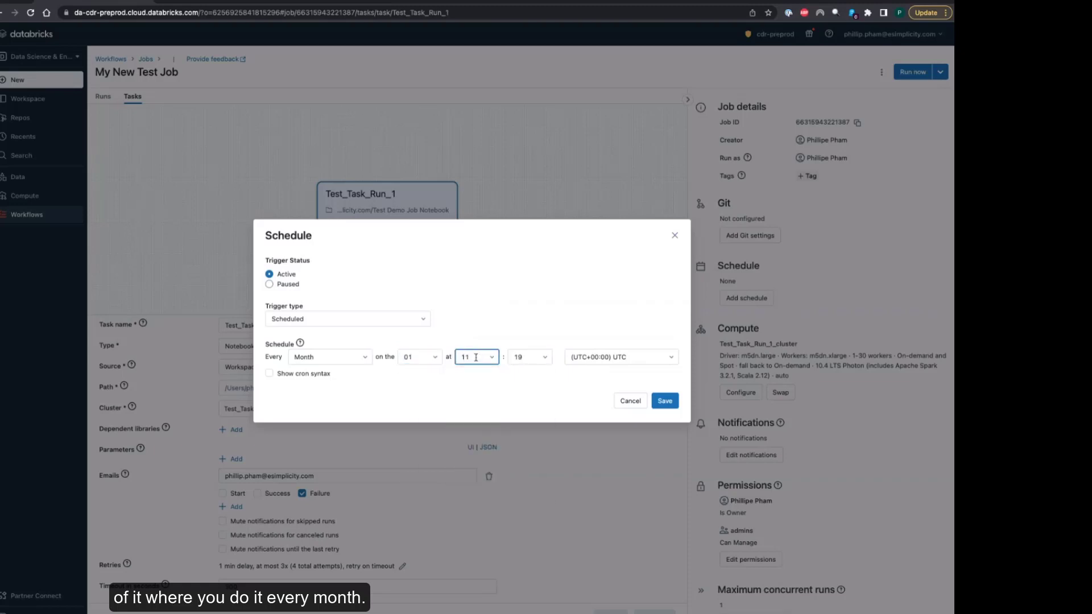
left_click(528, 356)
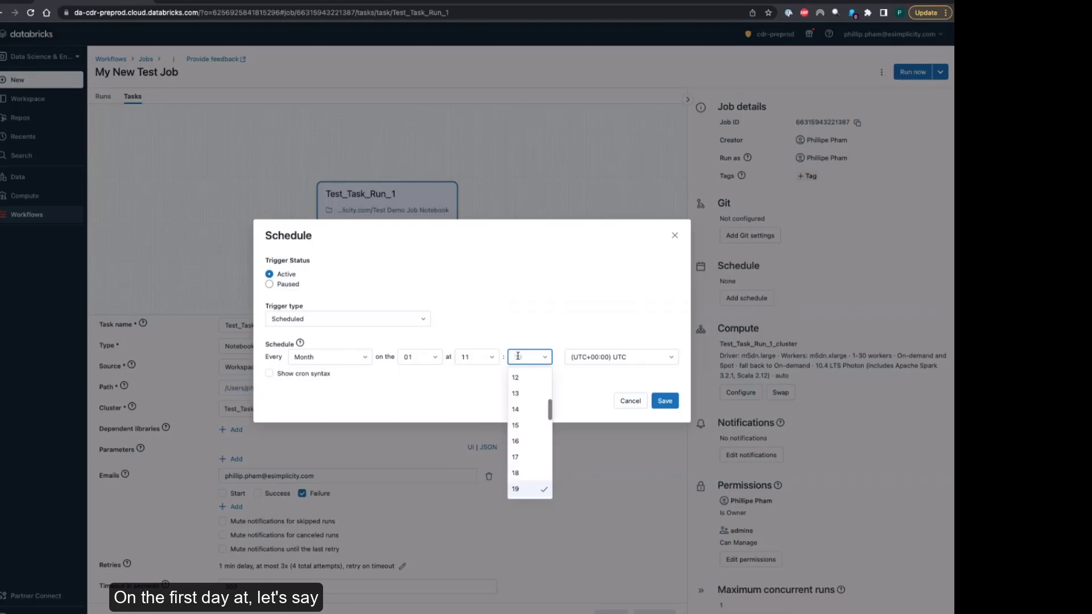
left_click(516, 488)
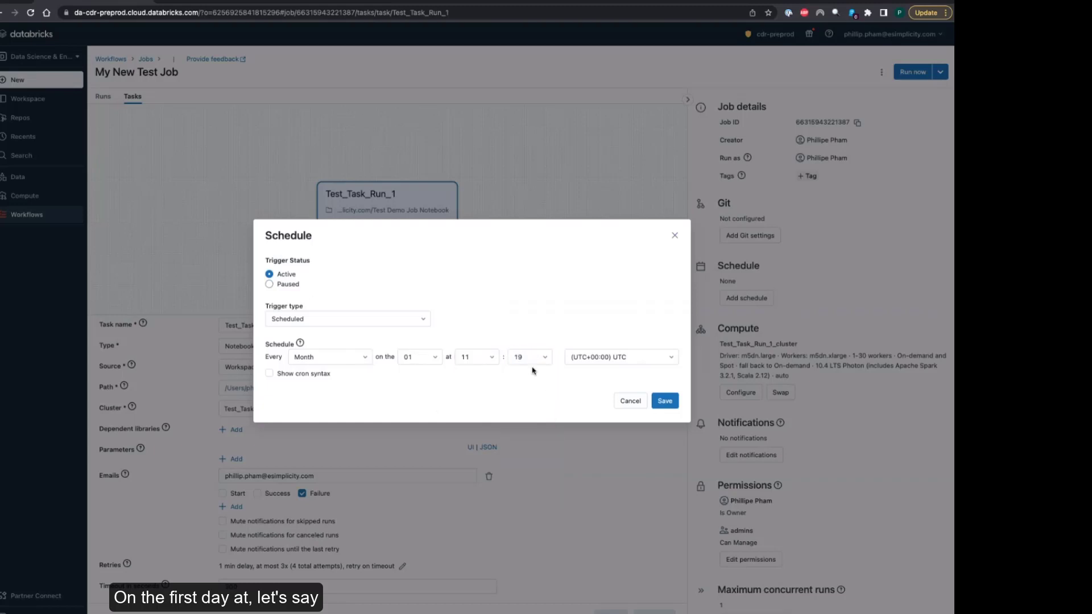
mouse_move(476, 402)
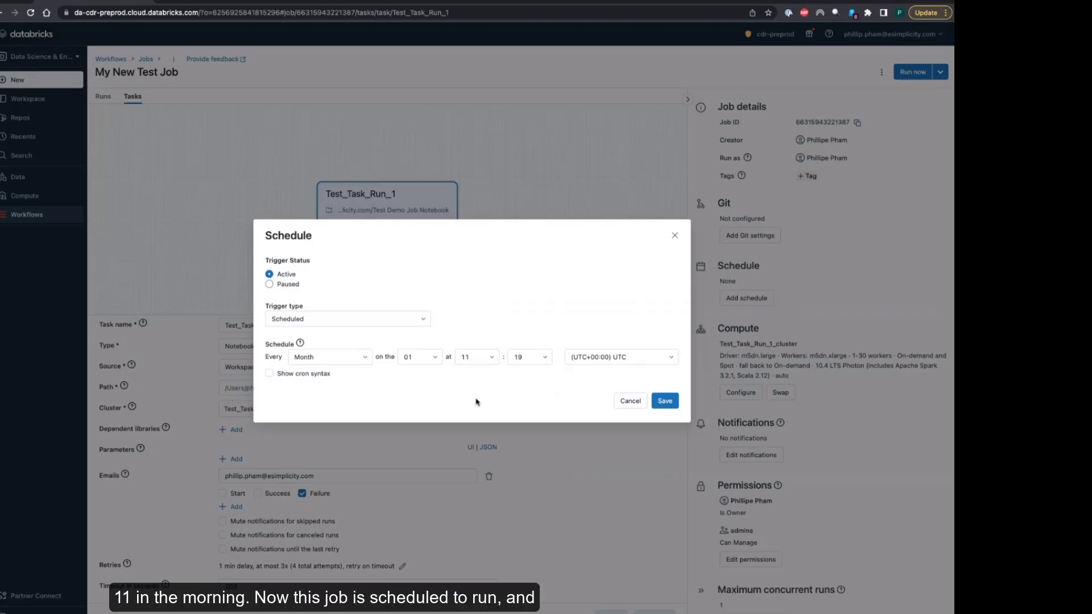
- Save the monthly schedule, trigger Run now, and return to the Workflows jobs list
left_click(663, 400)
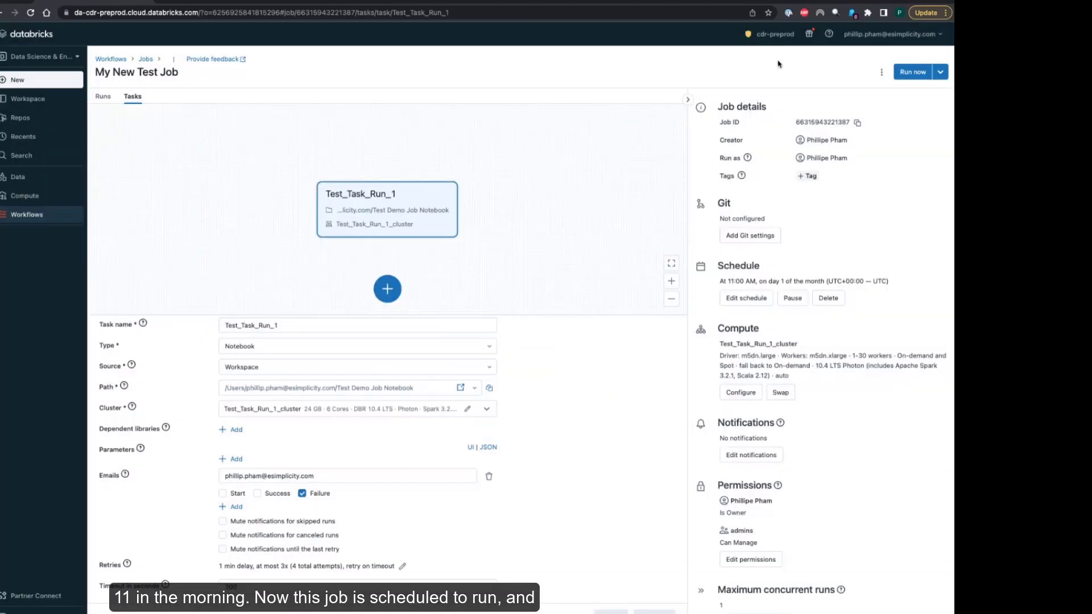
mouse_move(912, 91)
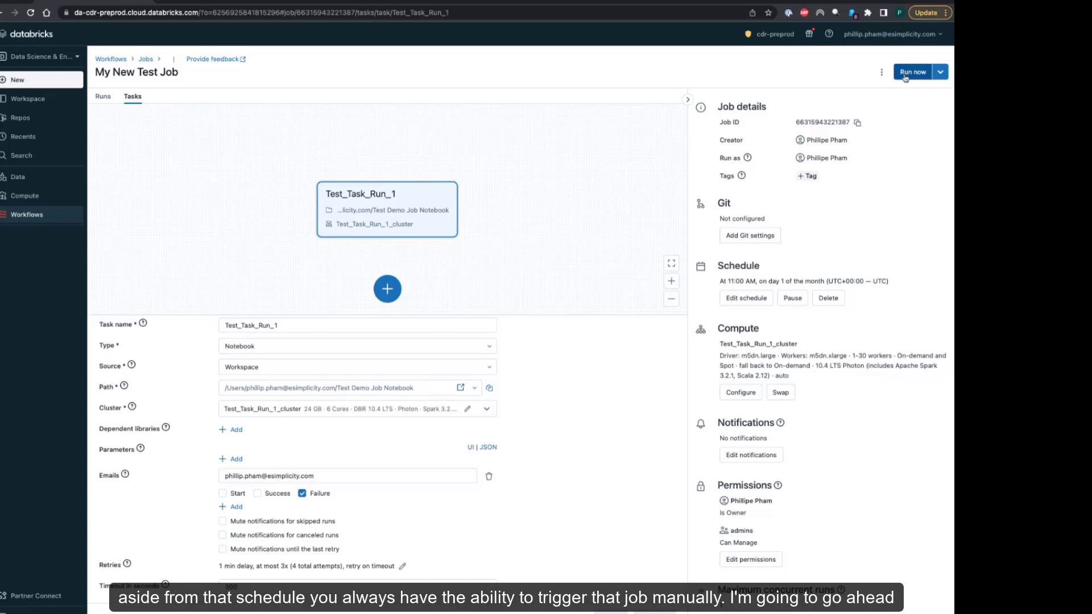
left_click(911, 71)
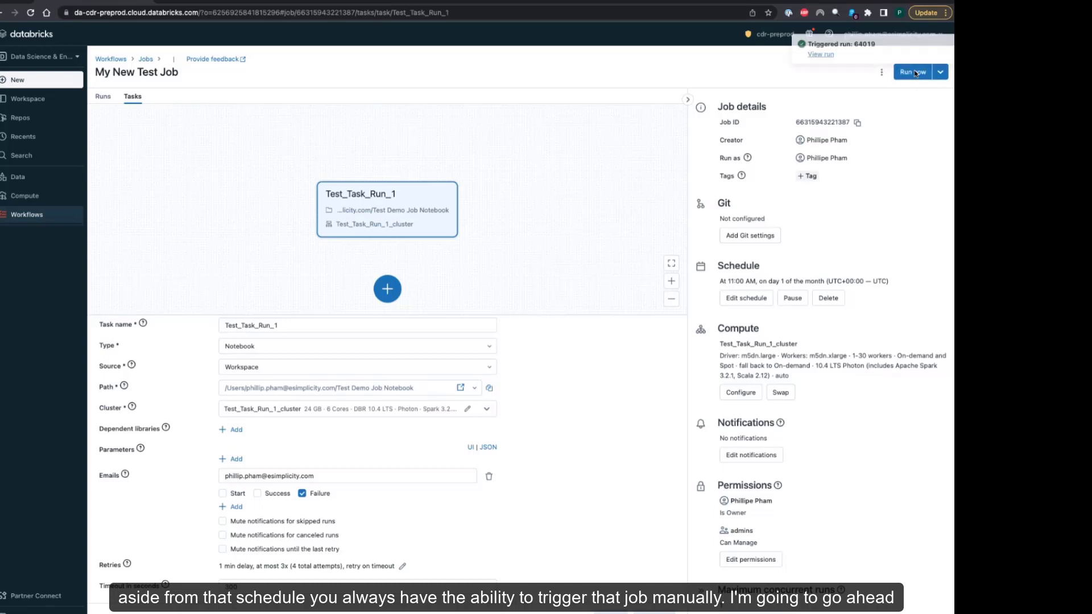
left_click(27, 215)
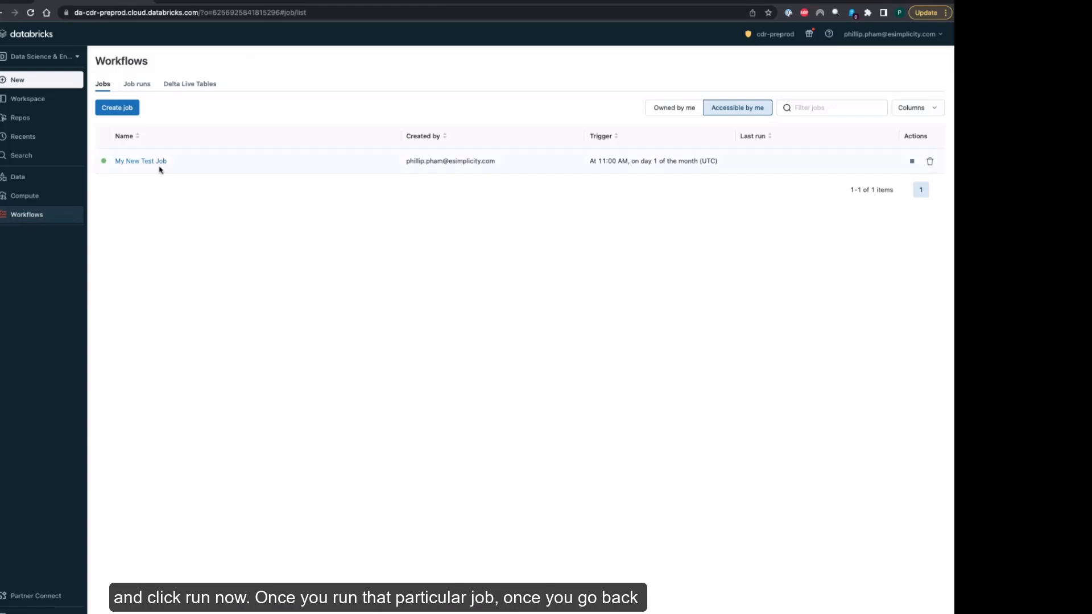
- Open My New Test Job from the Jobs list to view its pending run 64019
left_click(139, 161)
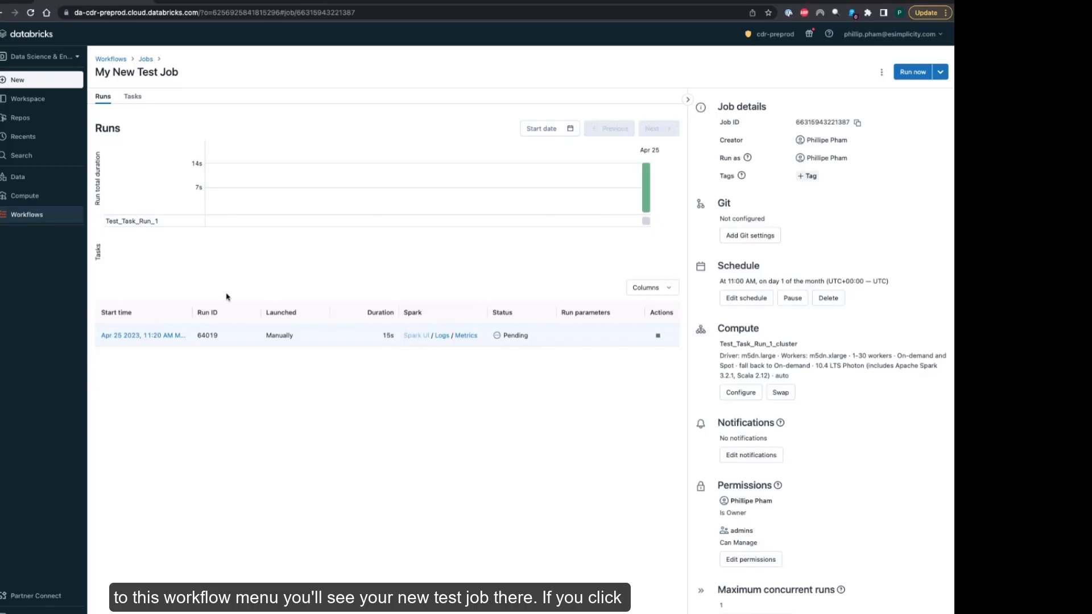
mouse_move(173, 285)
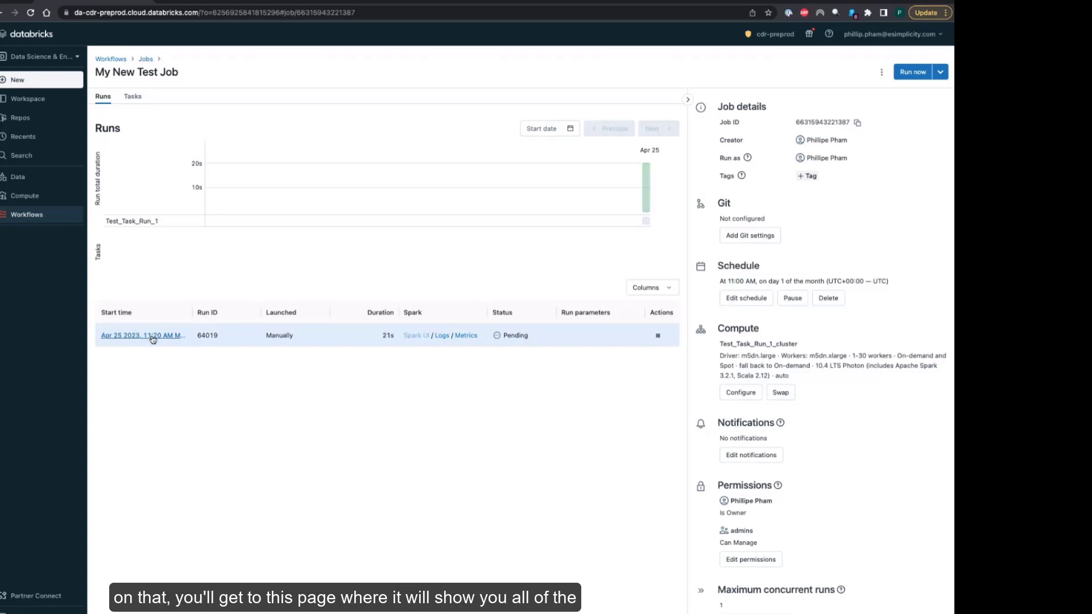
mouse_move(537, 357)
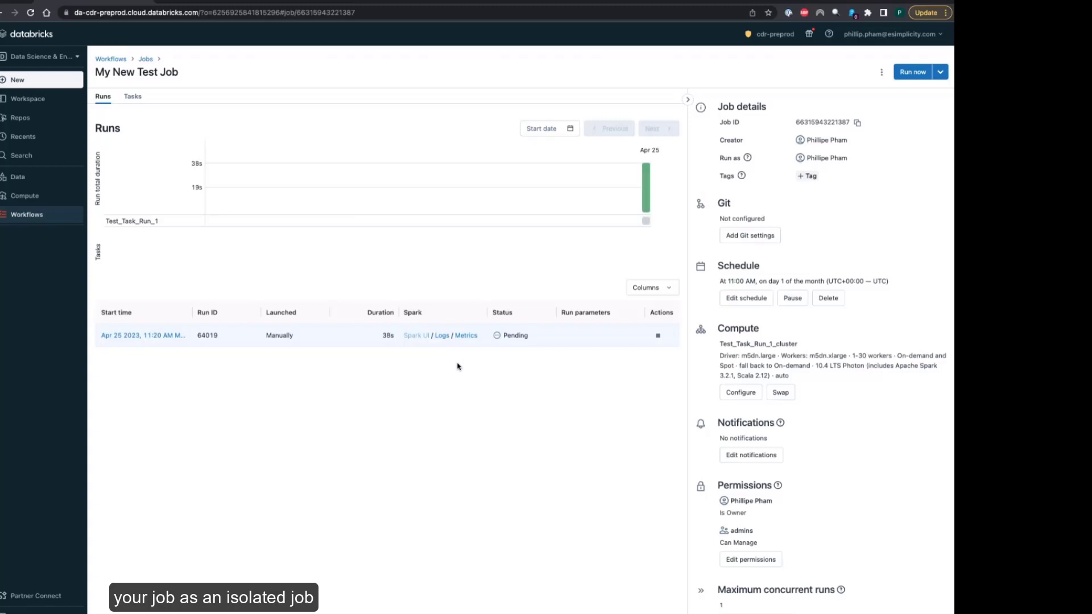
mouse_move(406, 376)
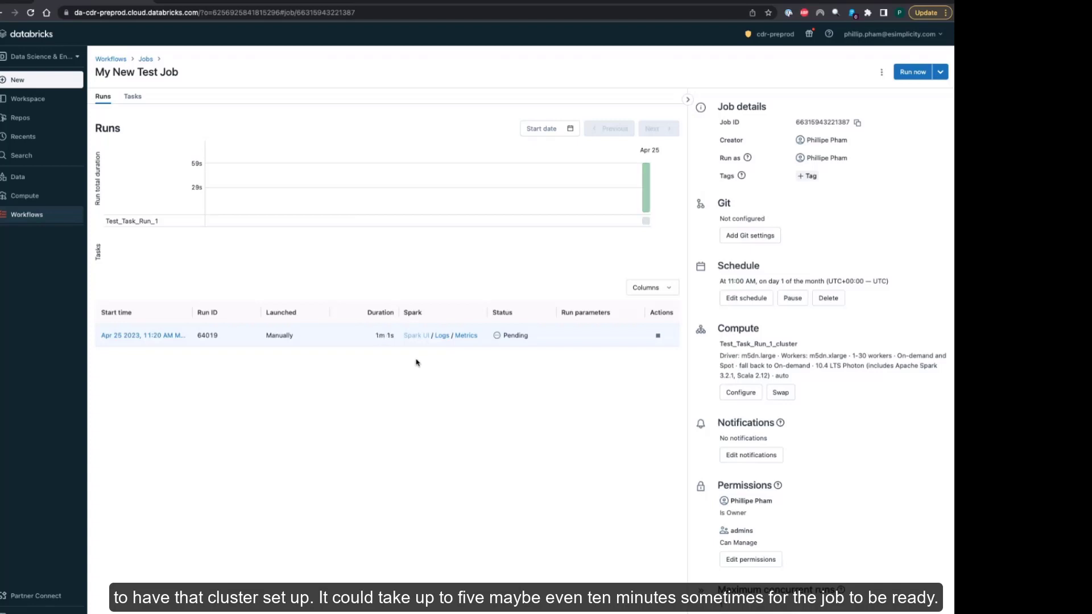
mouse_move(164, 314)
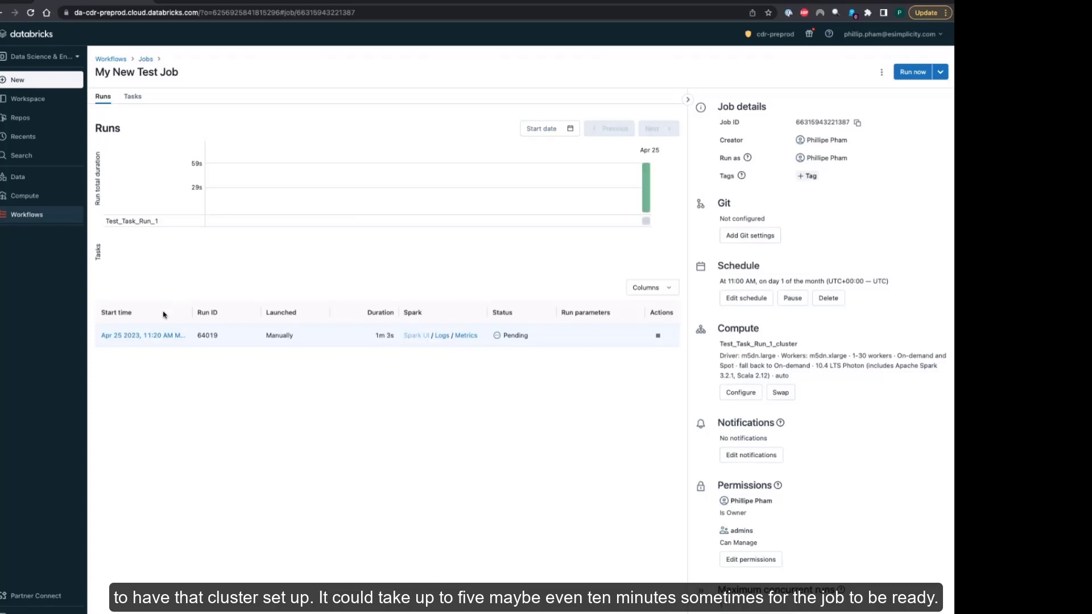
- Open pending run 64019's details, return to Runs, then reopen the run page
left_click(142, 335)
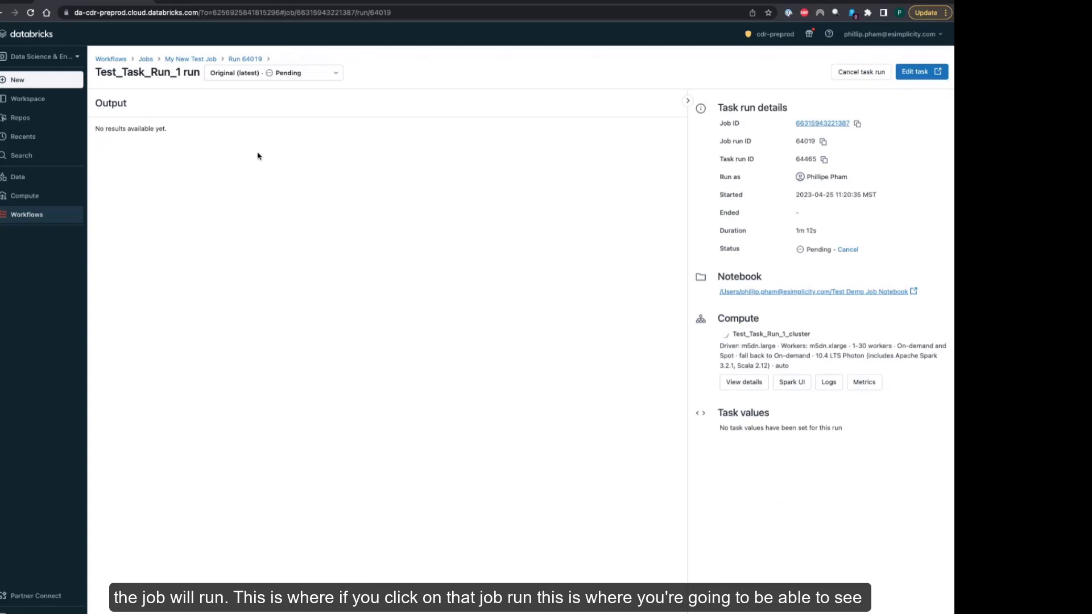
mouse_move(210, 149)
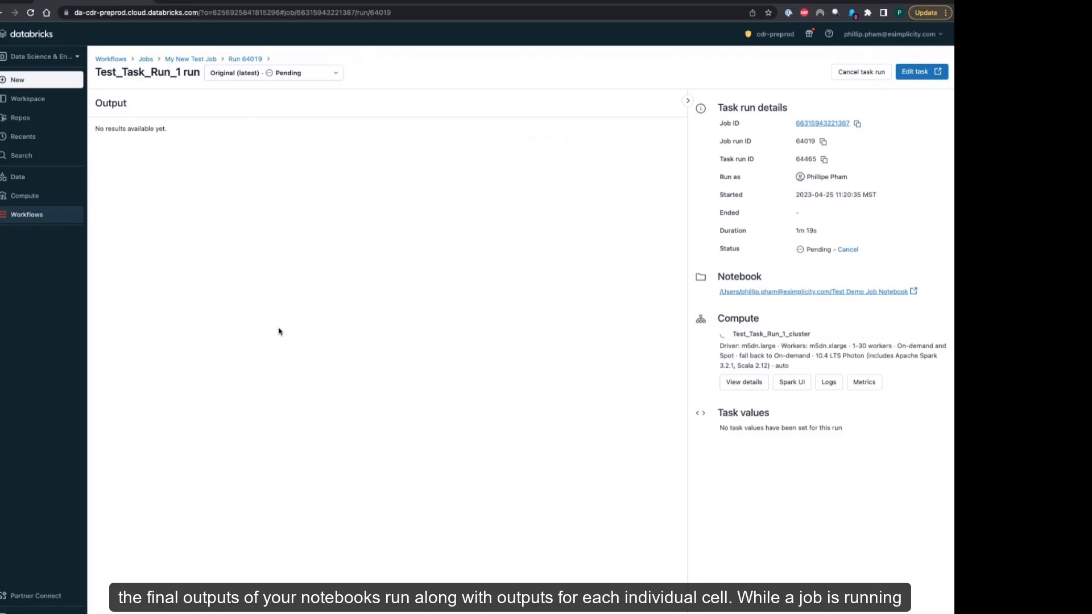
mouse_move(200, 203)
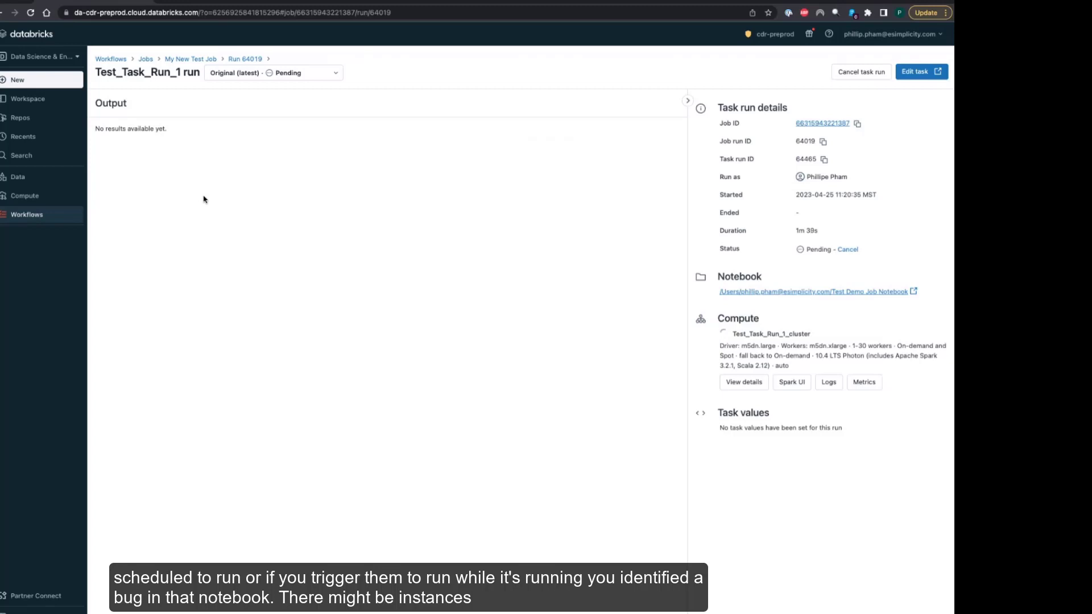
left_click(190, 58)
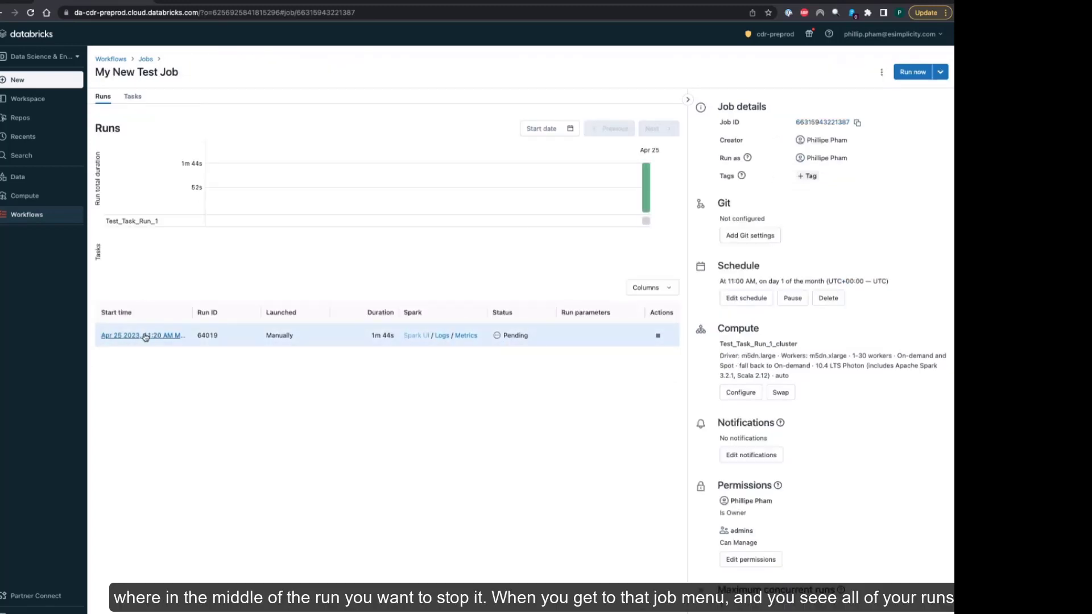
left_click(143, 335)
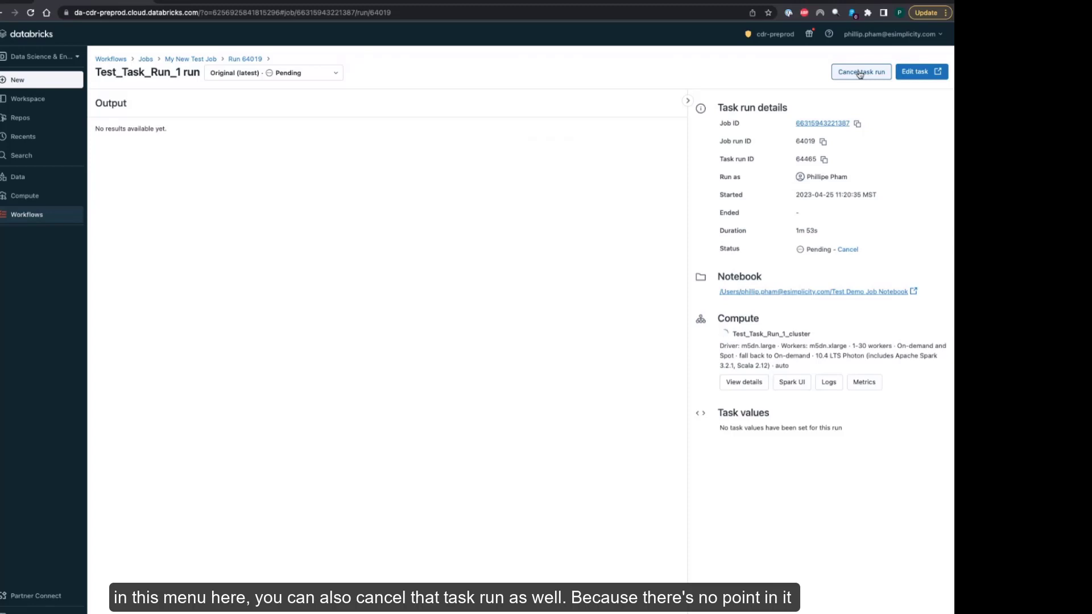
mouse_move(825, 68)
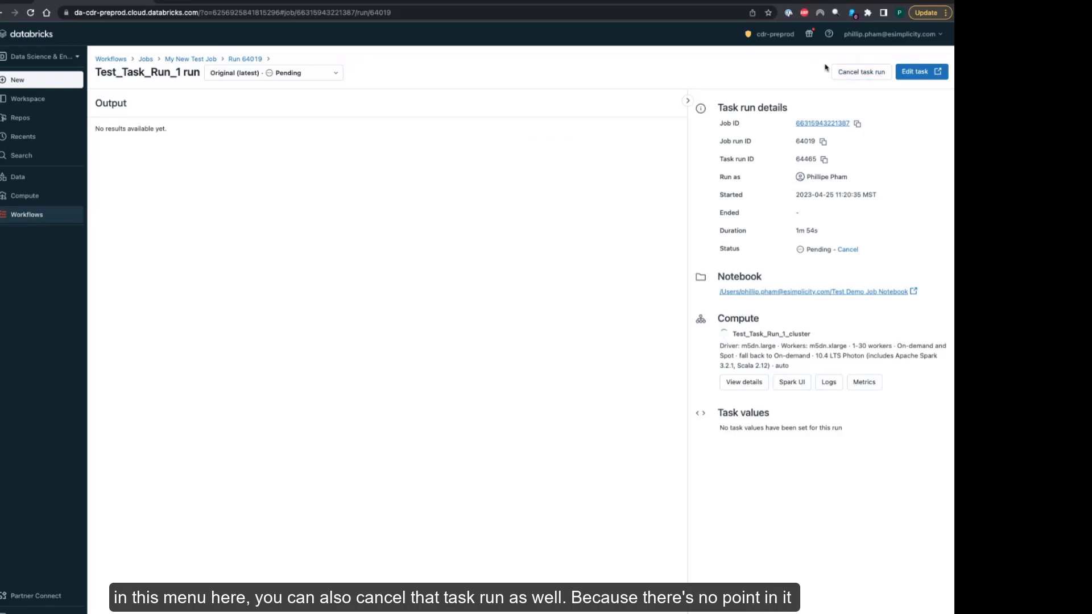
- Cancel task run 64019 and confirm with Cancel run
left_click(859, 72)
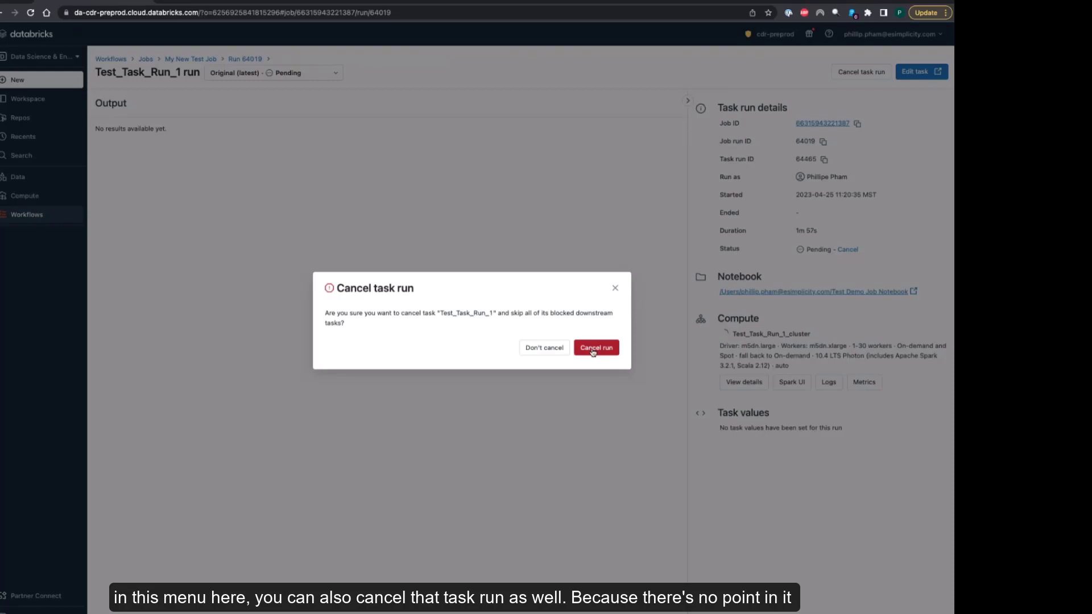
left_click(596, 347)
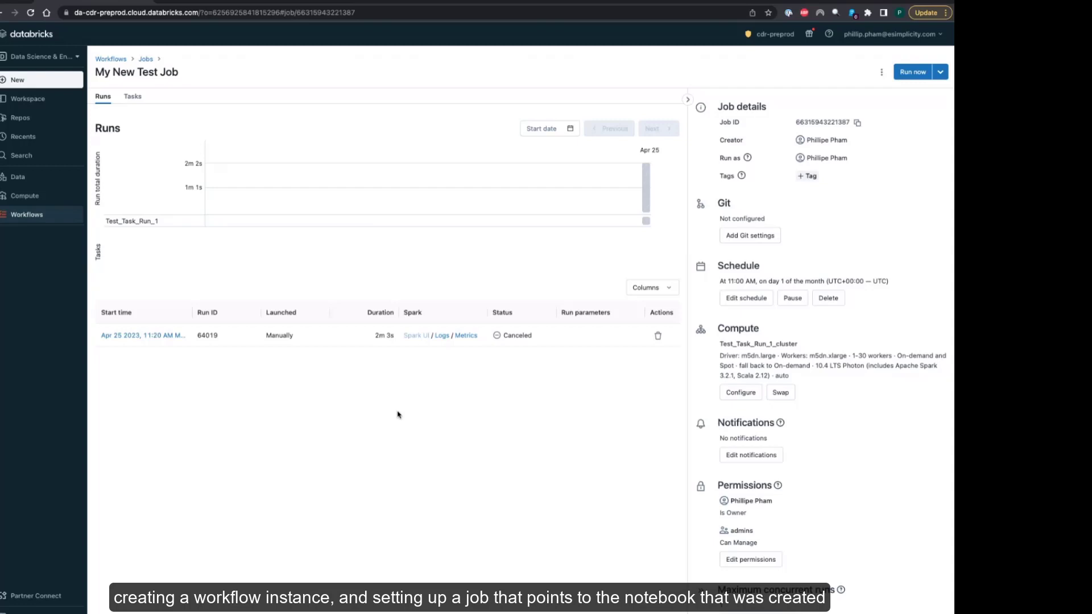
mouse_move(372, 413)
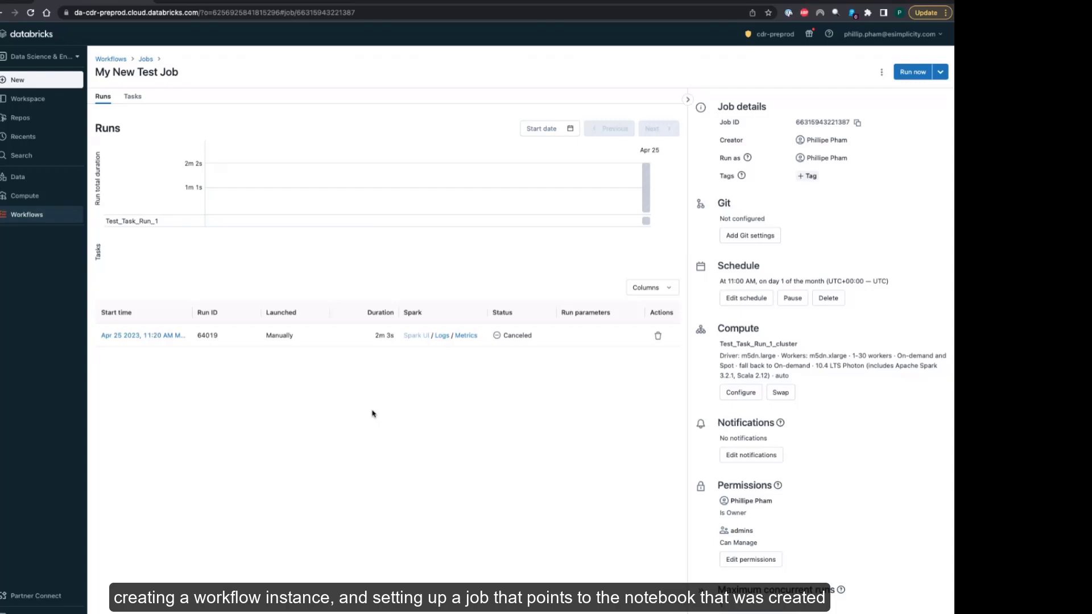
mouse_move(340, 405)
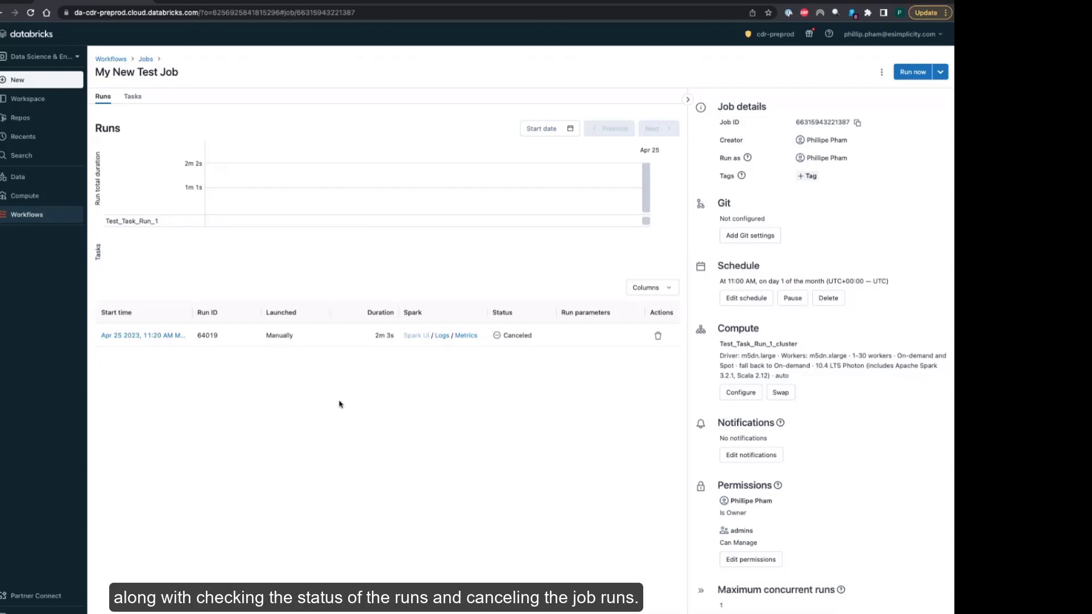
mouse_move(446, 353)
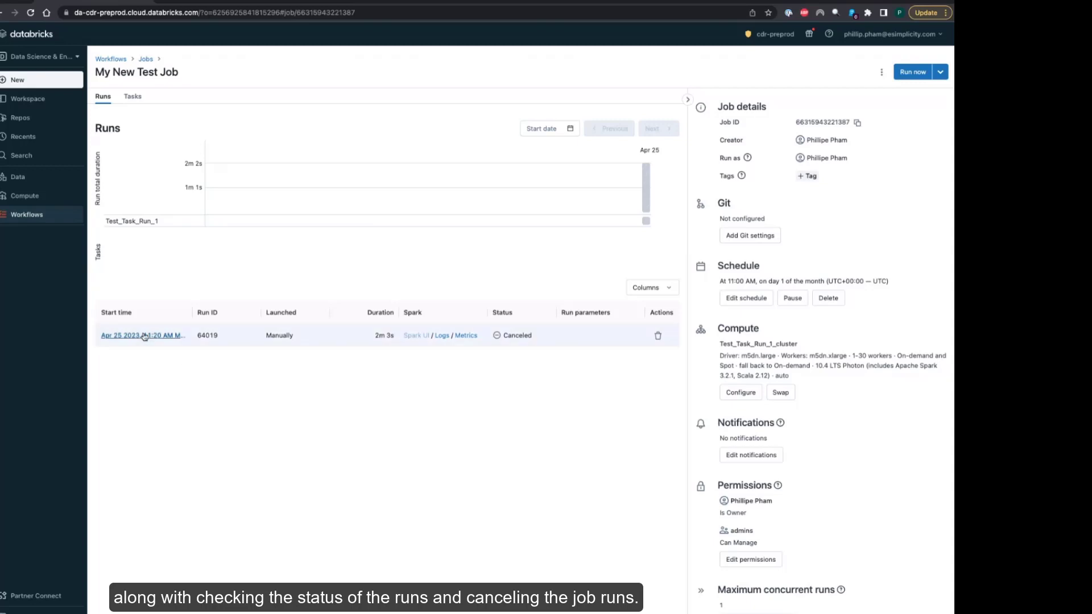
- Open run 64019's task run page from the Runs table to view its cancelled cells
left_click(143, 335)
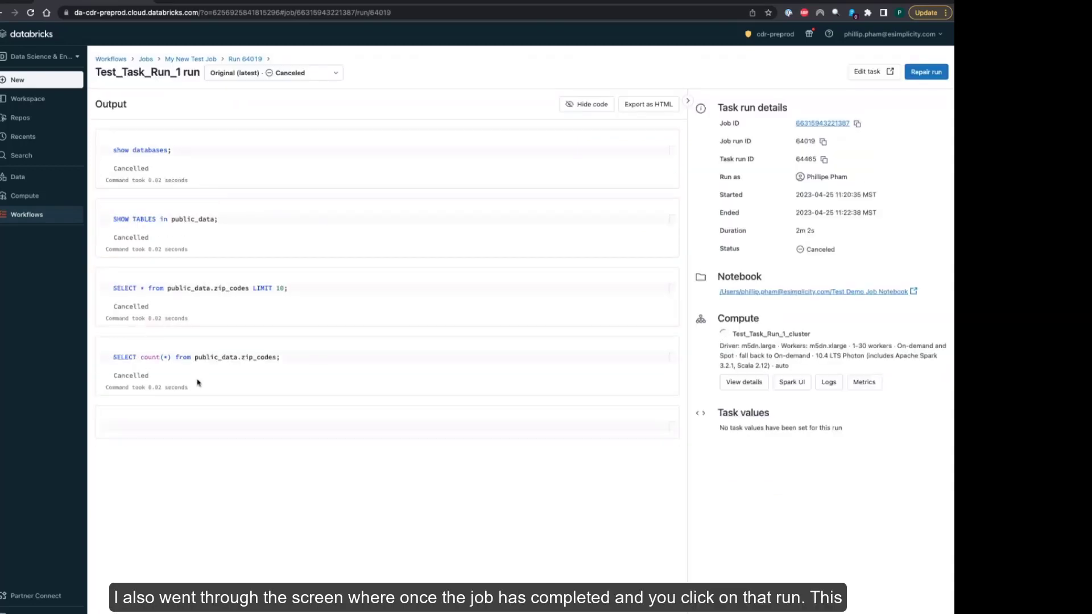
mouse_move(201, 286)
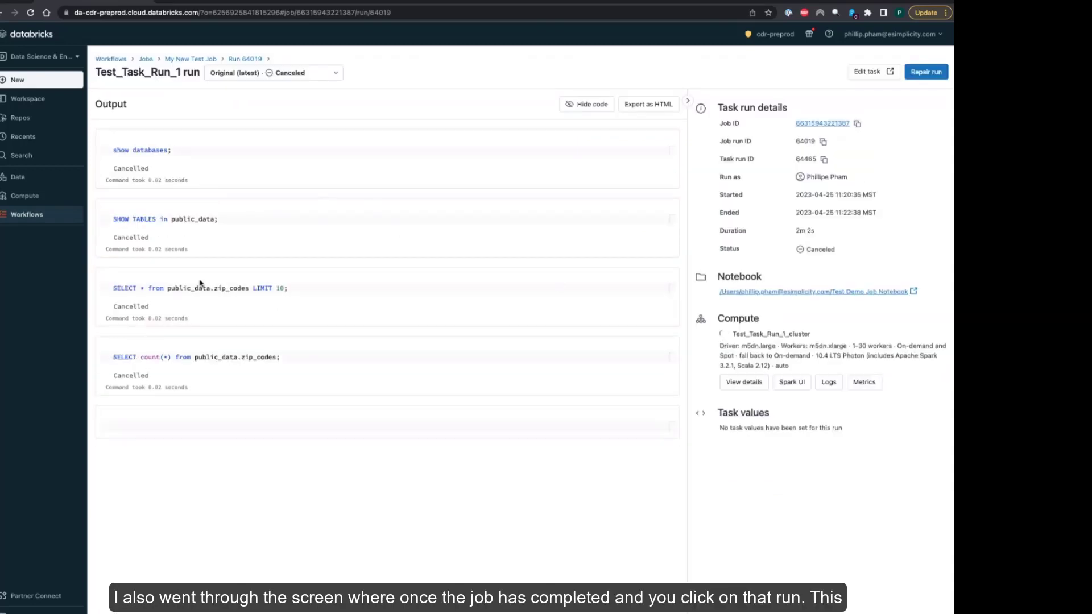
mouse_move(222, 127)
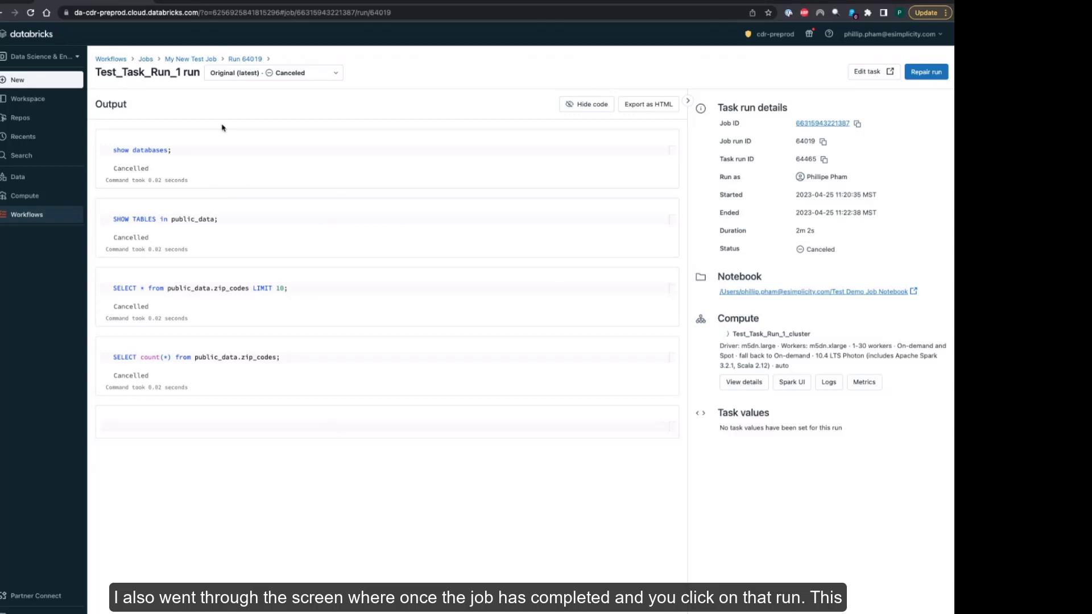
mouse_move(263, 128)
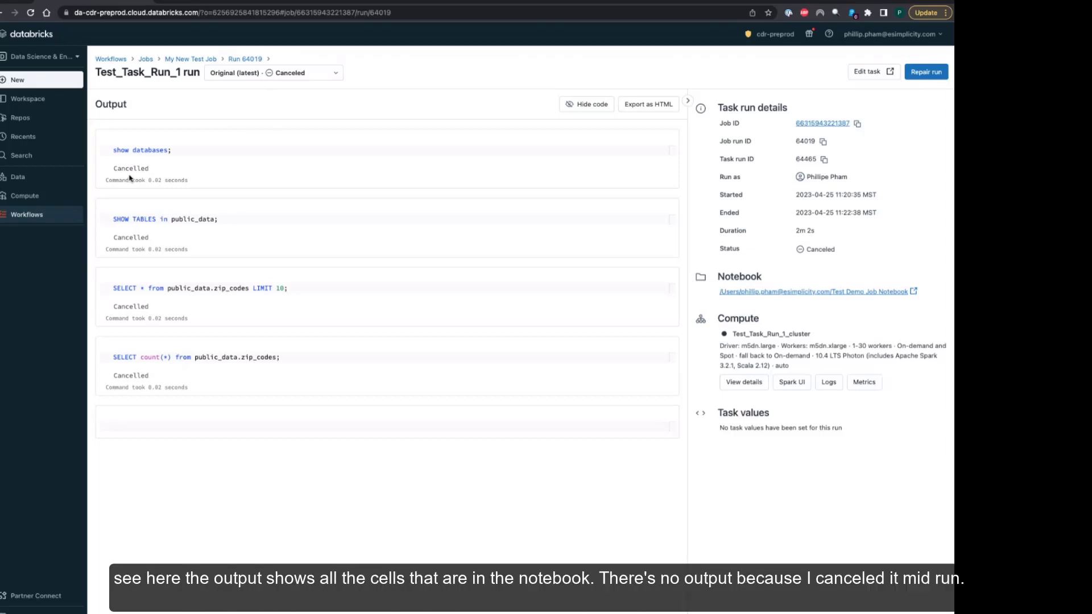
mouse_move(221, 131)
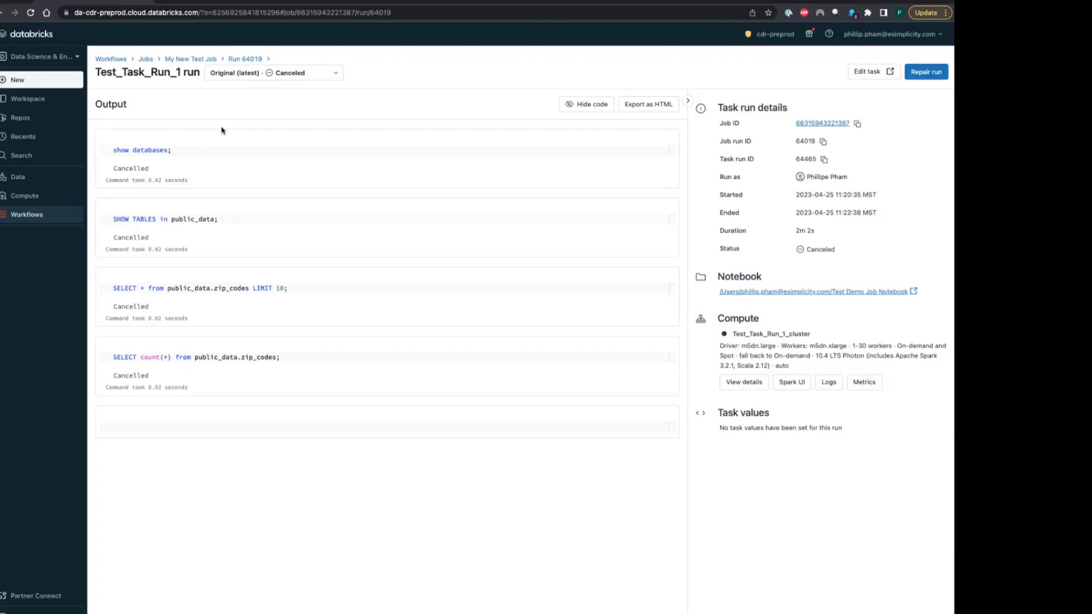